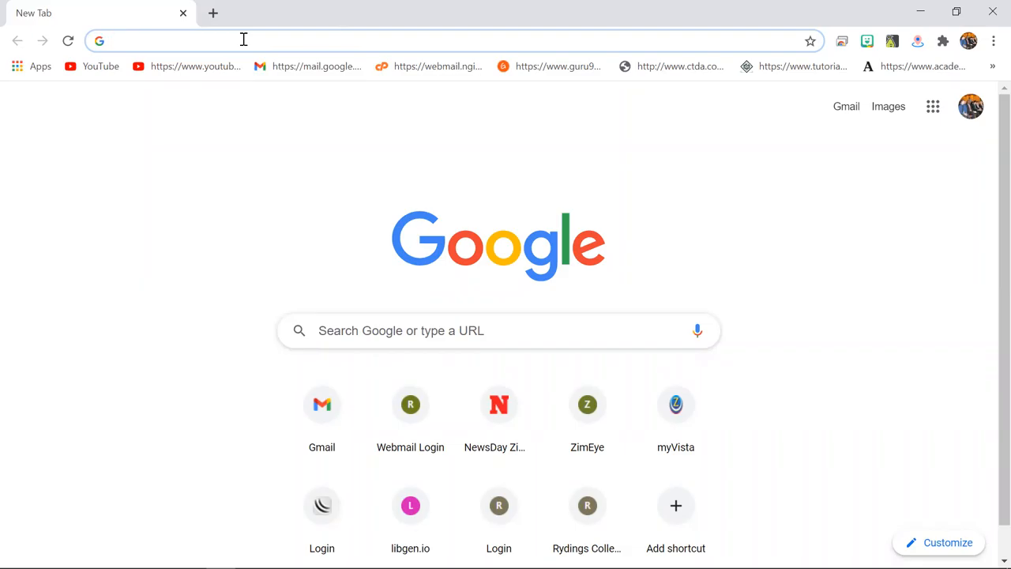
# Switch the Google homepage from the personal account to the school Google account.
pyautogui.click(237, 41)
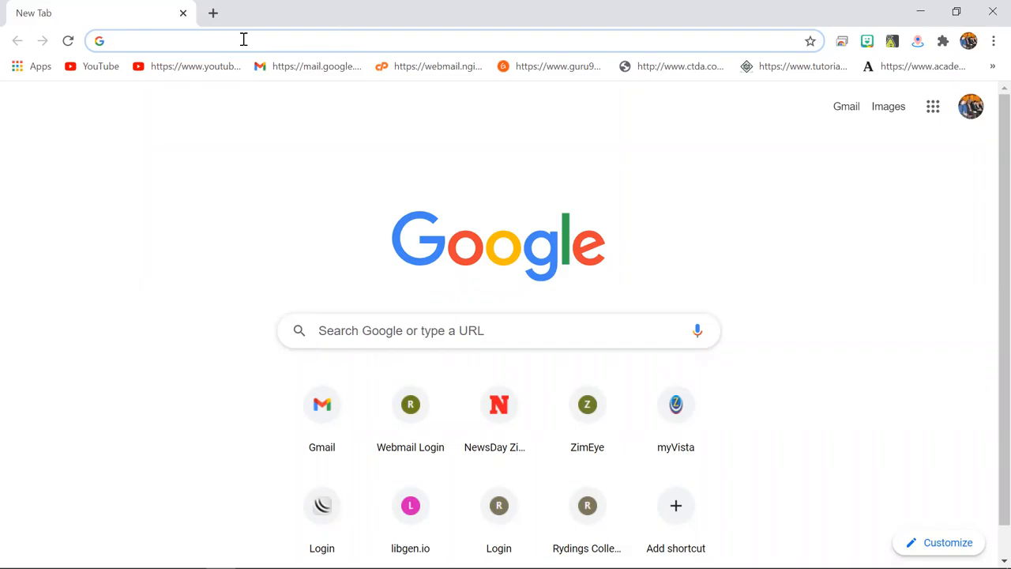
pyautogui.click(237, 41)
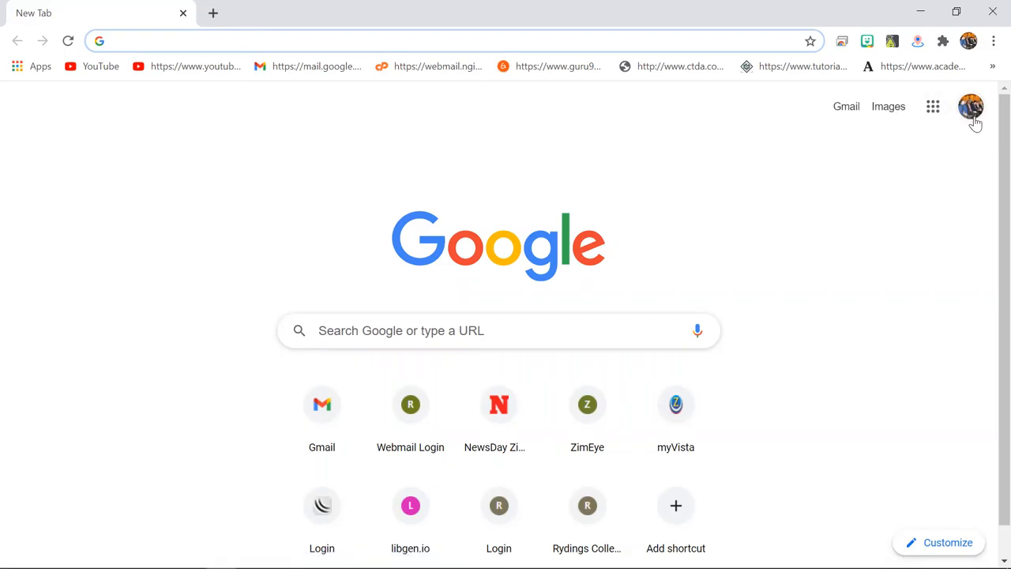
pyautogui.moveTo(465, 199)
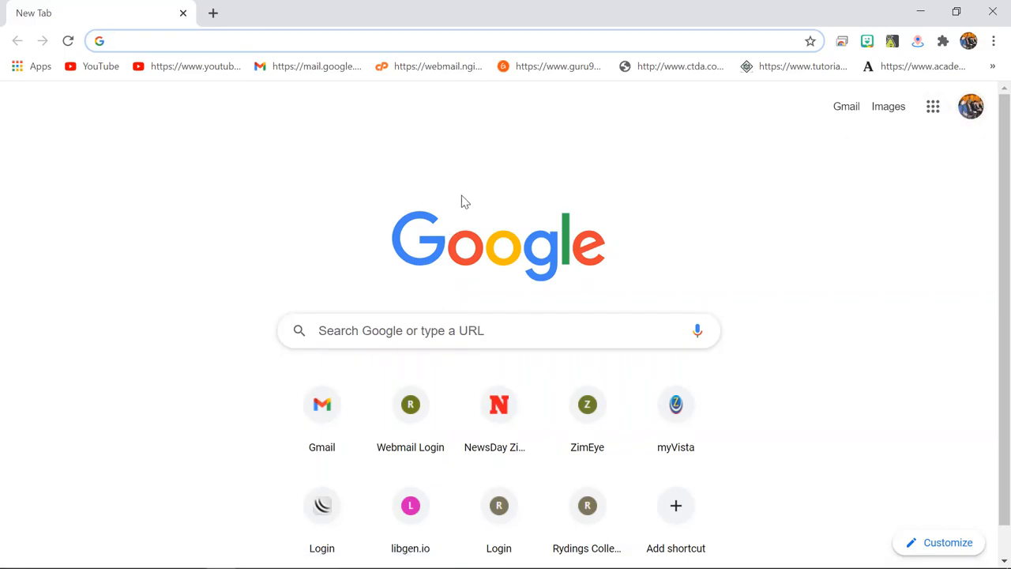
pyautogui.moveTo(771, 226)
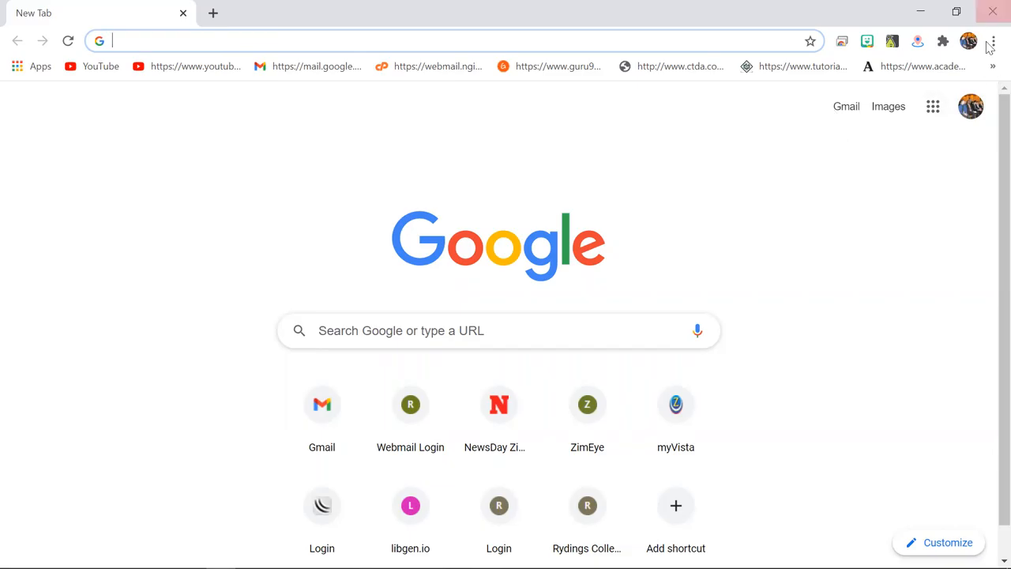
pyautogui.click(970, 106)
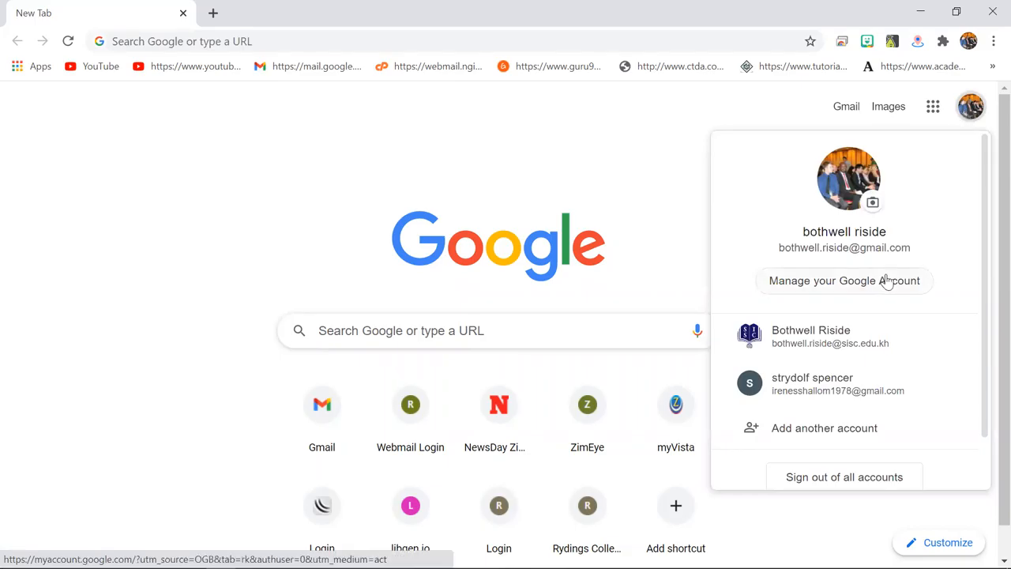
pyautogui.click(811, 335)
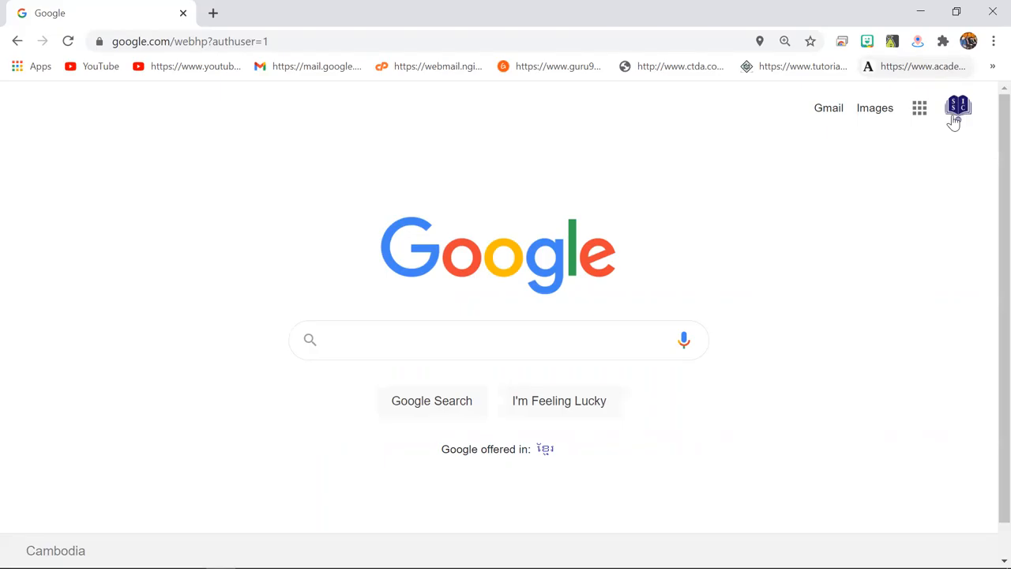
pyautogui.moveTo(958, 107)
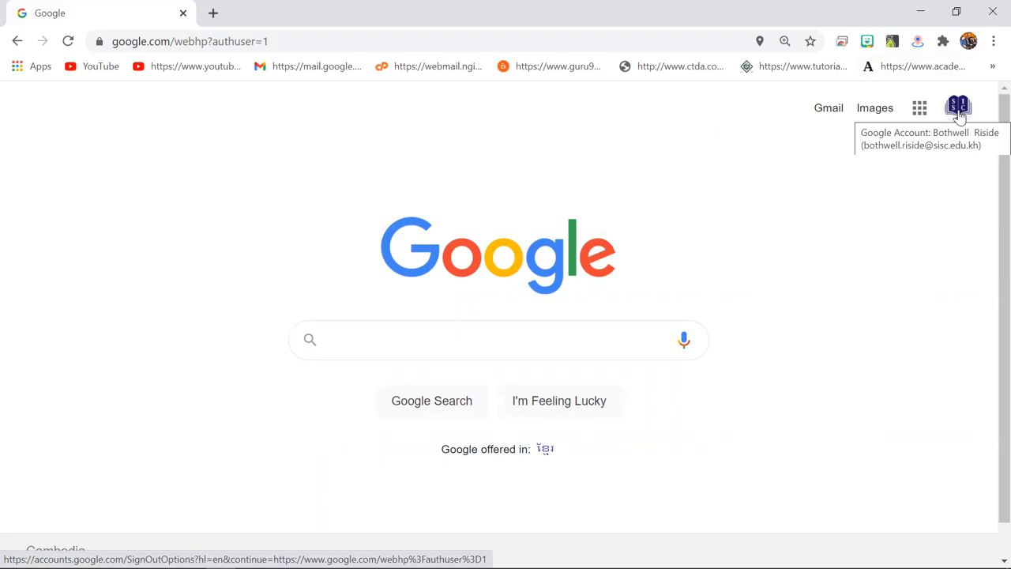
pyautogui.click(497, 340)
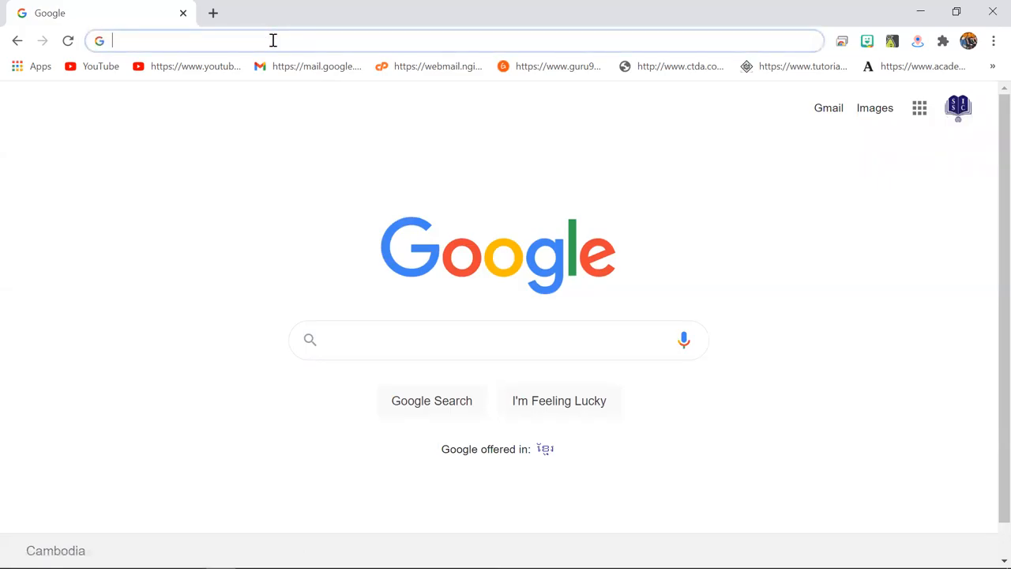
# Search for 'google drive', visit the Drive product page, and return to the results.
pyautogui.write('google drive')
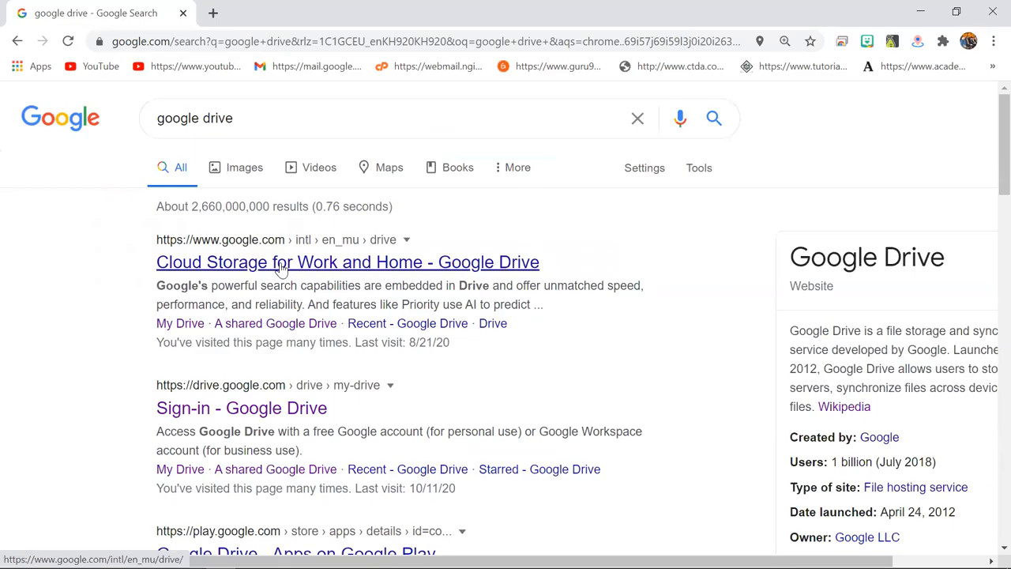
pyautogui.click(348, 263)
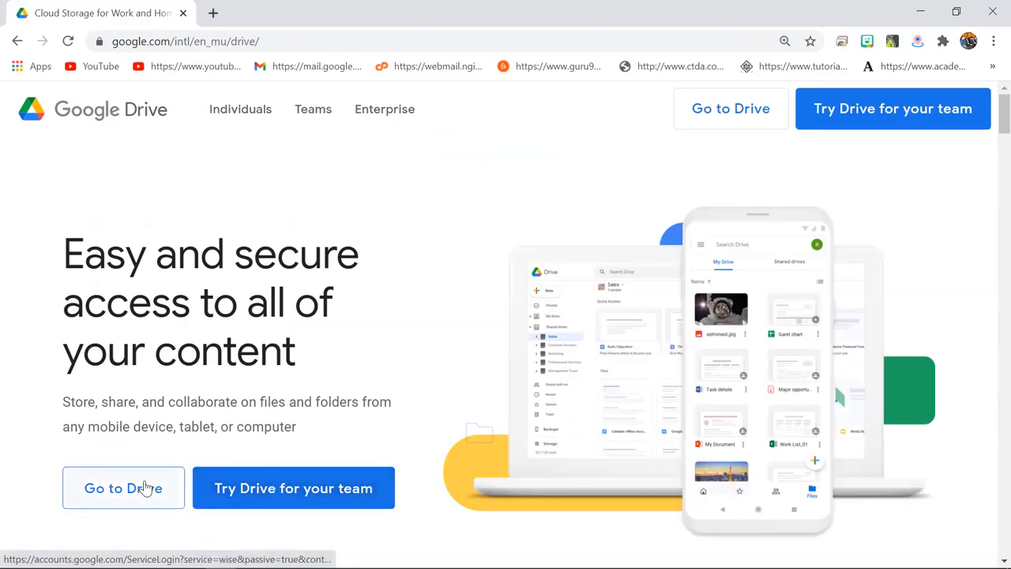
pyautogui.click(123, 486)
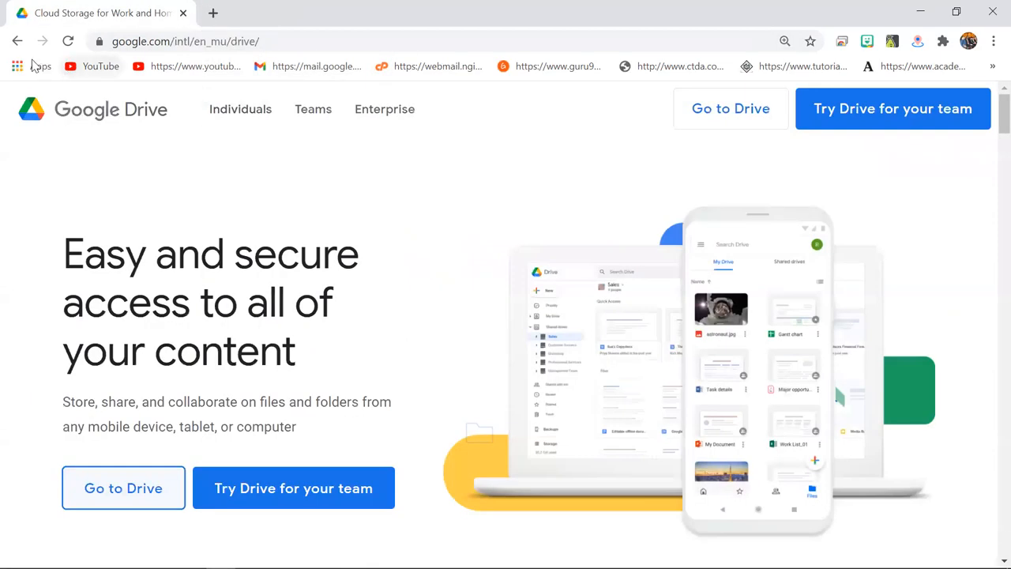
pyautogui.click(18, 41)
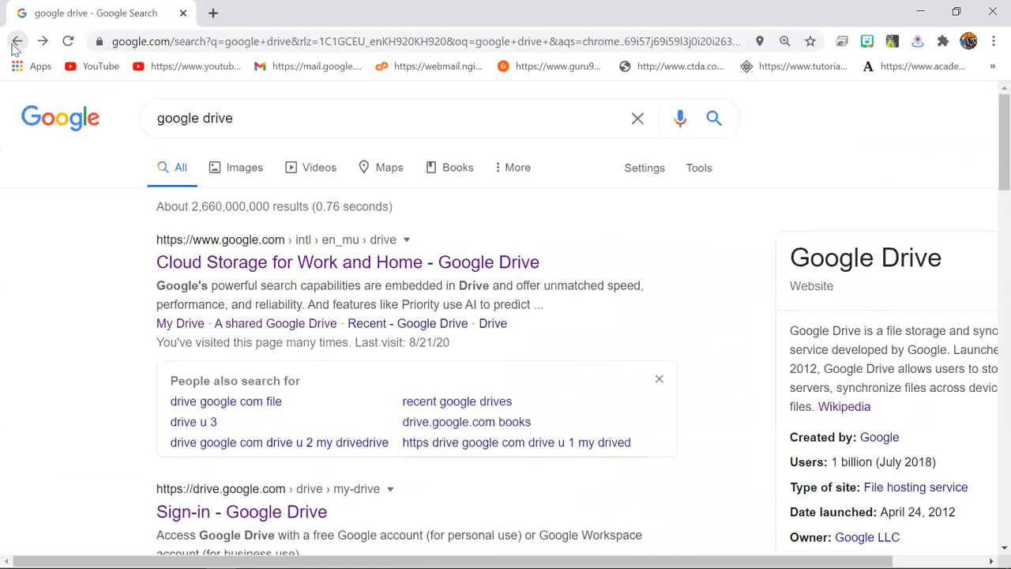
# Launch Drive from the Google apps grid on the Google homepage.
pyautogui.click(18, 41)
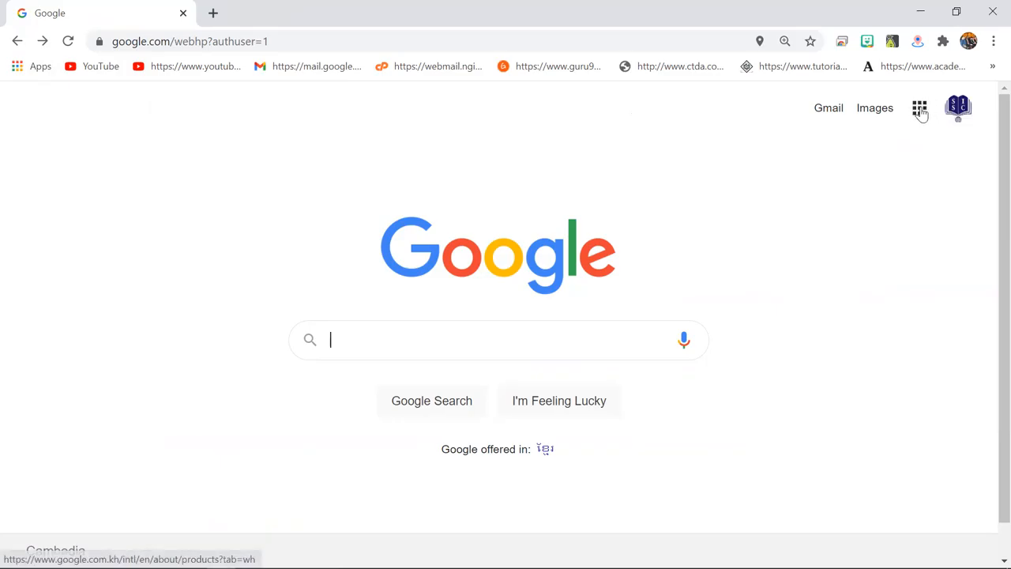
pyautogui.click(920, 107)
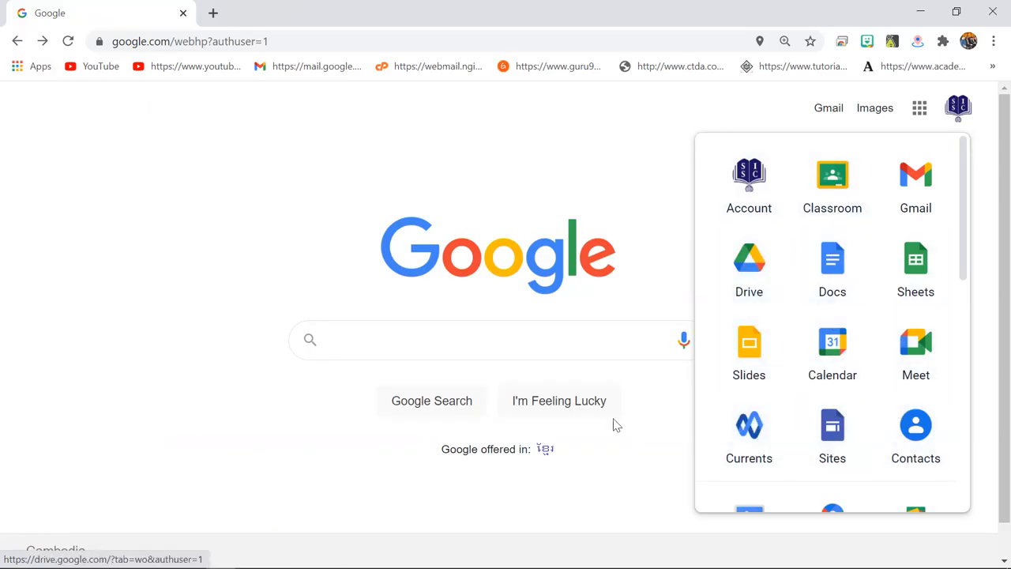
pyautogui.click(749, 266)
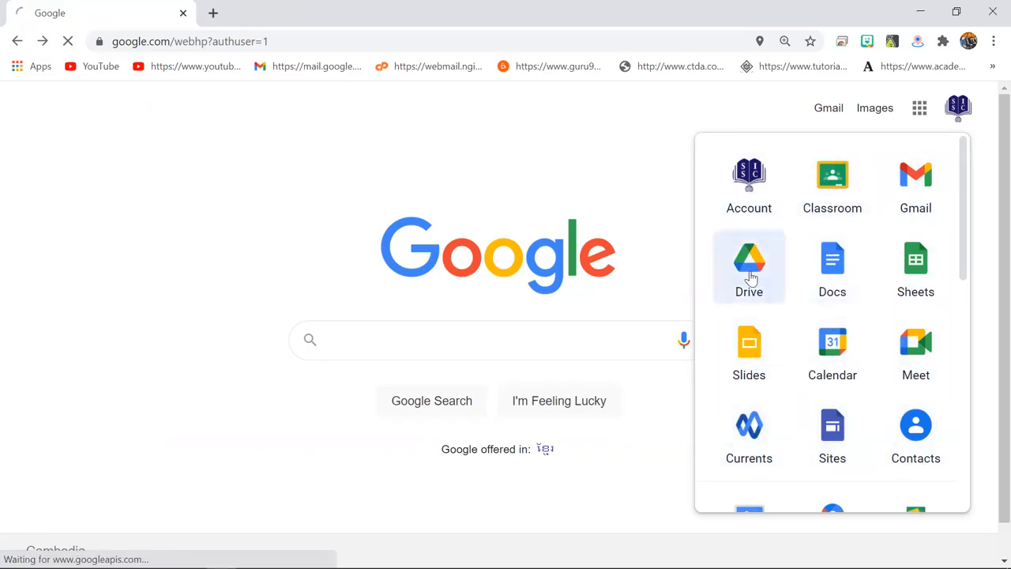
# Land on My Drive for the school account with Quick Access files listed.
pyautogui.click(750, 267)
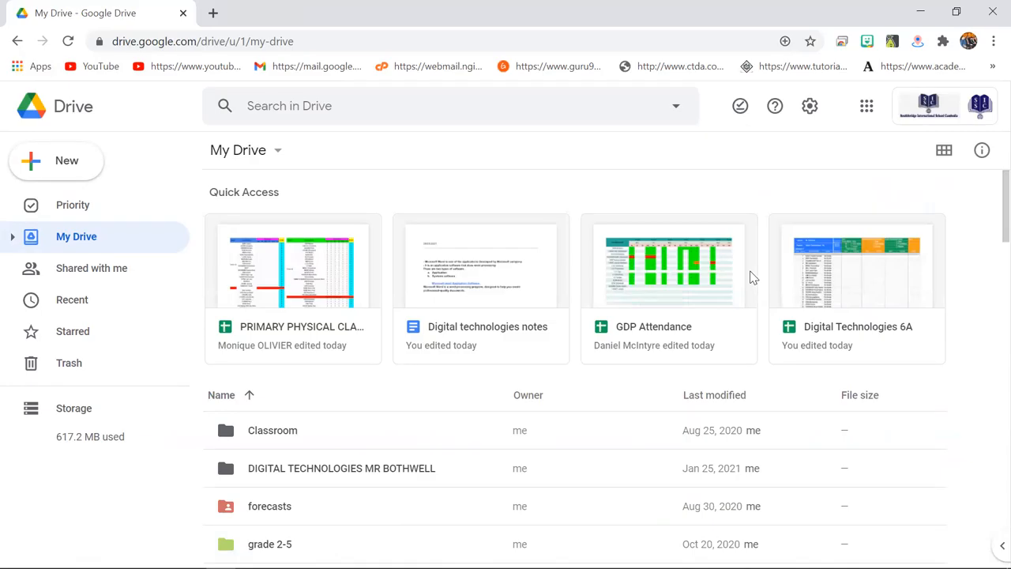
pyautogui.moveTo(314, 285)
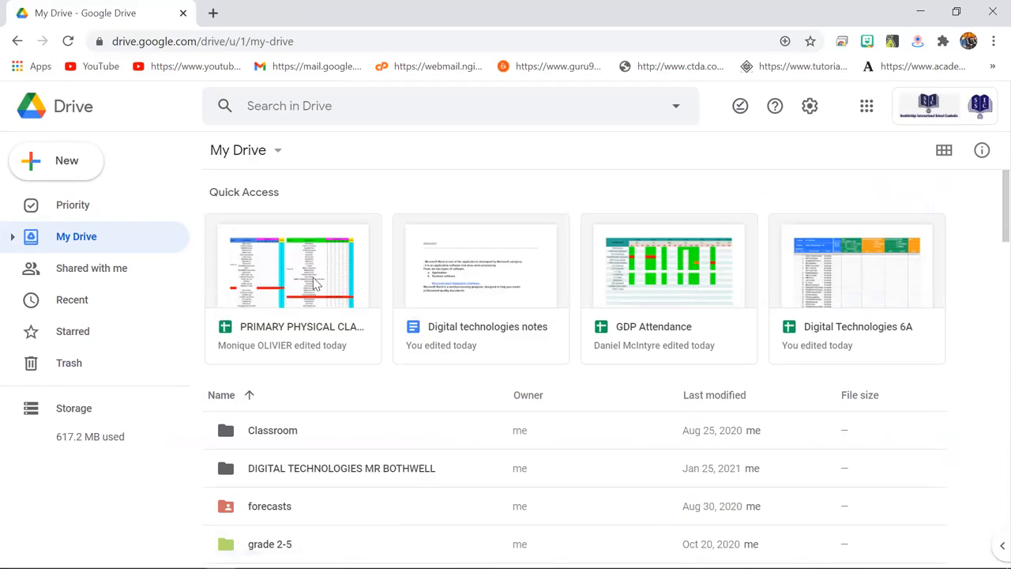
pyautogui.moveTo(425, 288)
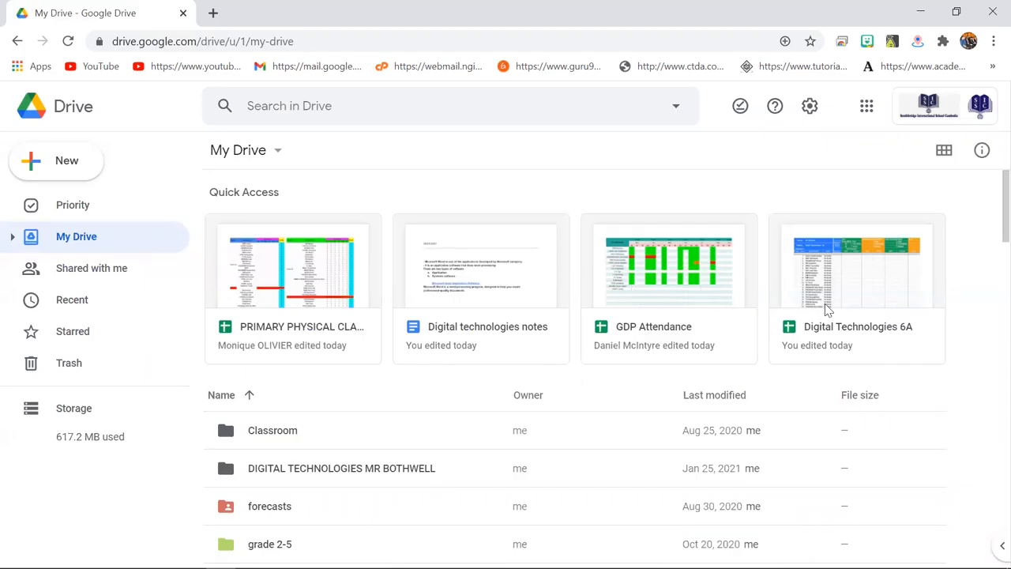
pyautogui.moveTo(294, 294)
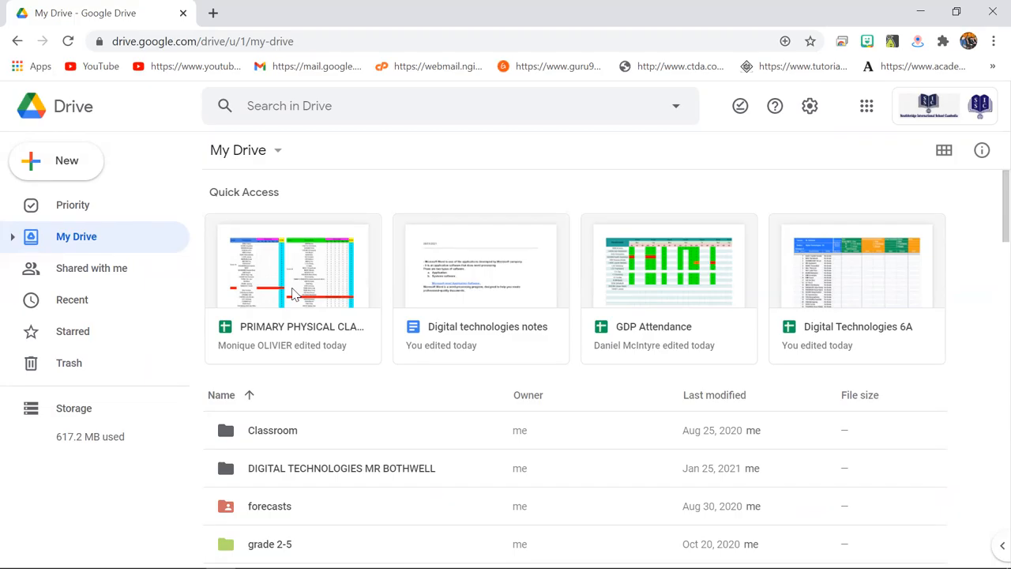
pyautogui.moveTo(430, 332)
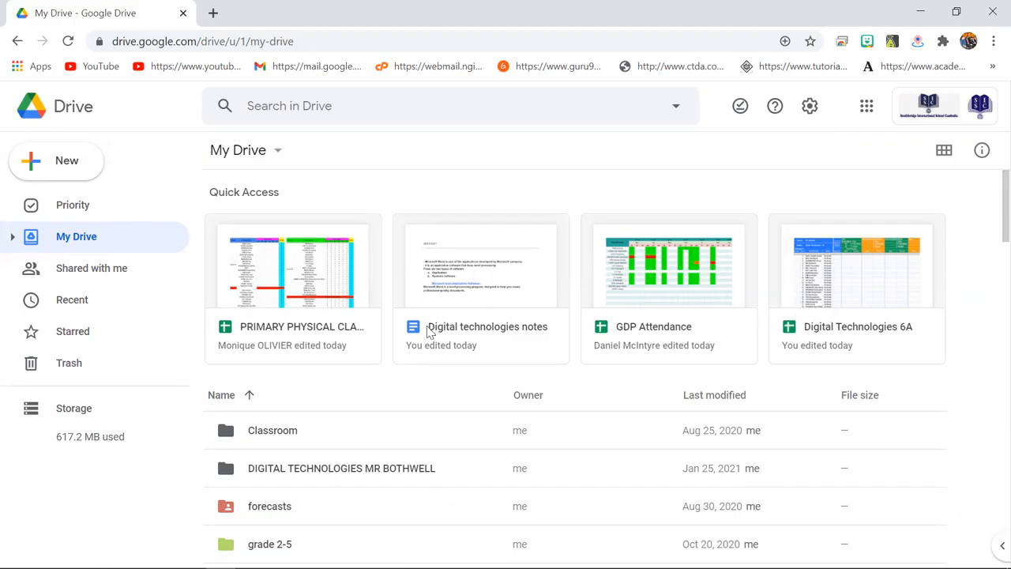
pyautogui.moveTo(806, 307)
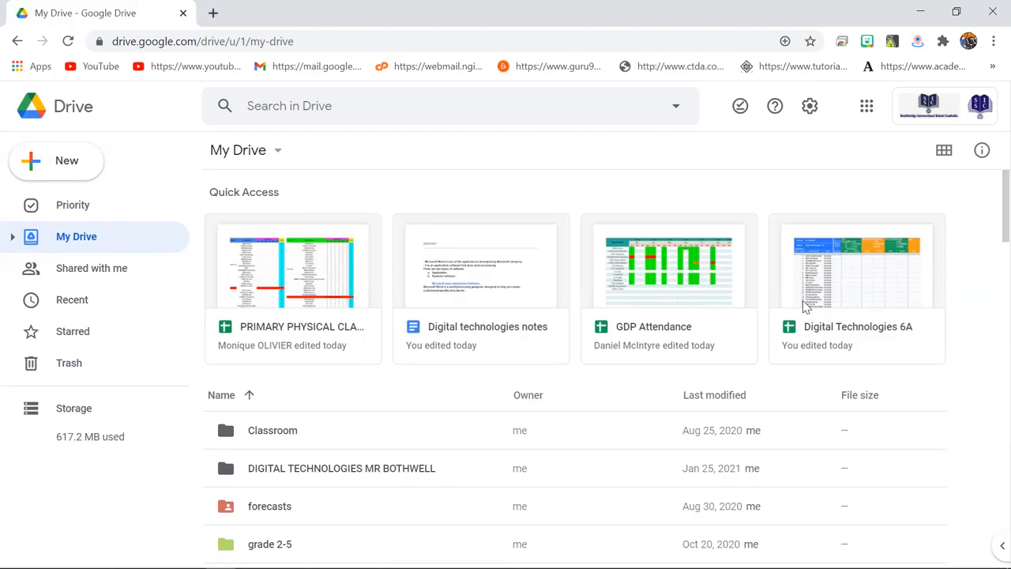
pyautogui.moveTo(774, 106)
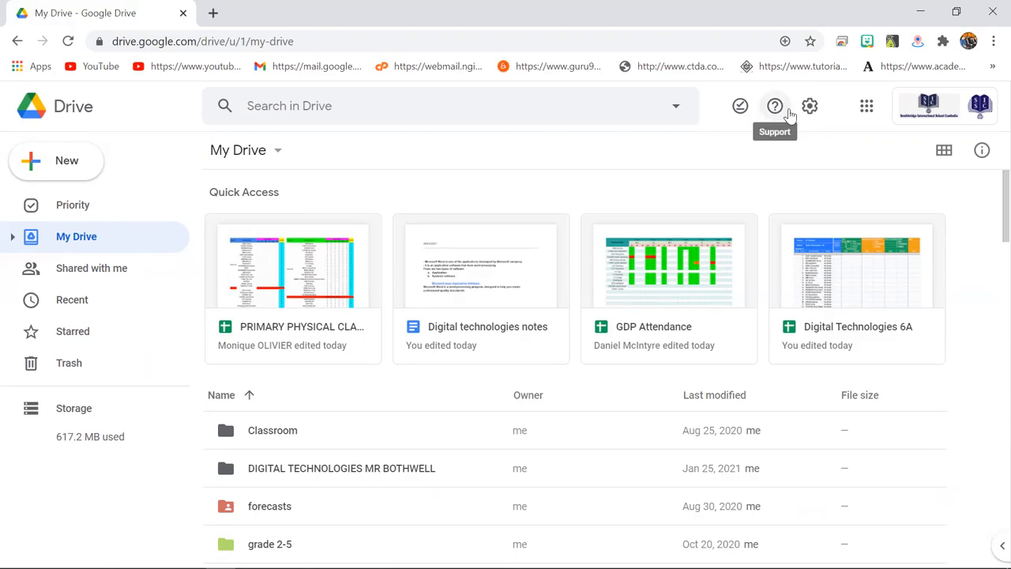
pyautogui.moveTo(694, 271)
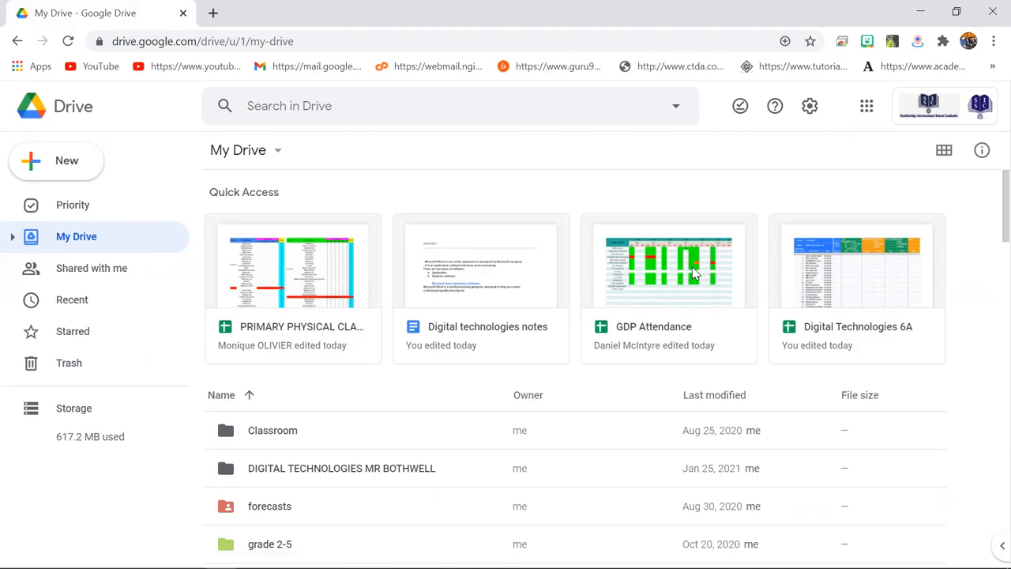
pyautogui.moveTo(96, 188)
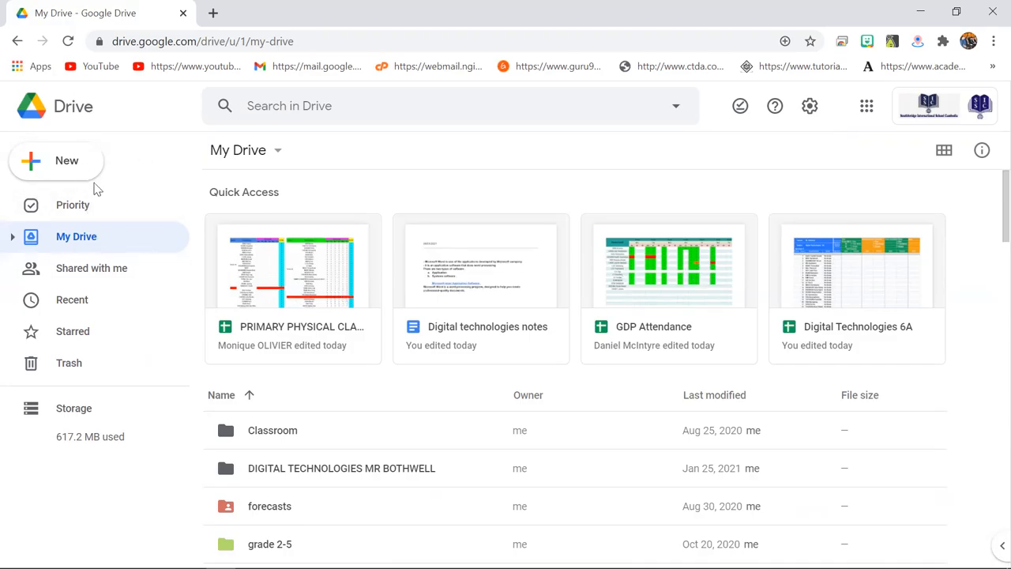
pyautogui.moveTo(158, 253)
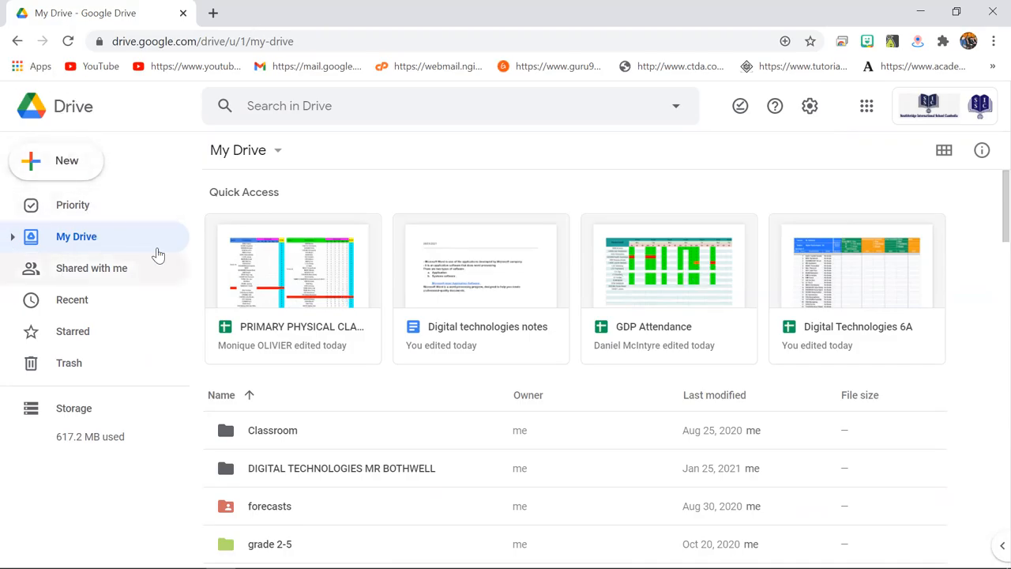
pyautogui.moveTo(66, 161)
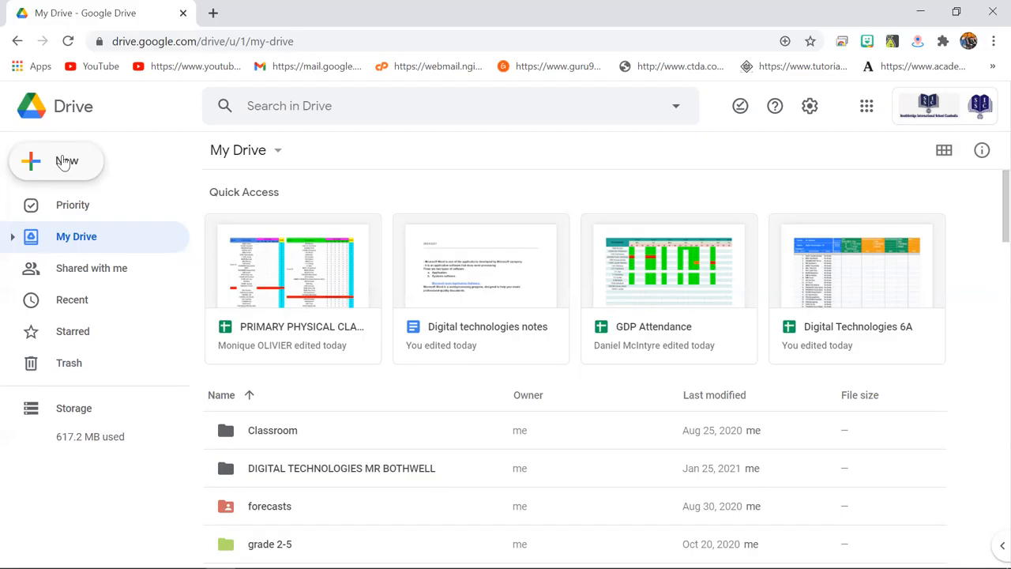
pyautogui.moveTo(50, 166)
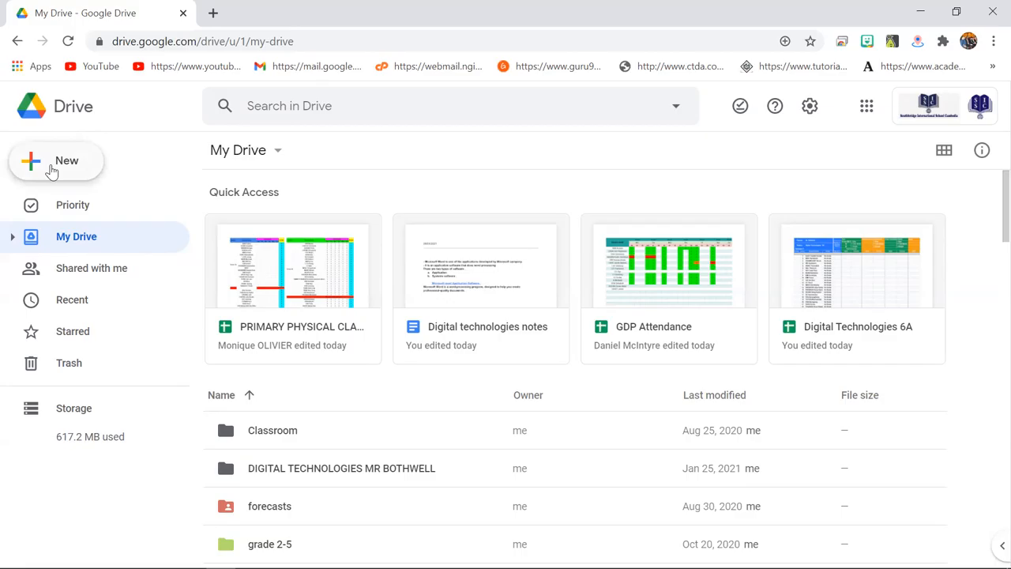
# Create a new folder named 'tutorials' in My Drive via New > Folder.
pyautogui.click(57, 161)
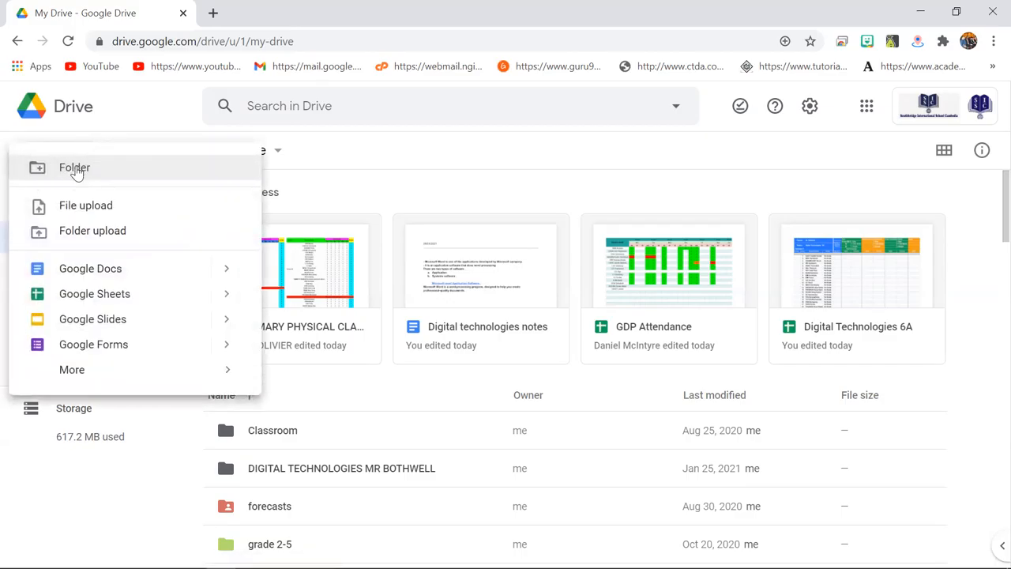
pyautogui.moveTo(98, 173)
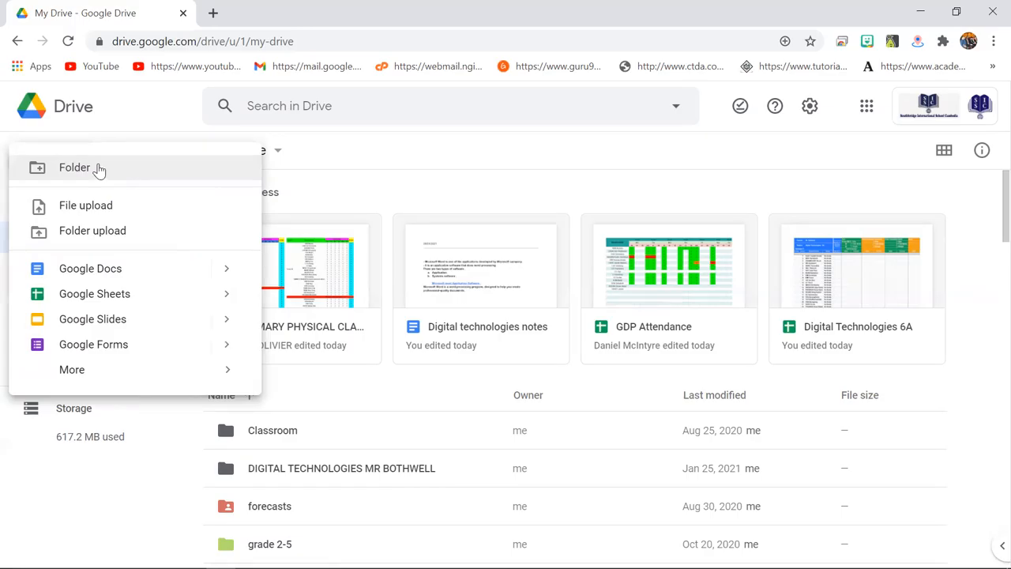
pyautogui.moveTo(95, 180)
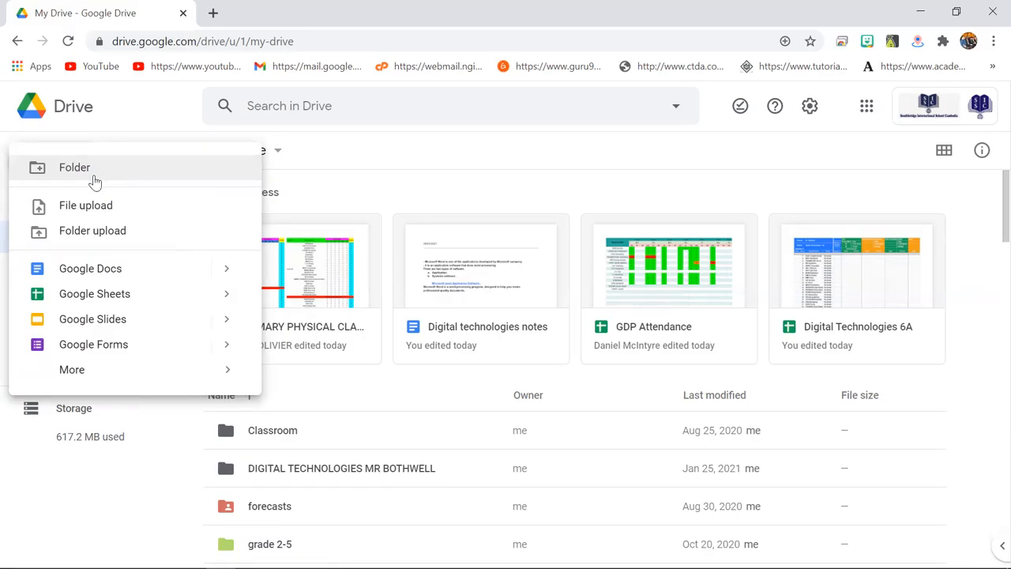
pyautogui.click(74, 167)
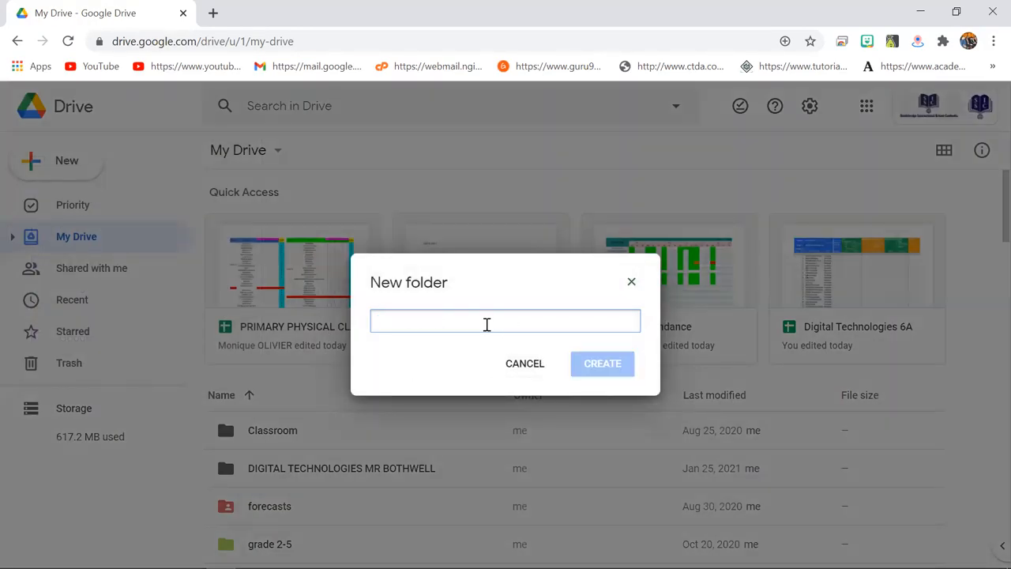
pyautogui.write('tur')
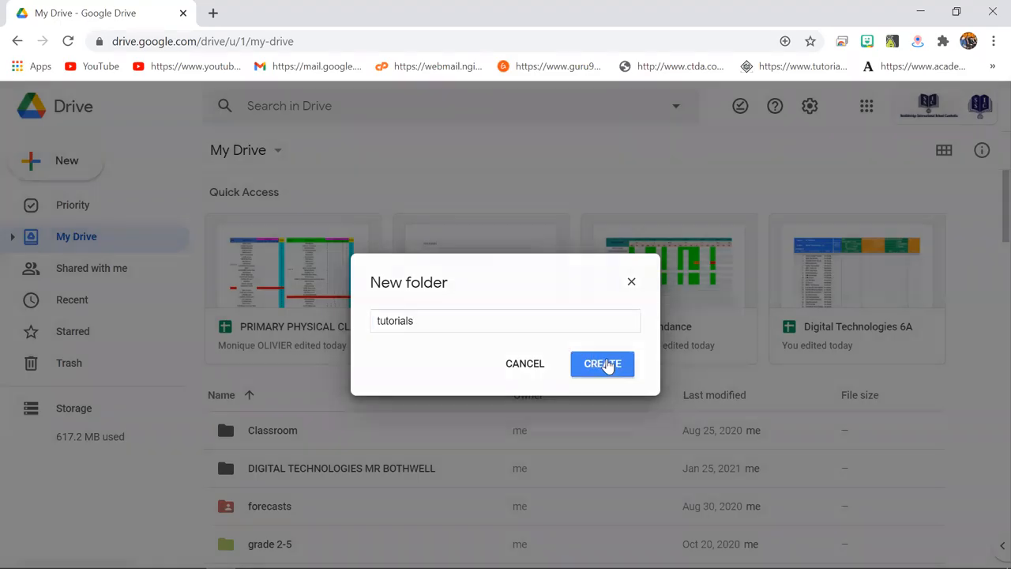
pyautogui.click(602, 363)
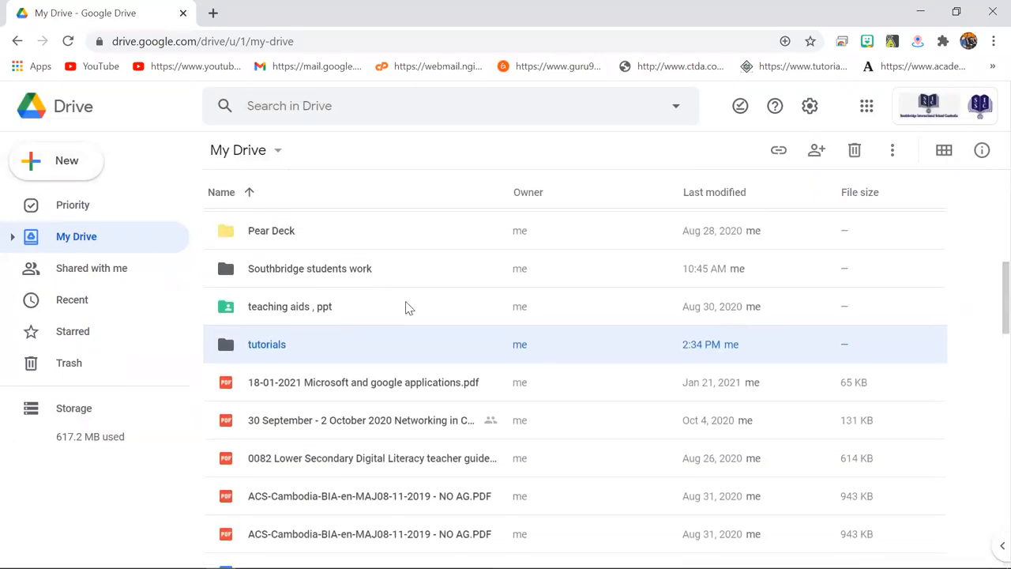
pyautogui.moveTo(367, 341)
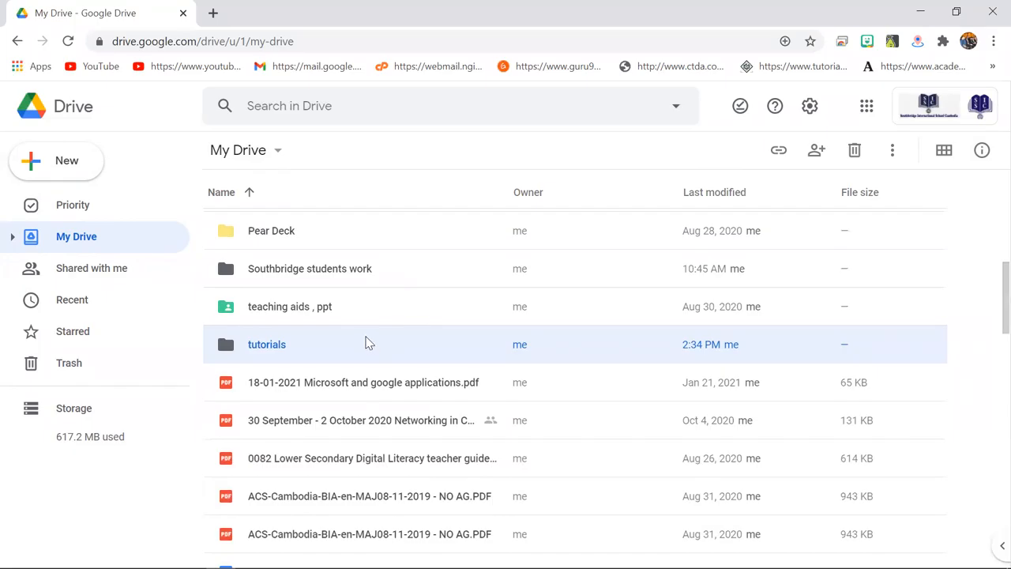
pyautogui.moveTo(439, 358)
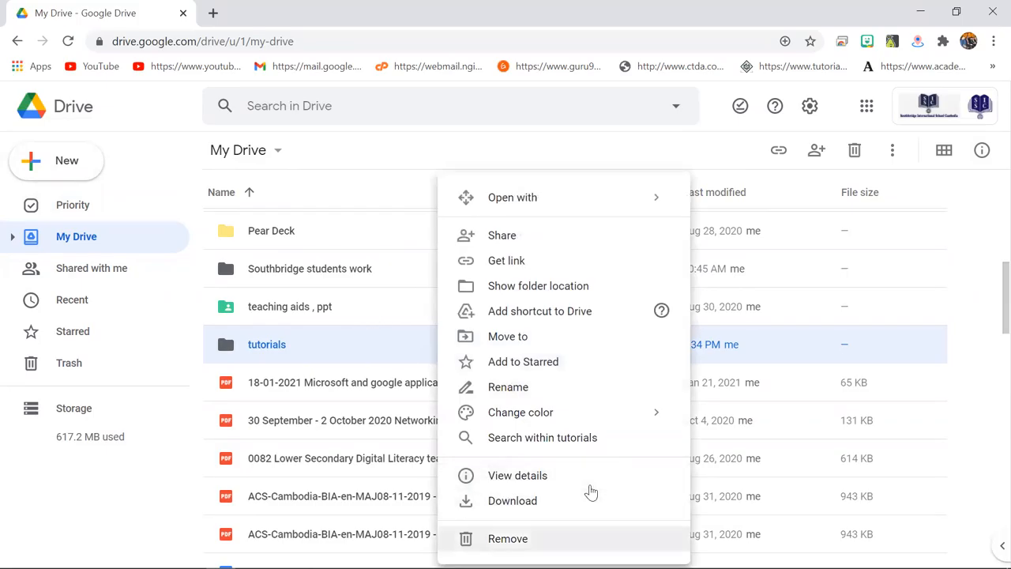
pyautogui.moveTo(483, 470)
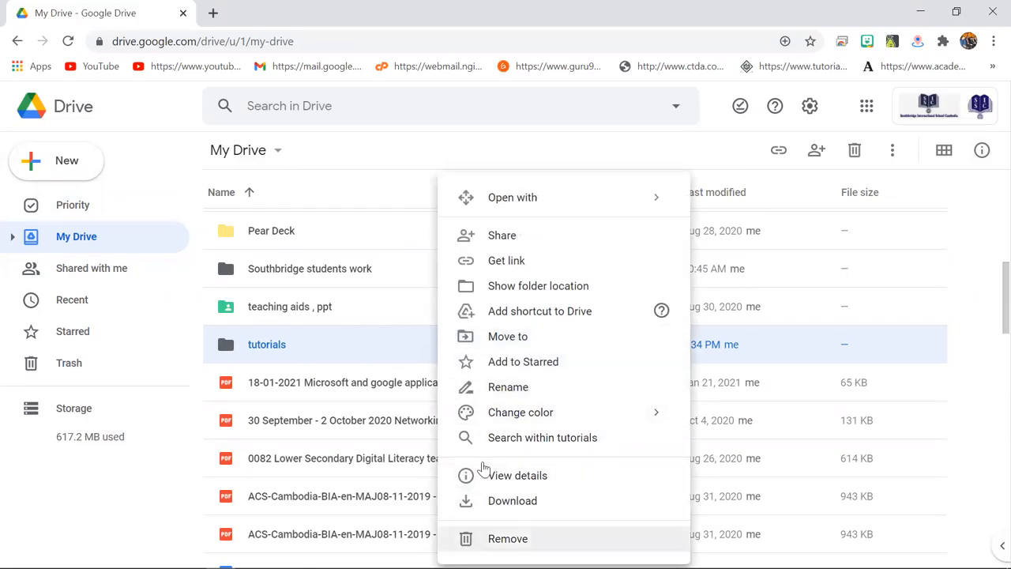
# Remove the 'tutorials' folder so it goes to the trash.
pyautogui.click(509, 538)
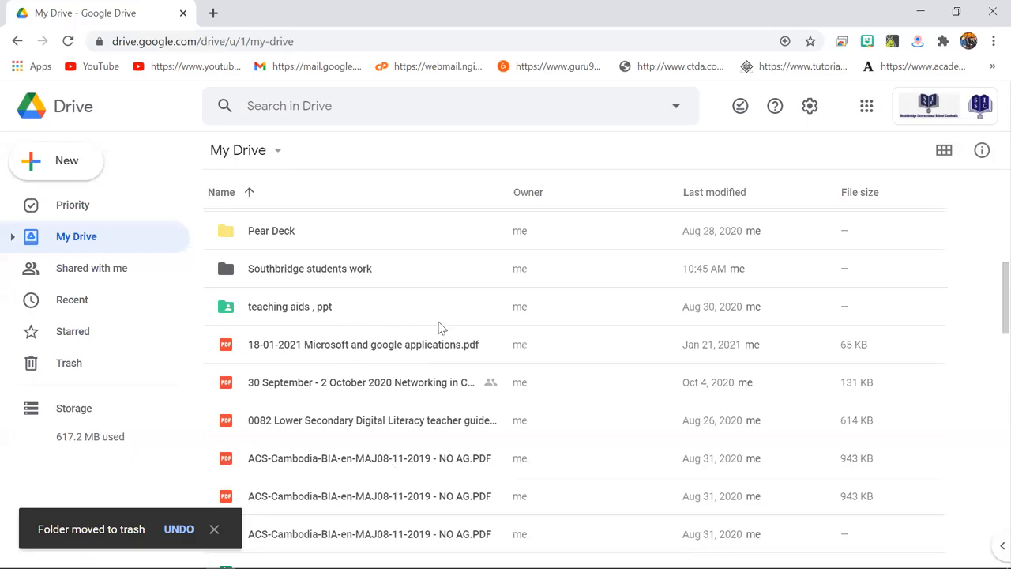
pyautogui.moveTo(90, 166)
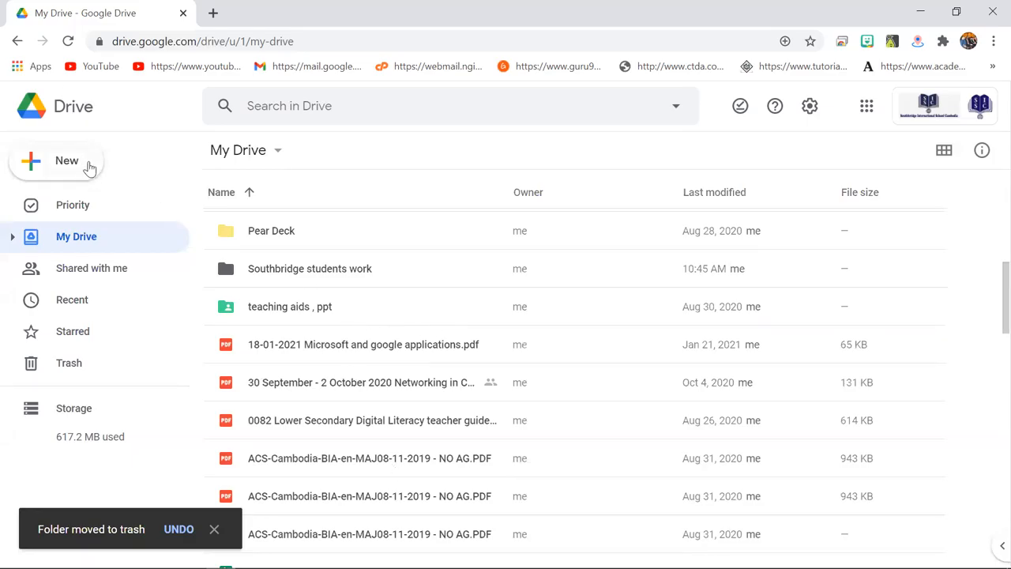
# Upload 'image-removebg-preview (8).png' from Downloads into My Drive.
pyautogui.click(66, 161)
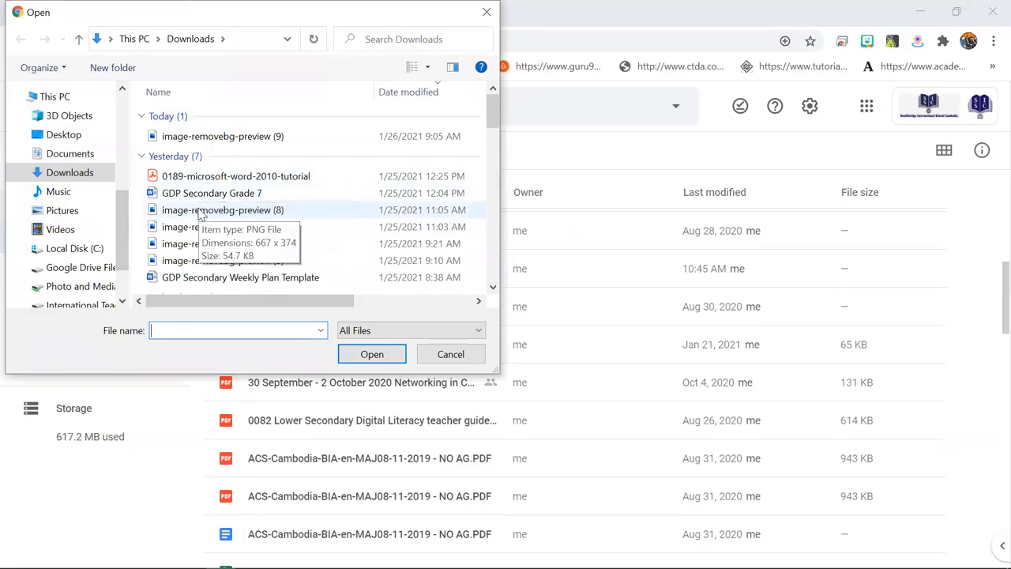
pyautogui.click(223, 208)
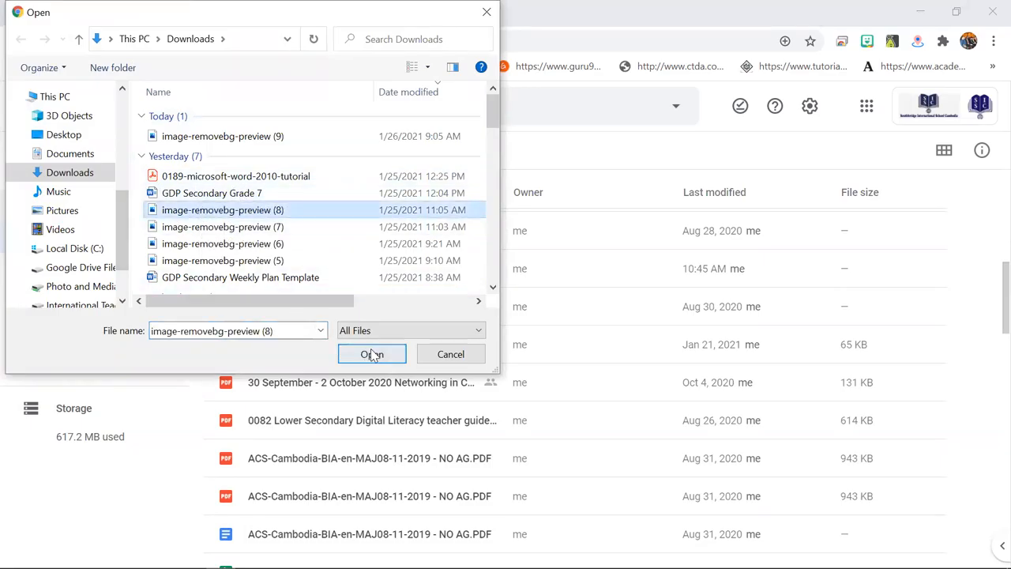
pyautogui.click(371, 354)
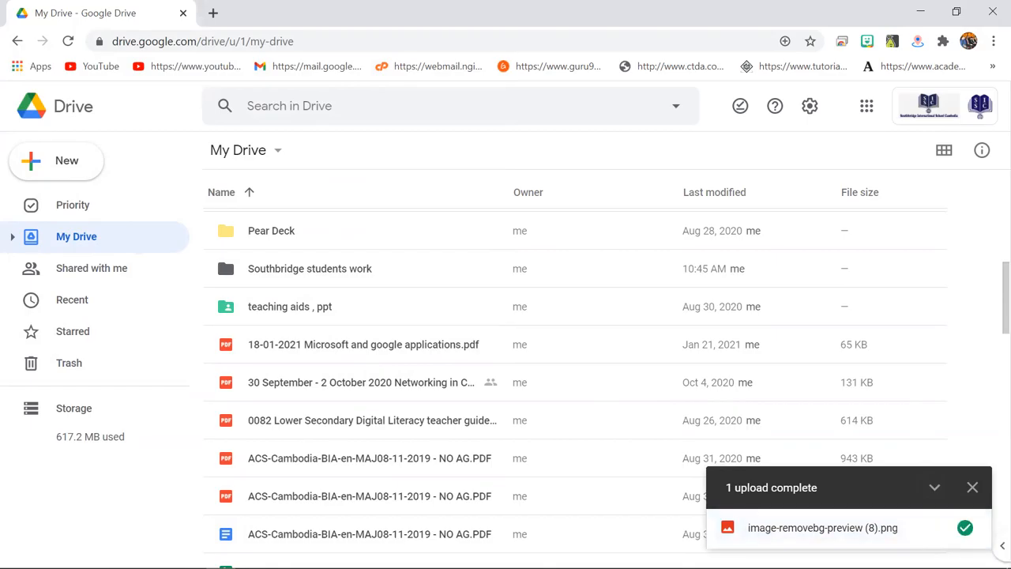
pyautogui.moveTo(661, 490)
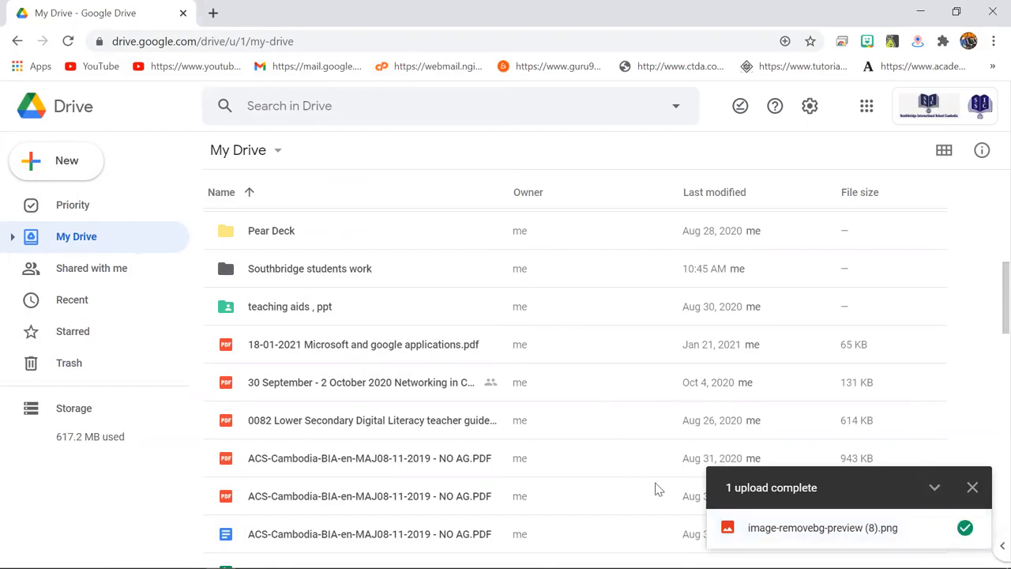
pyautogui.moveTo(974, 487)
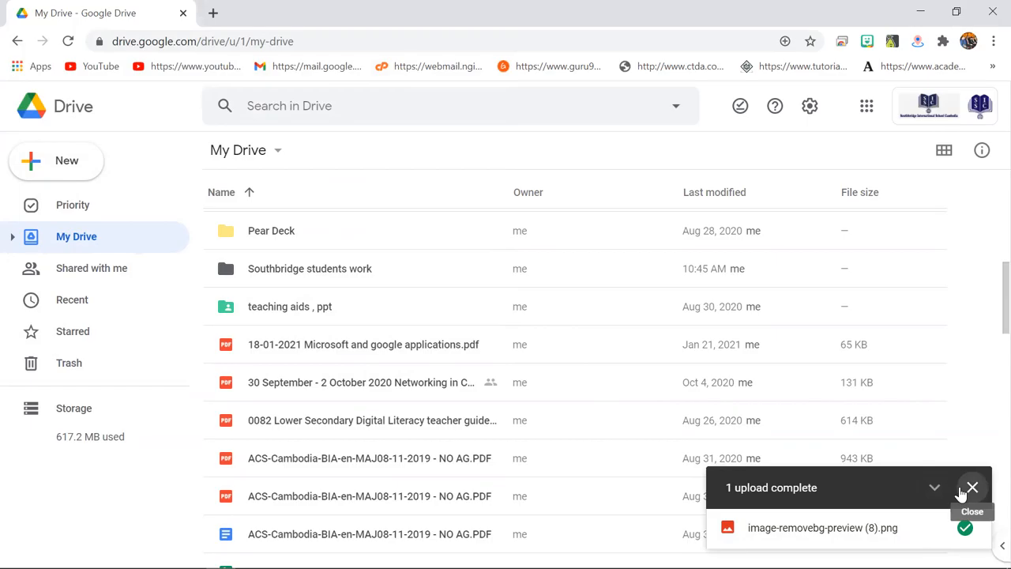
# Dismiss the upload-complete notice and scroll the My Drive list.
pyautogui.click(973, 487)
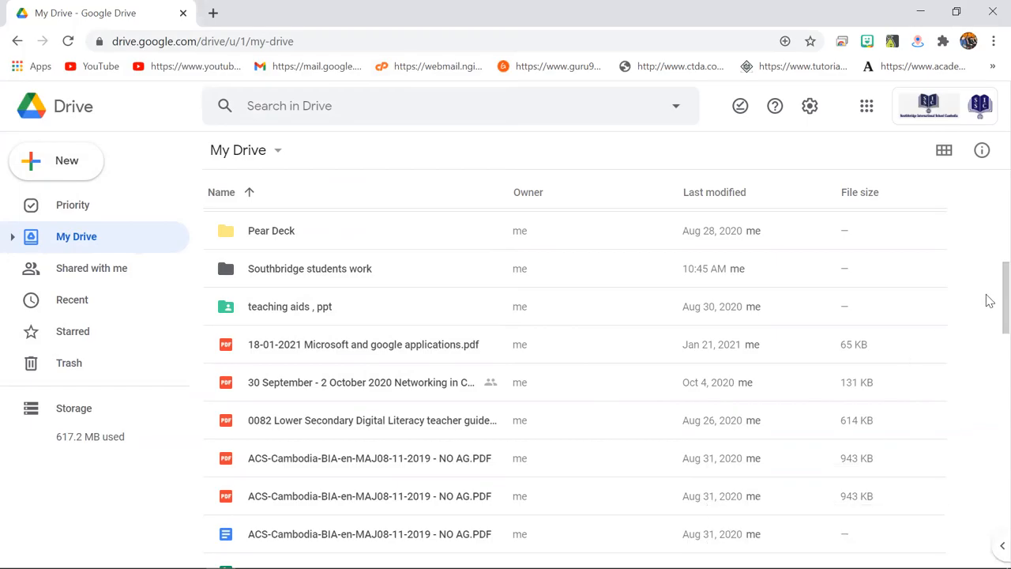
pyautogui.scroll(-3)
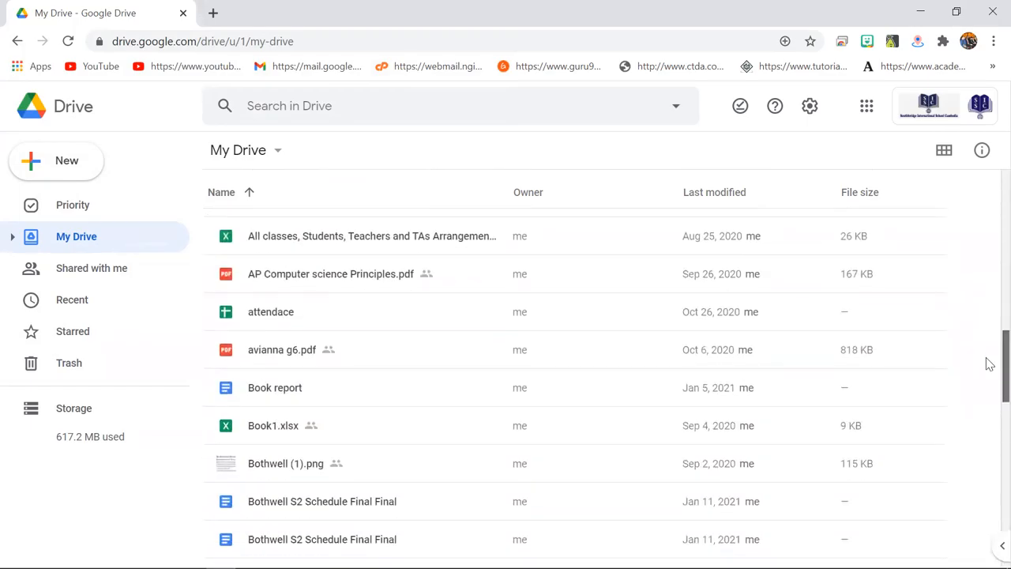
pyautogui.scroll(-3)
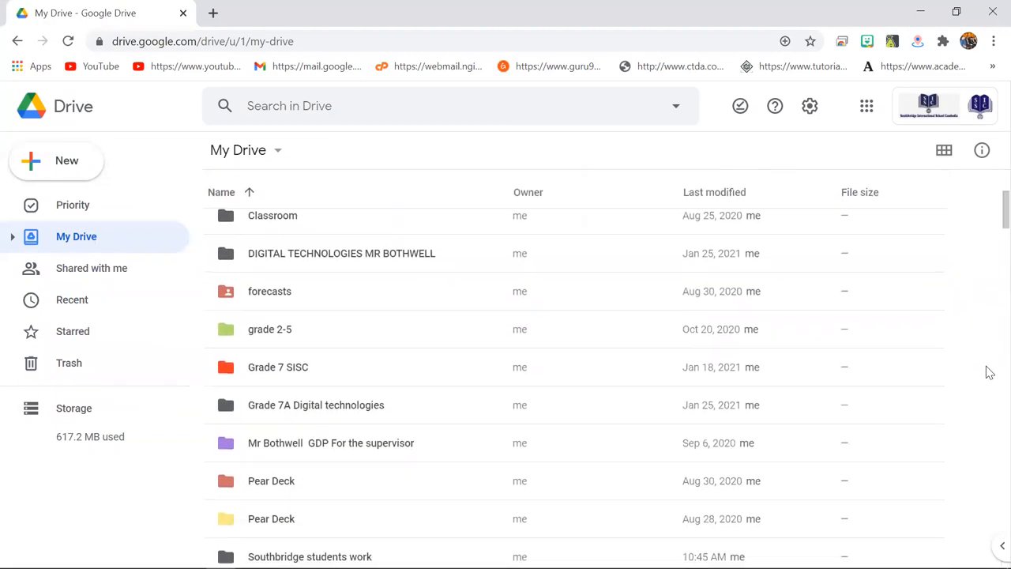
# Start a folder upload, browse Documents and This PC, and confirm the picker.
pyautogui.click(57, 161)
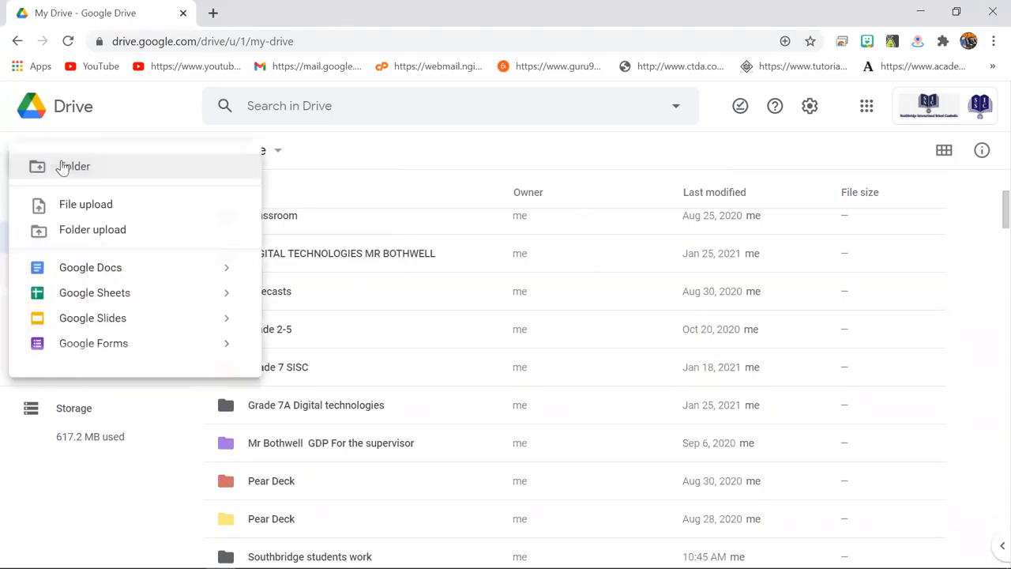
pyautogui.click(92, 229)
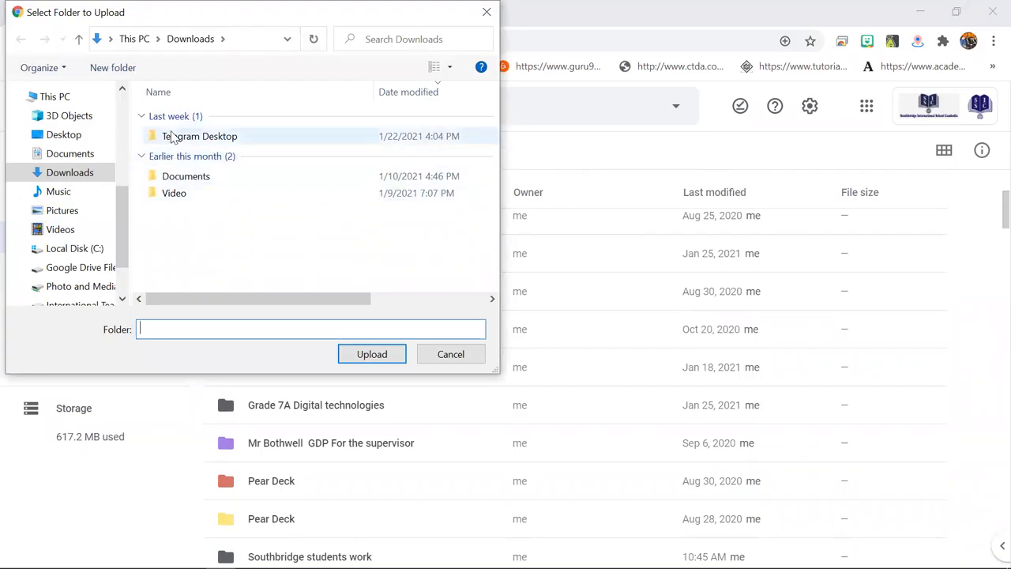
pyautogui.click(70, 153)
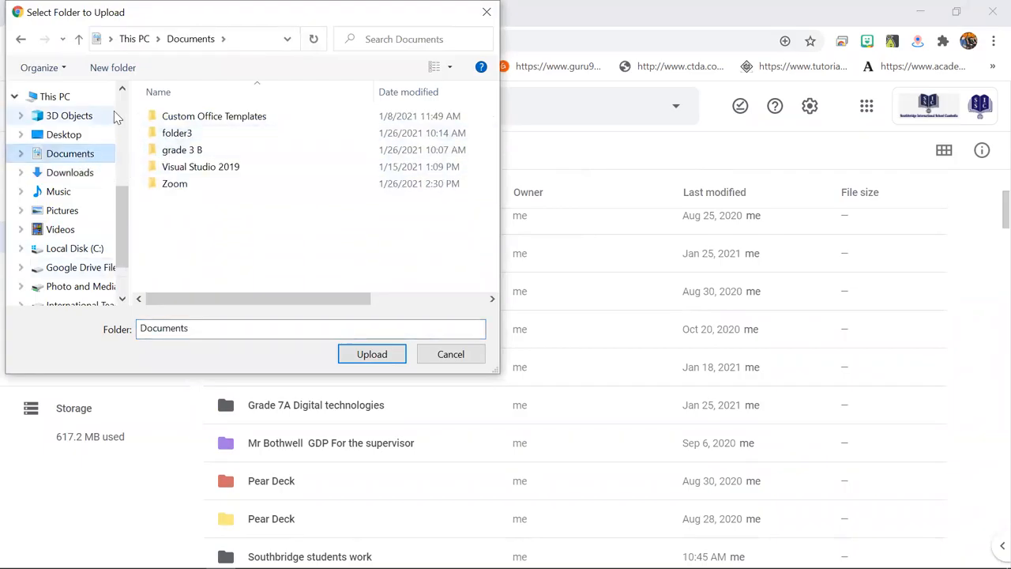
pyautogui.click(70, 115)
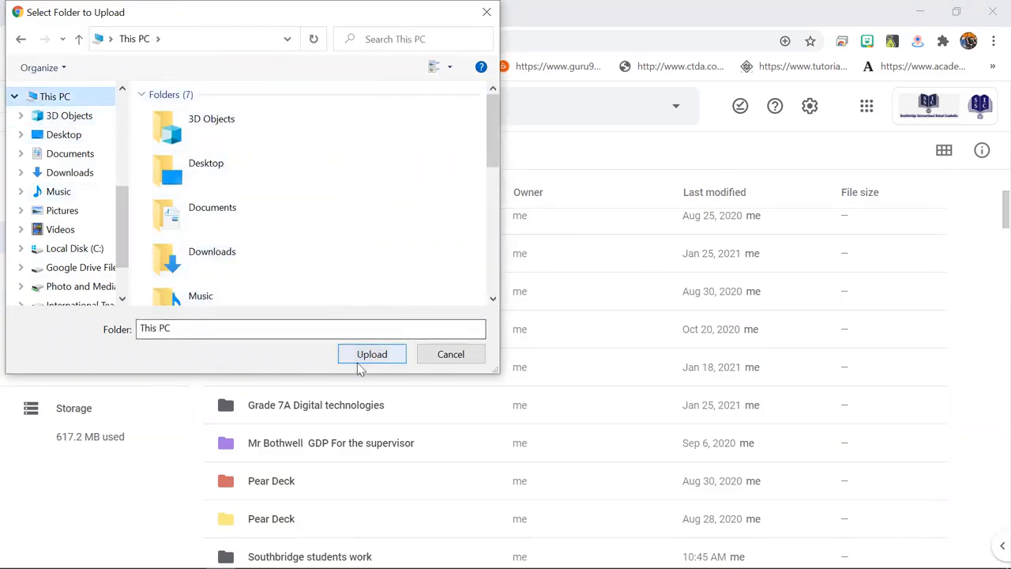
pyautogui.click(450, 354)
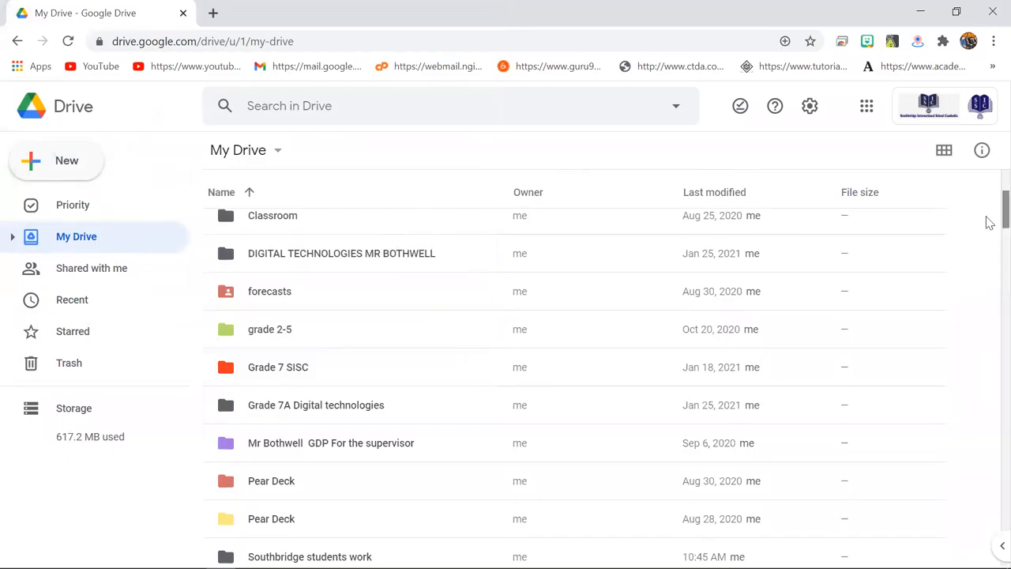
pyautogui.scroll(-3)
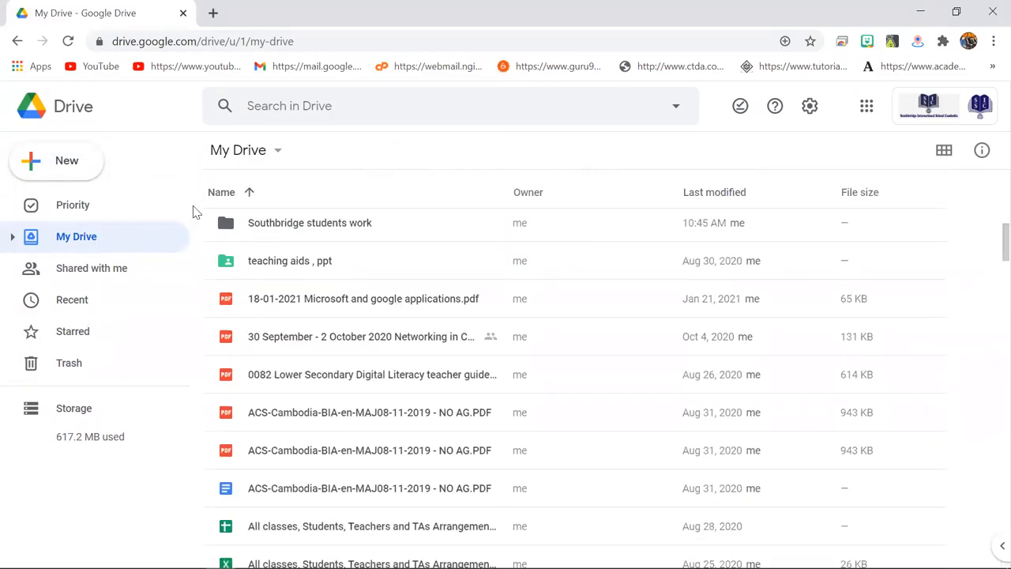
pyautogui.click(57, 161)
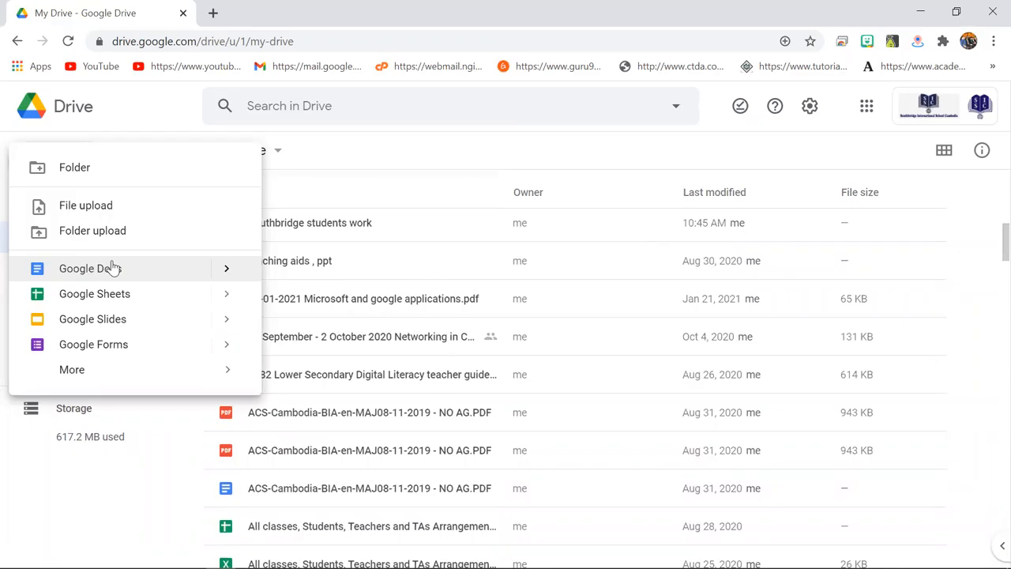
pyautogui.moveTo(94, 293)
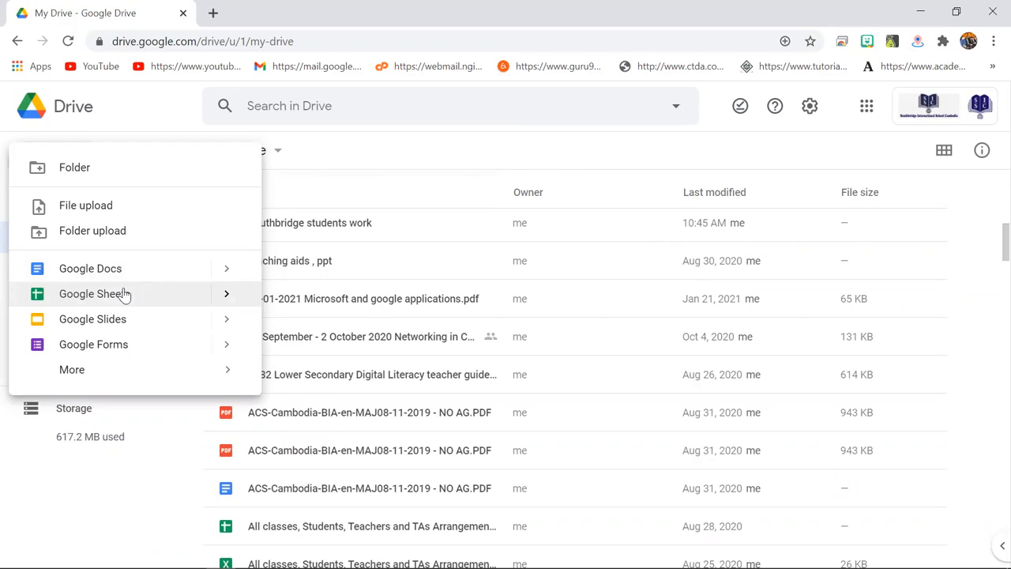
pyautogui.moveTo(227, 344)
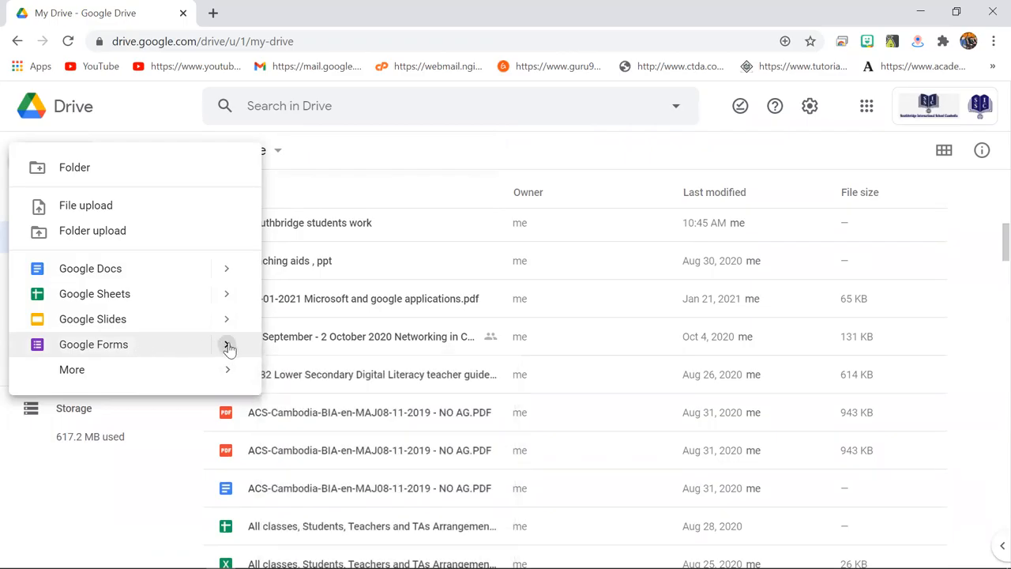
pyautogui.click(227, 345)
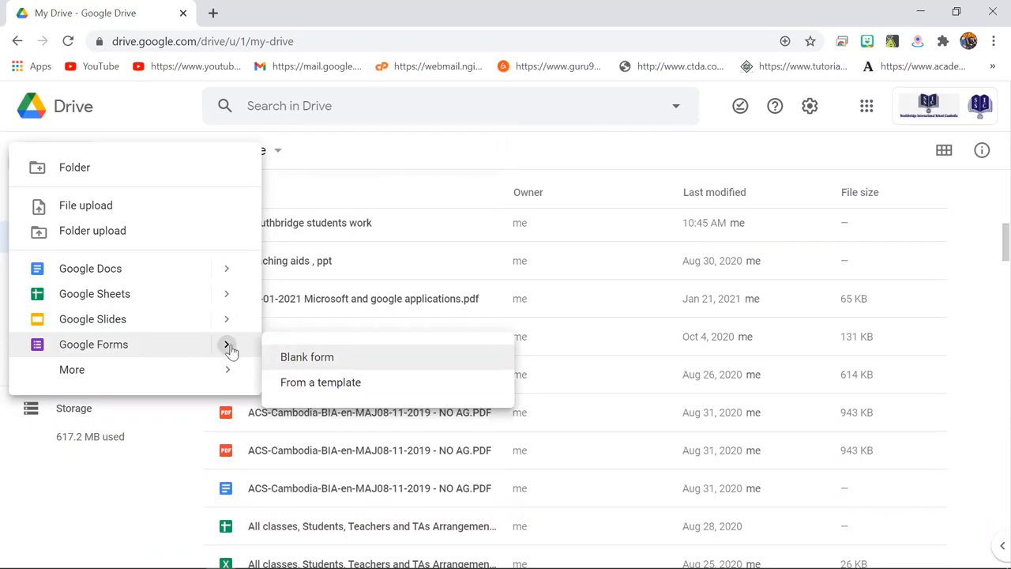
pyautogui.click(73, 370)
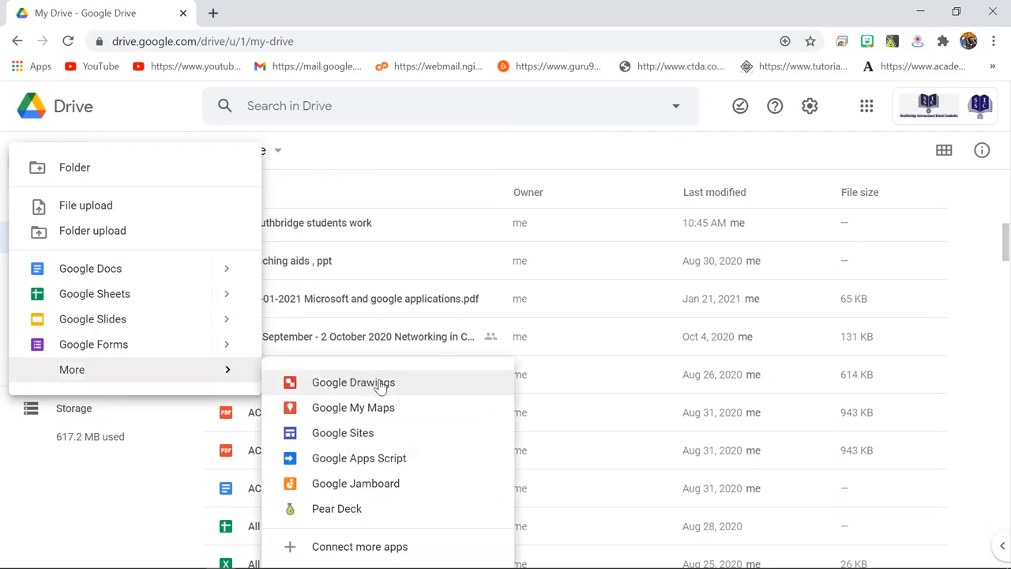
pyautogui.moveTo(373, 436)
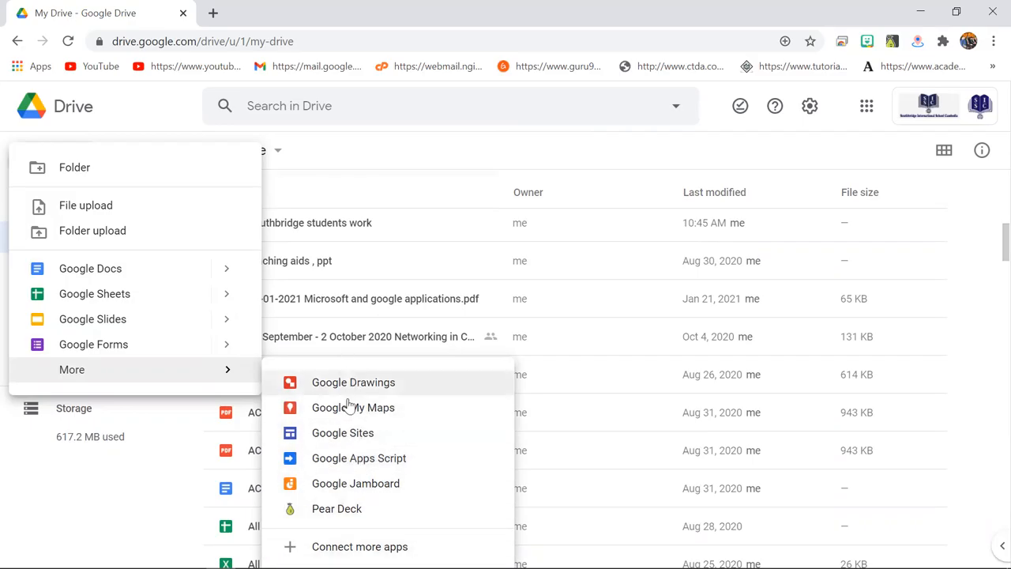
pyautogui.moveTo(355, 484)
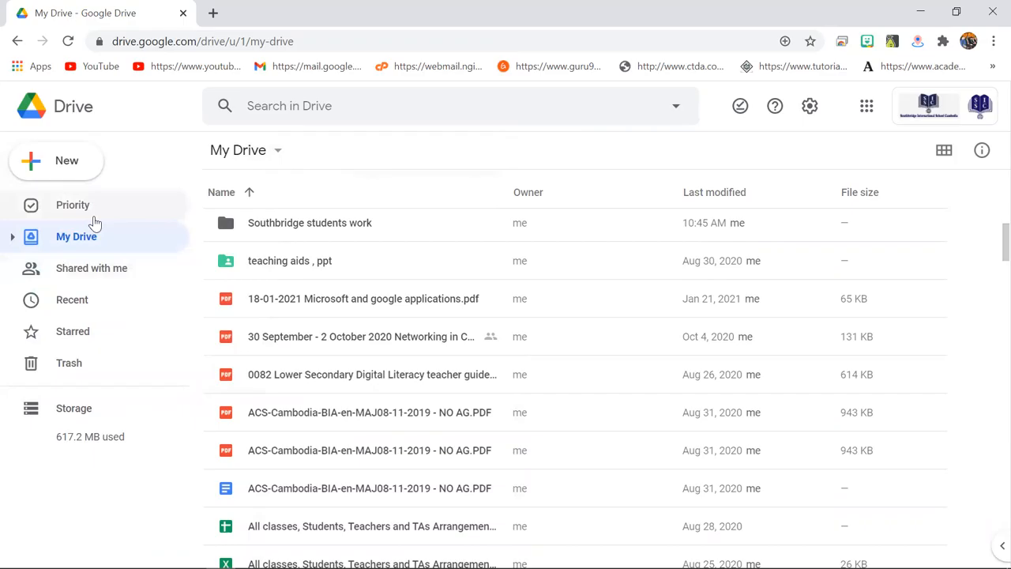
pyautogui.moveTo(73, 205)
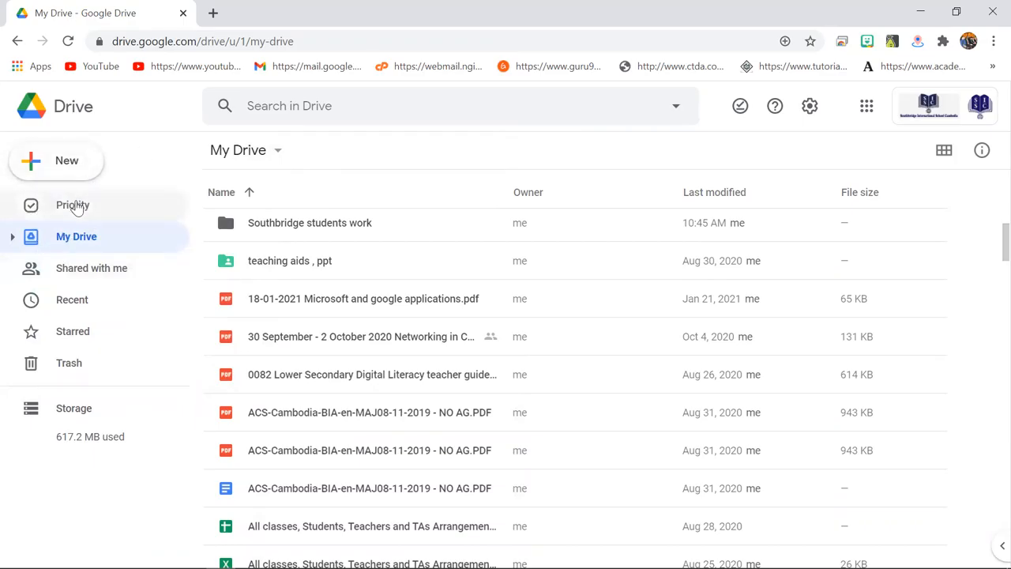
# Show the Priority page listing suggested recent files, including the uploaded image.
pyautogui.click(73, 205)
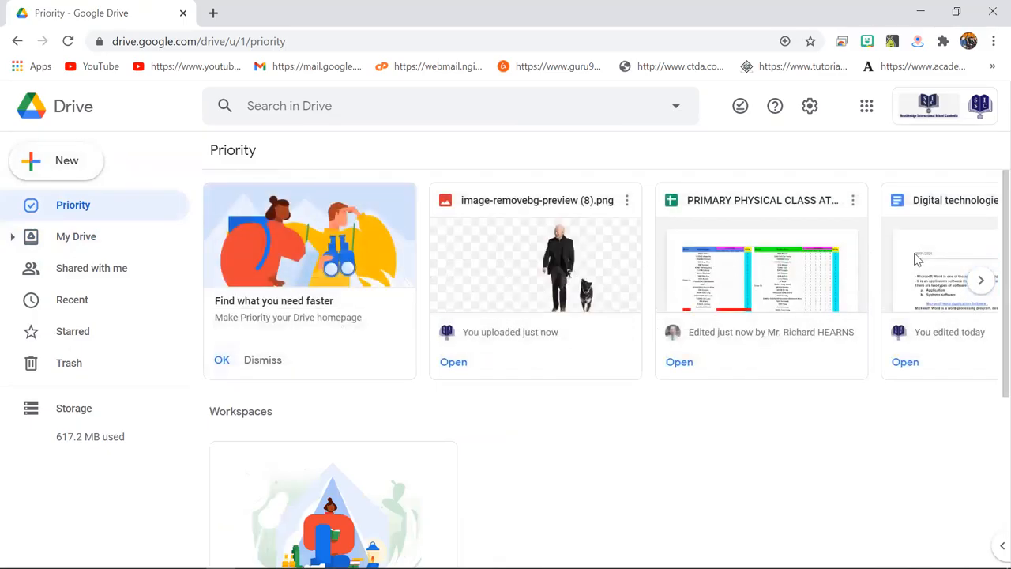
pyautogui.moveTo(809, 269)
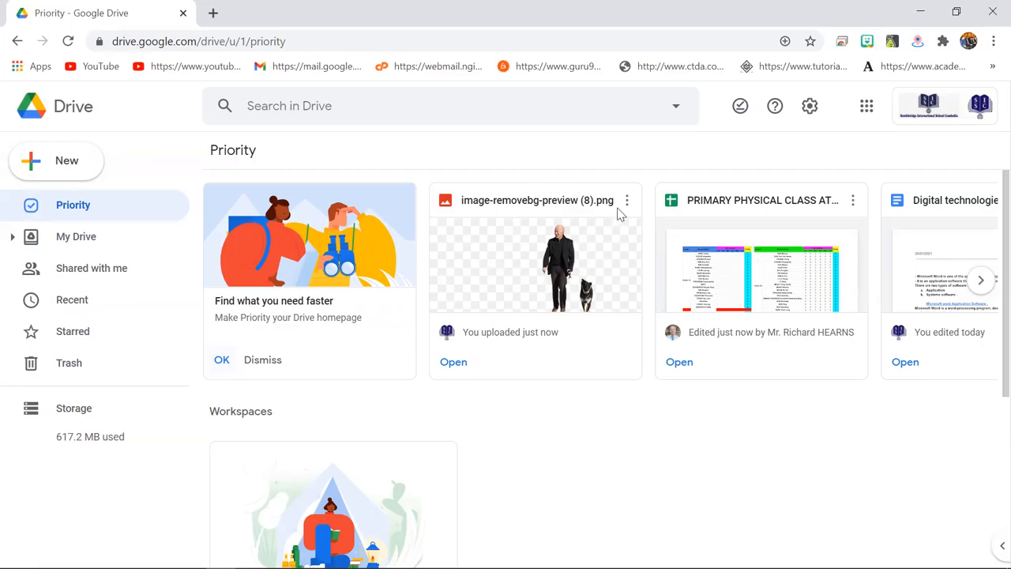
pyautogui.click(626, 199)
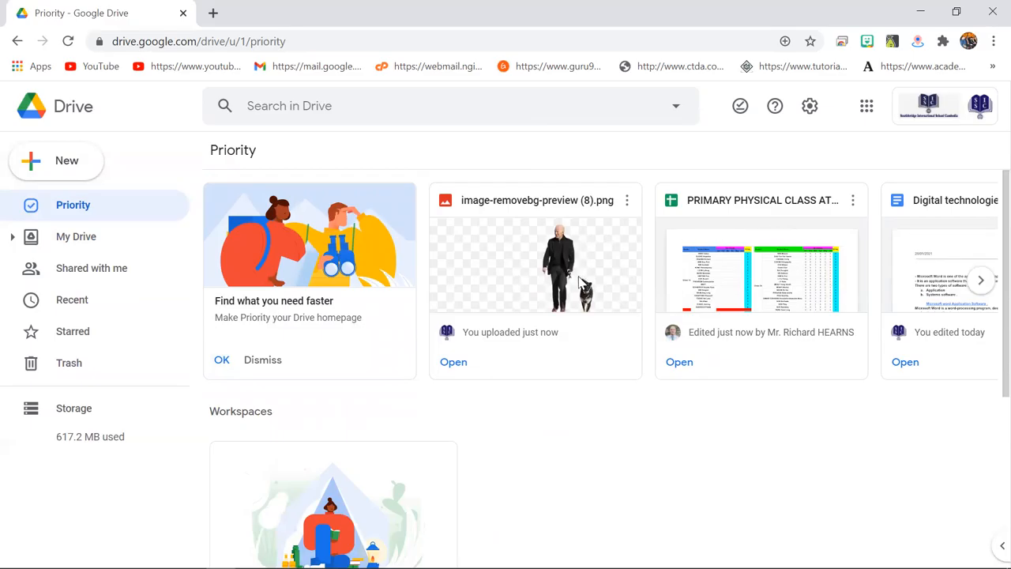
pyautogui.moveTo(525, 291)
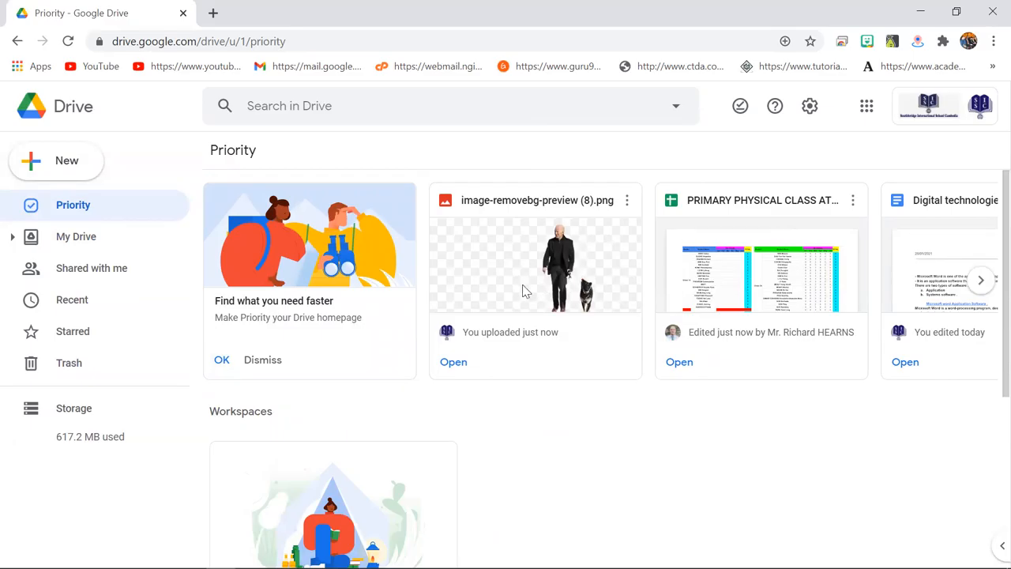
pyautogui.moveTo(552, 205)
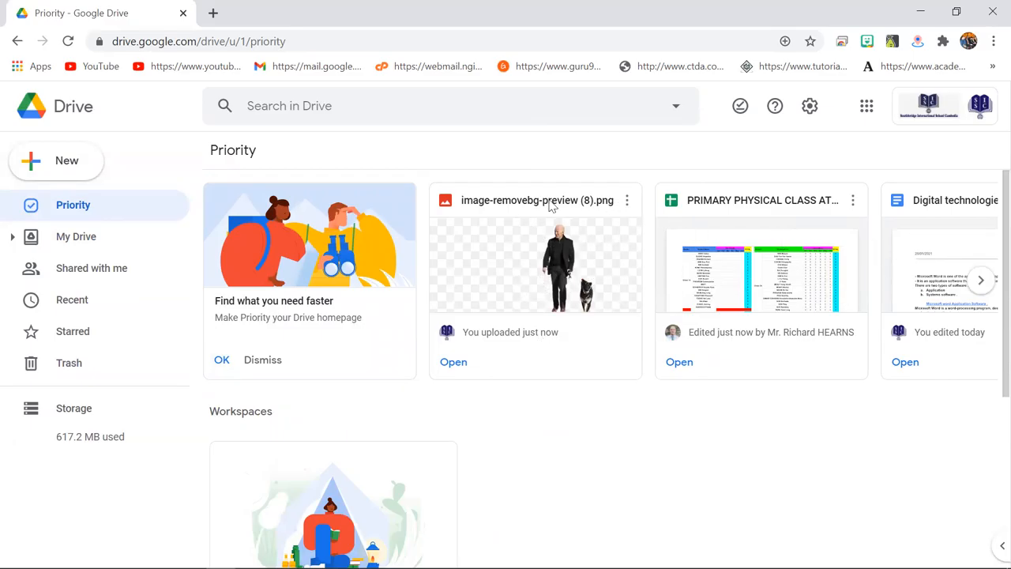
pyautogui.moveTo(471, 277)
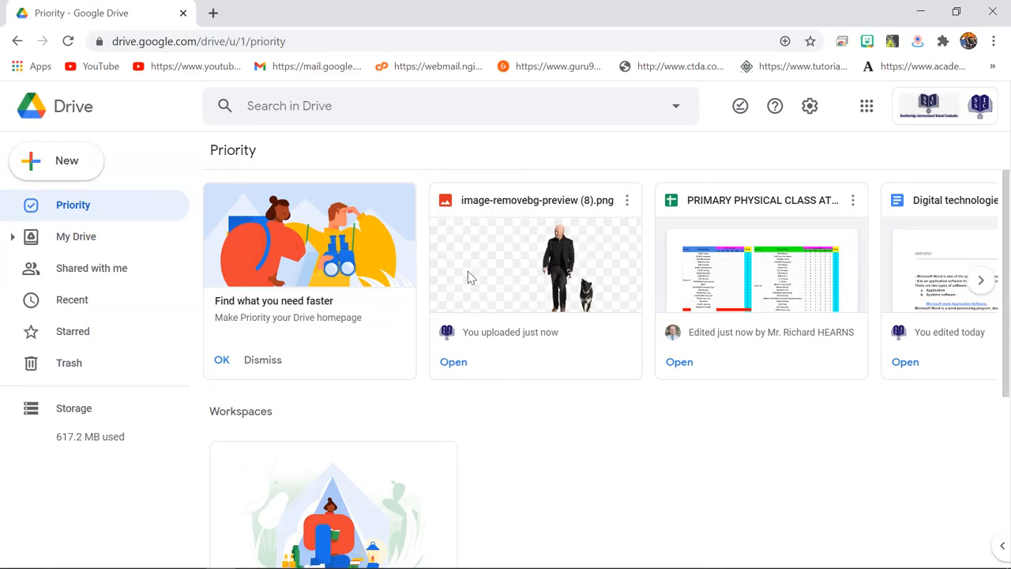
pyautogui.moveTo(553, 294)
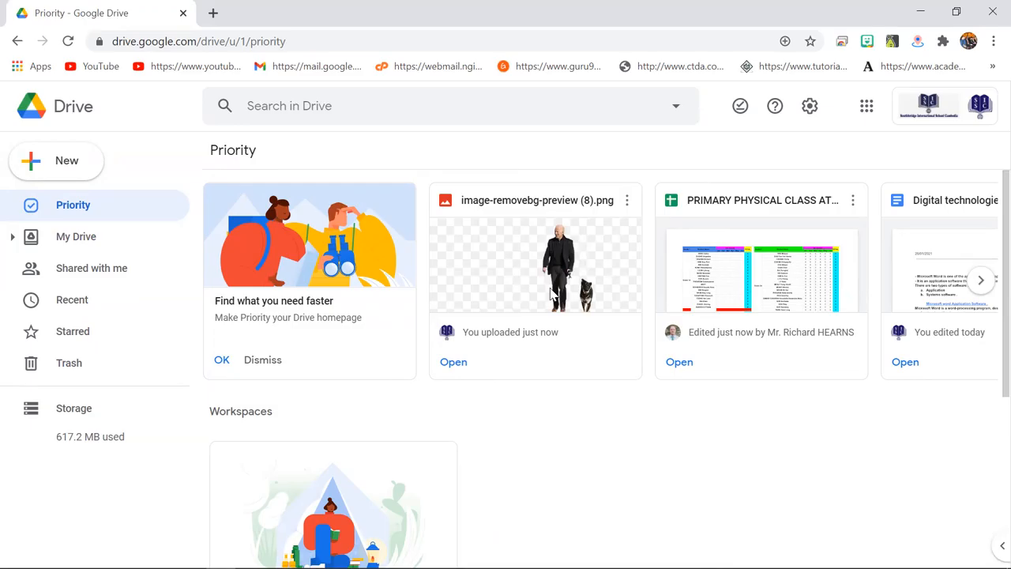
pyautogui.moveTo(98, 237)
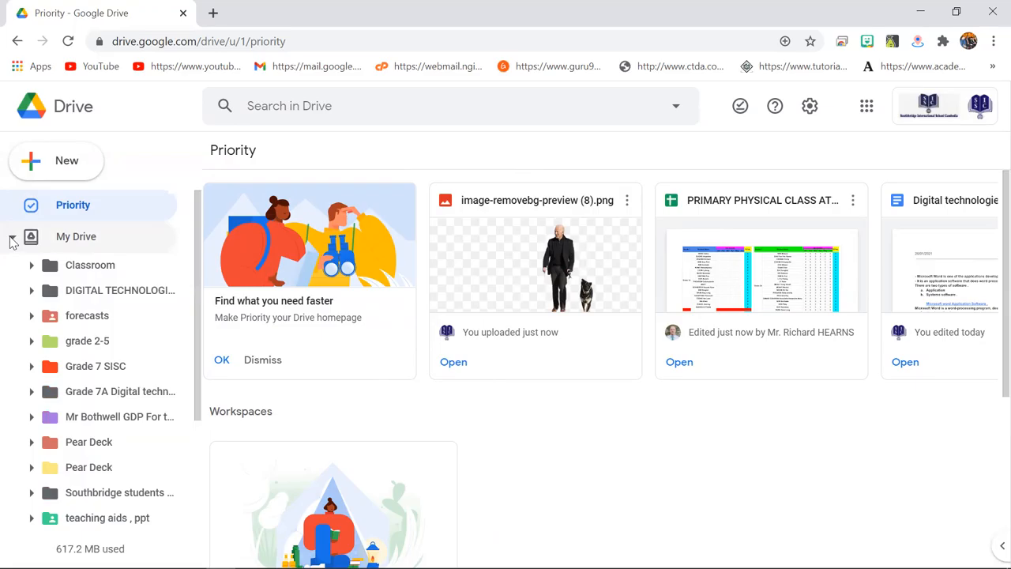
# Expand the My Drive folder tree and return to the My Drive page.
pyautogui.click(12, 237)
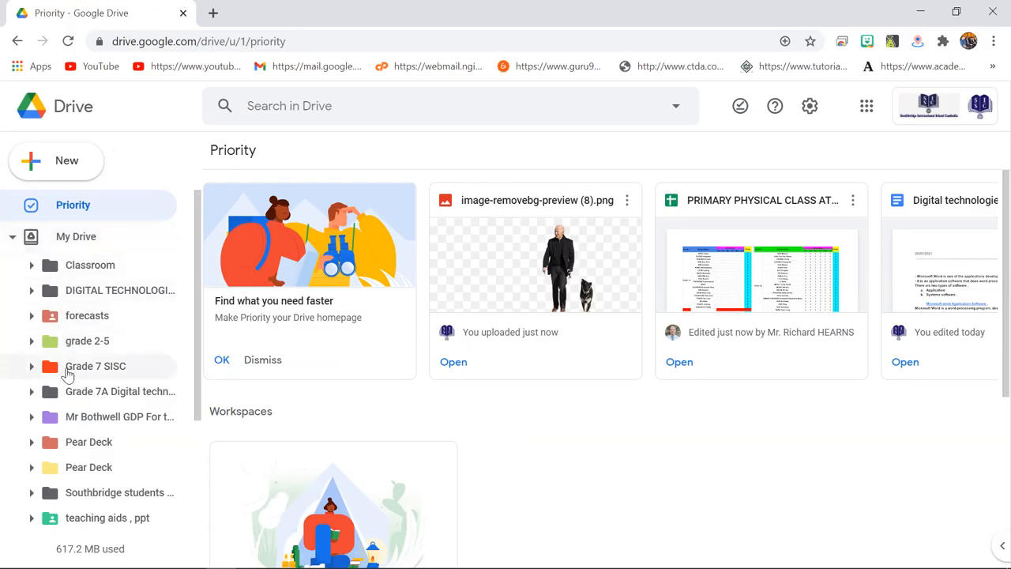
pyautogui.scroll(-3)
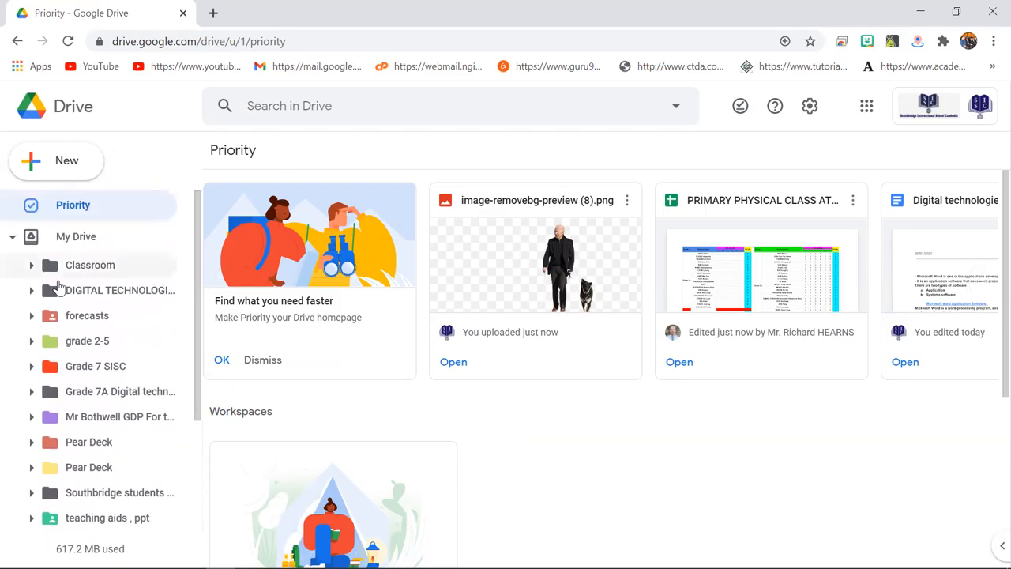
pyautogui.moveTo(76, 475)
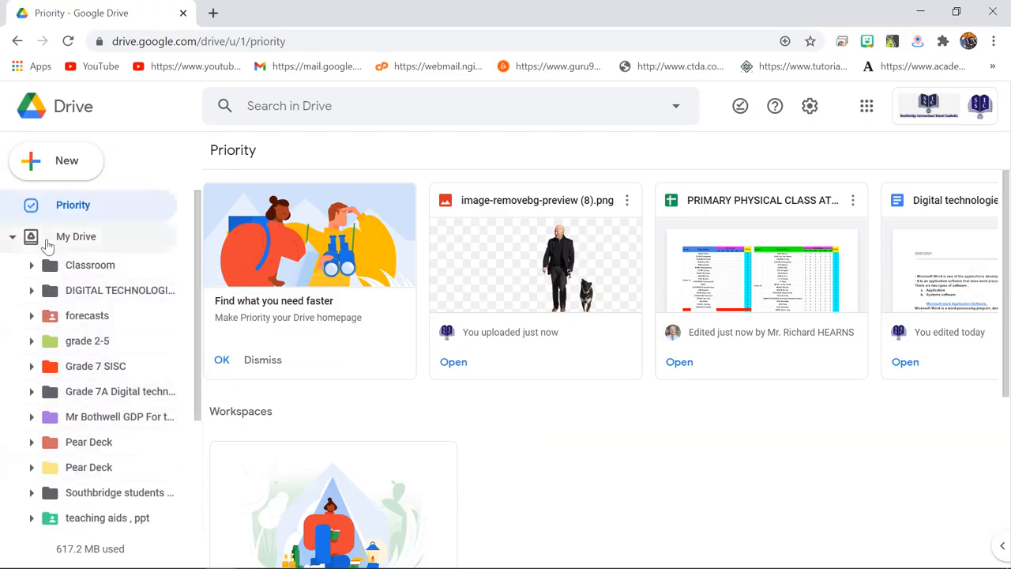
pyautogui.click(76, 237)
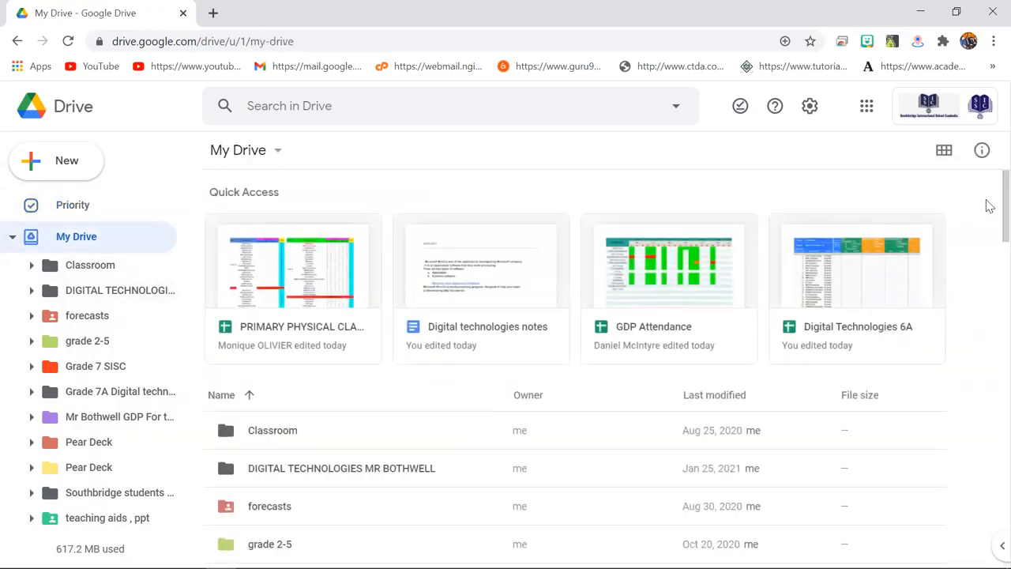
pyautogui.moveTo(888, 283)
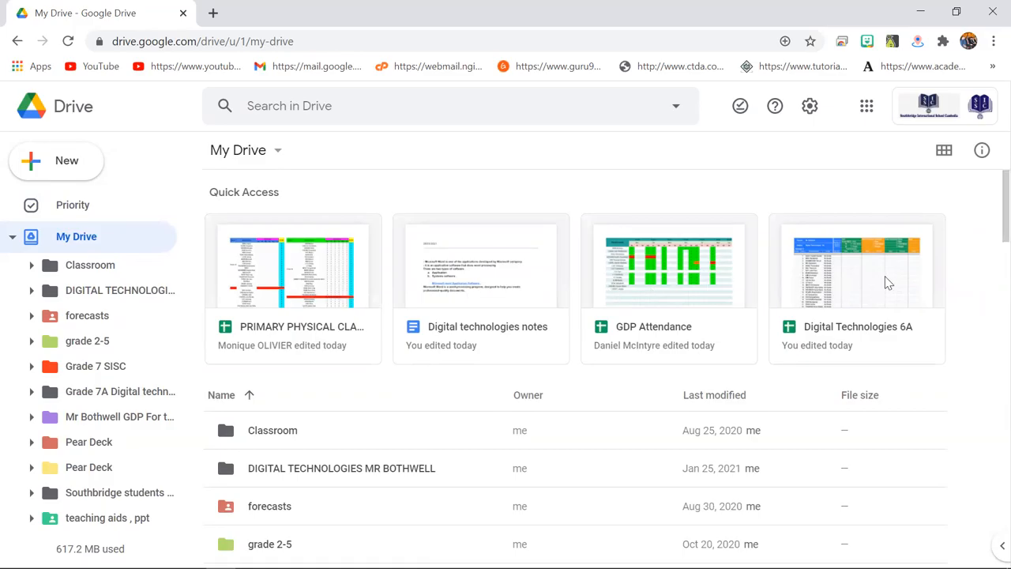
pyautogui.moveTo(989, 272)
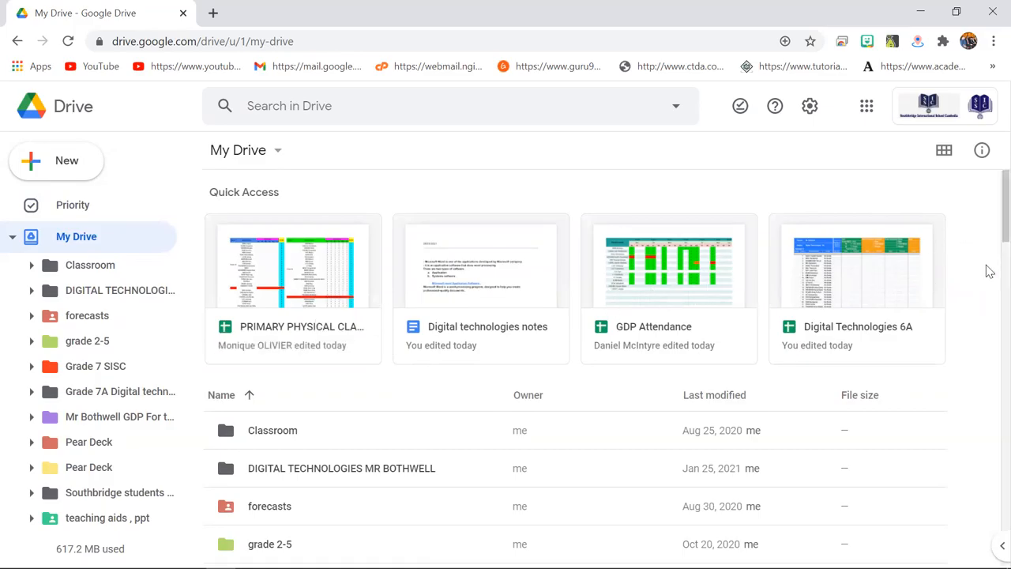
pyautogui.scroll(-3)
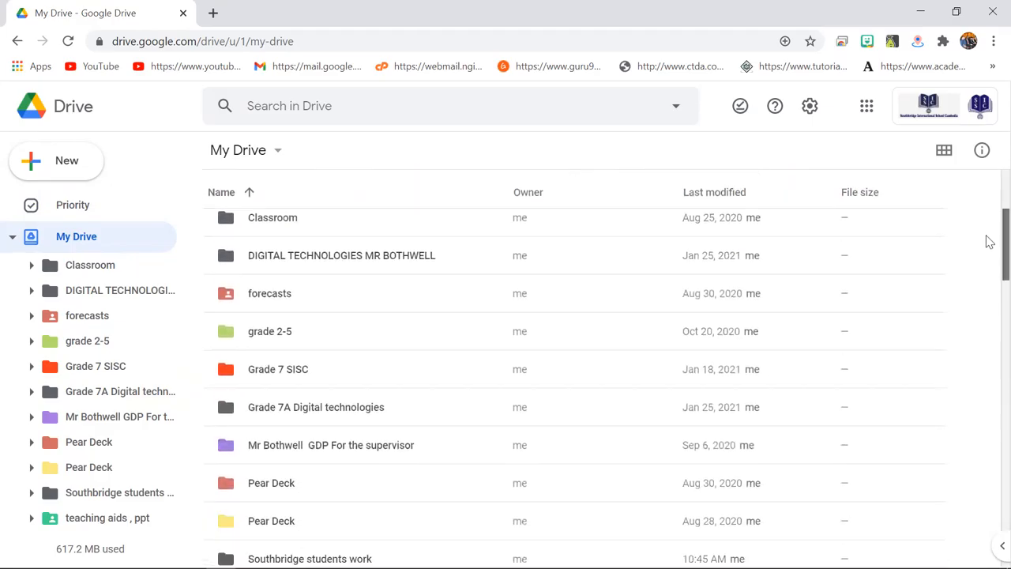
pyautogui.scroll(-3)
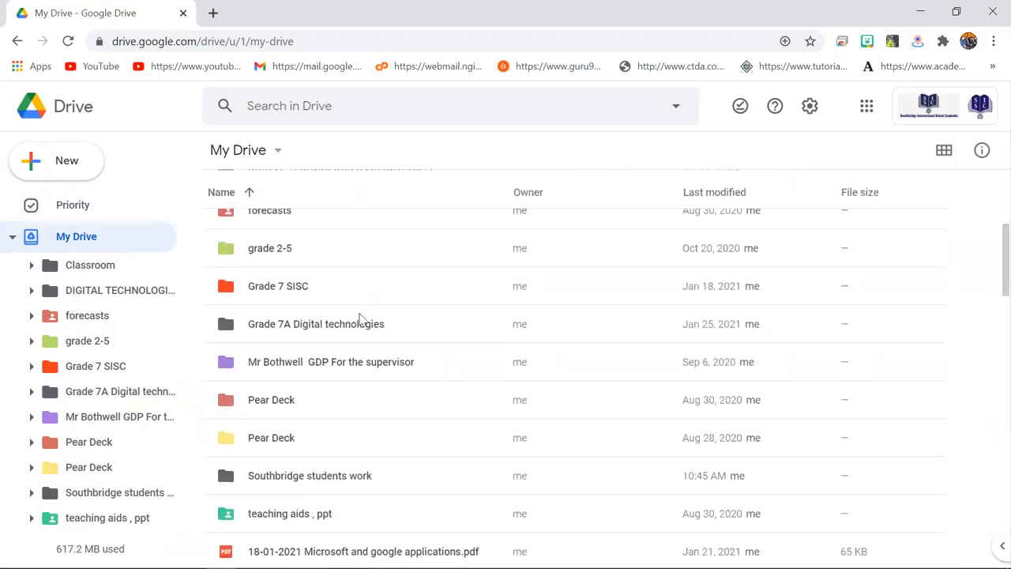
pyautogui.moveTo(989, 246)
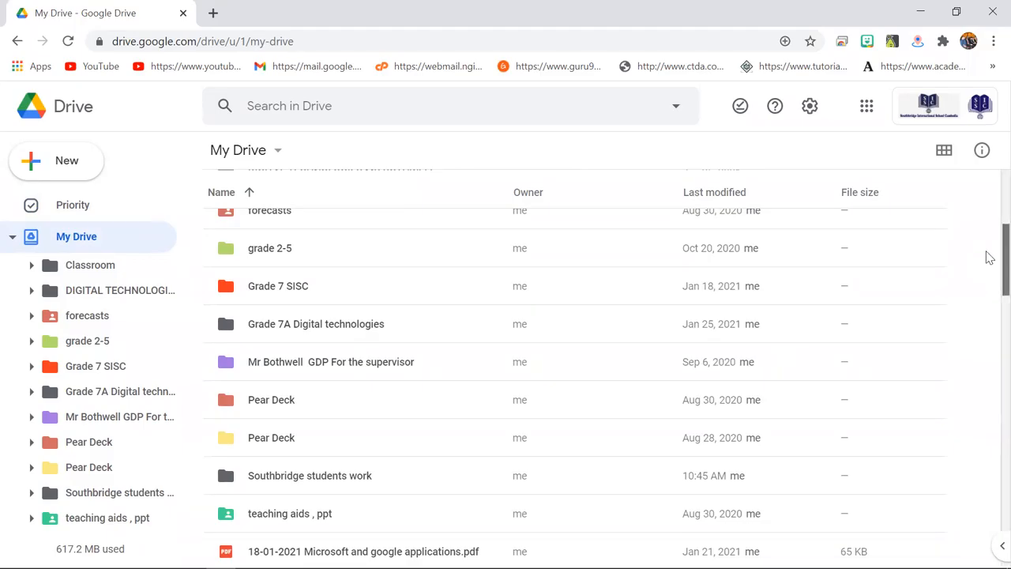
pyautogui.scroll(-3)
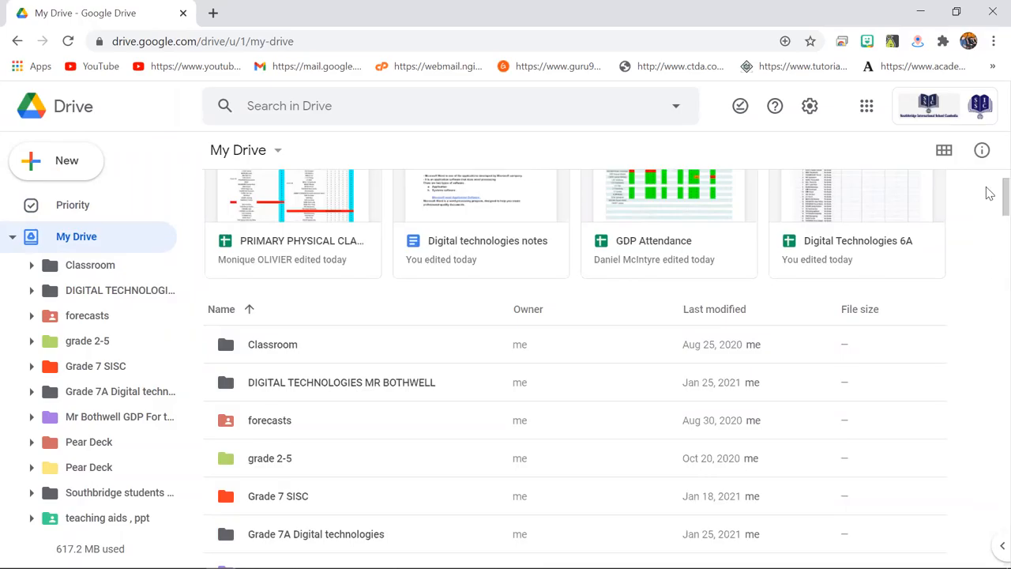
pyautogui.scroll(-3)
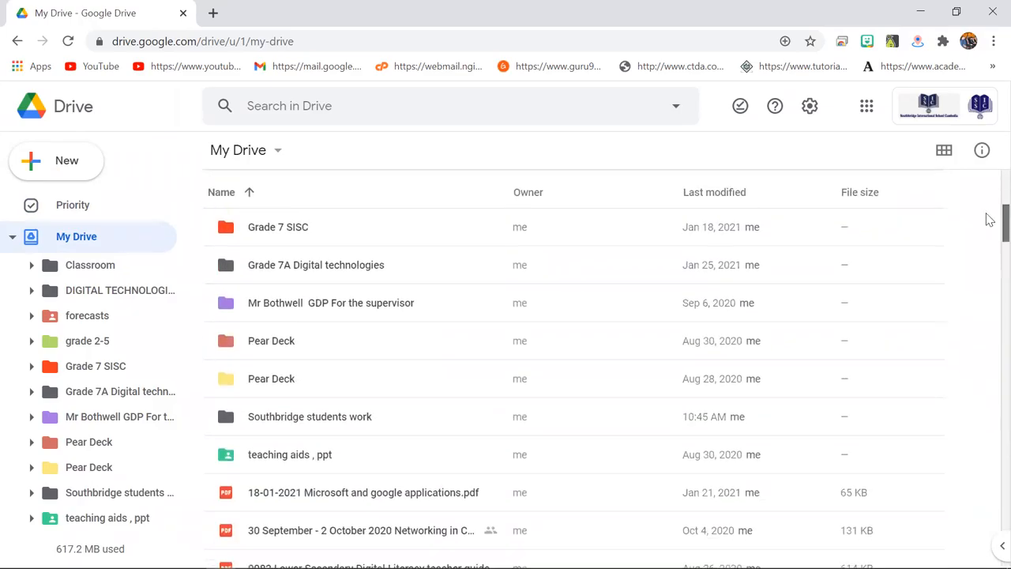
pyautogui.scroll(-3)
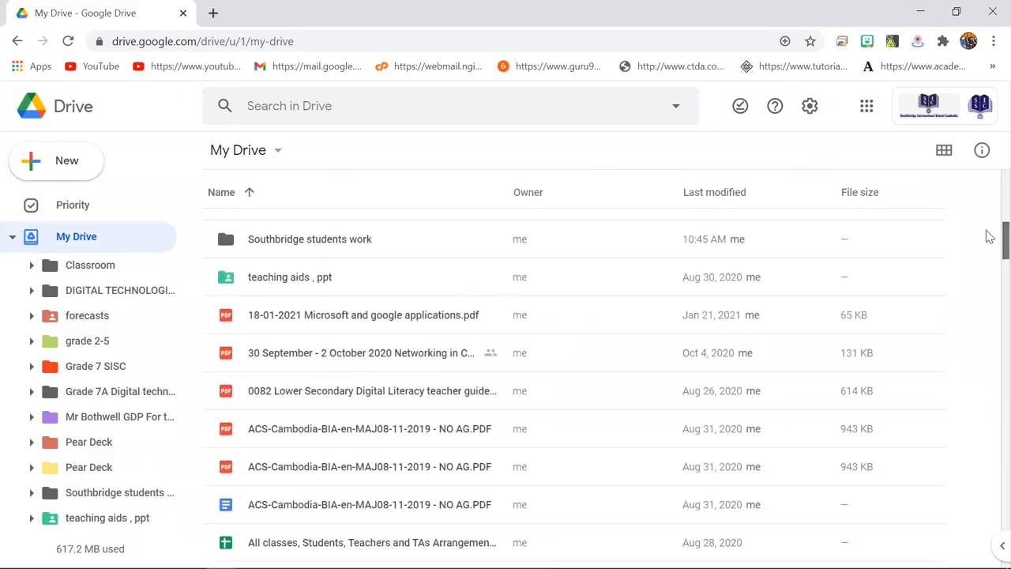
pyautogui.scroll(-3)
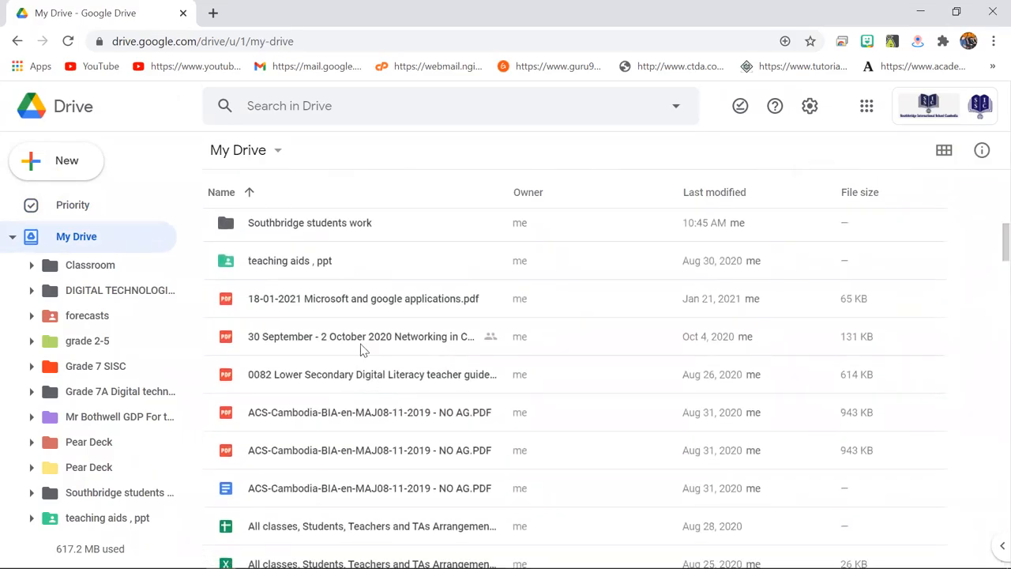
pyautogui.moveTo(419, 350)
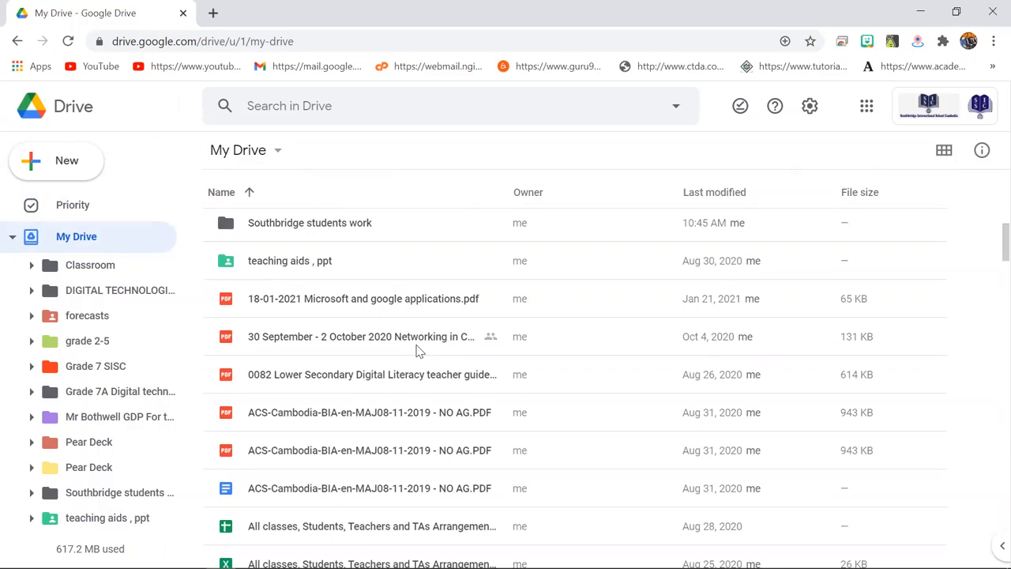
pyautogui.moveTo(490, 337)
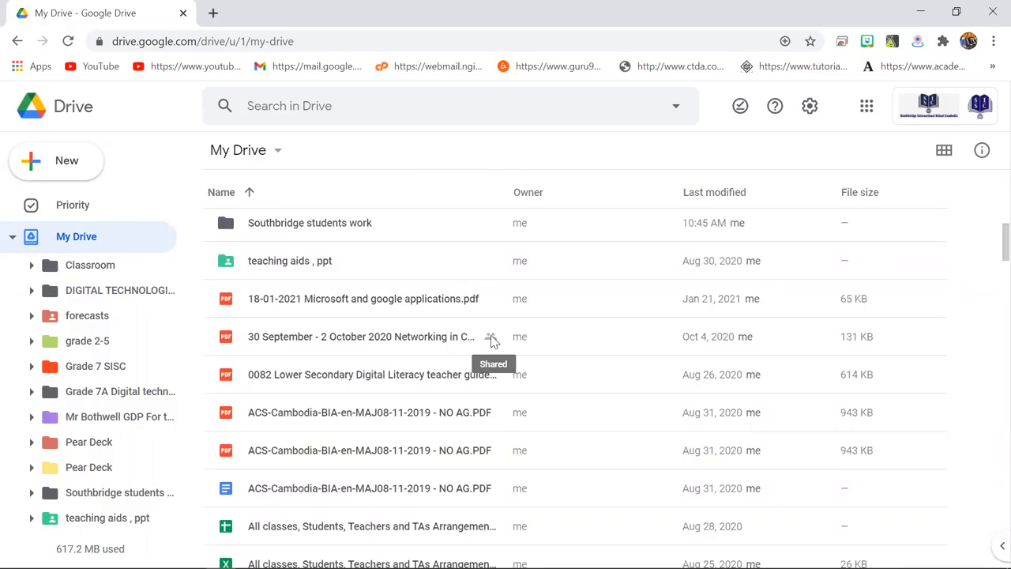
pyautogui.moveTo(749, 296)
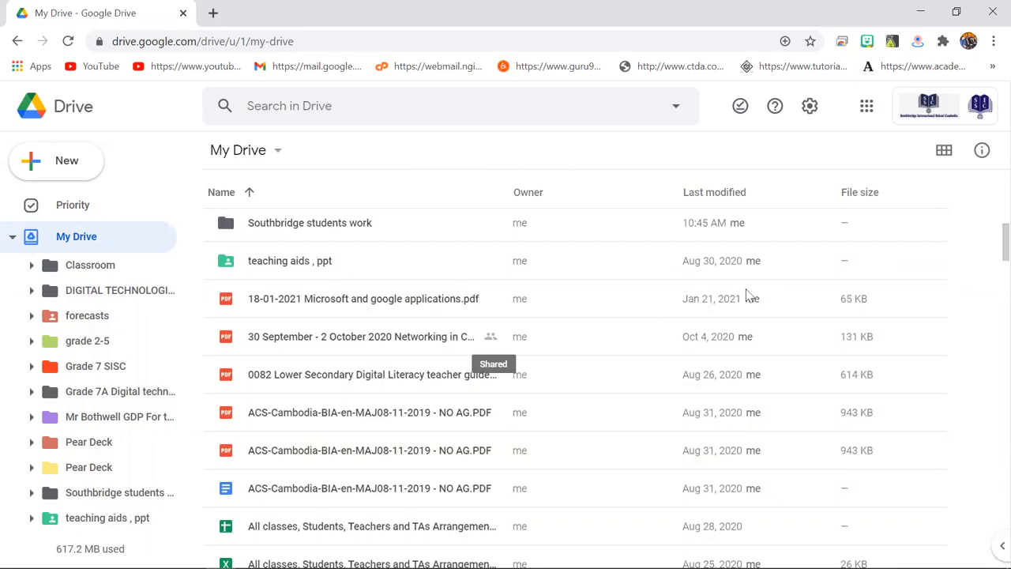
pyautogui.scroll(-3)
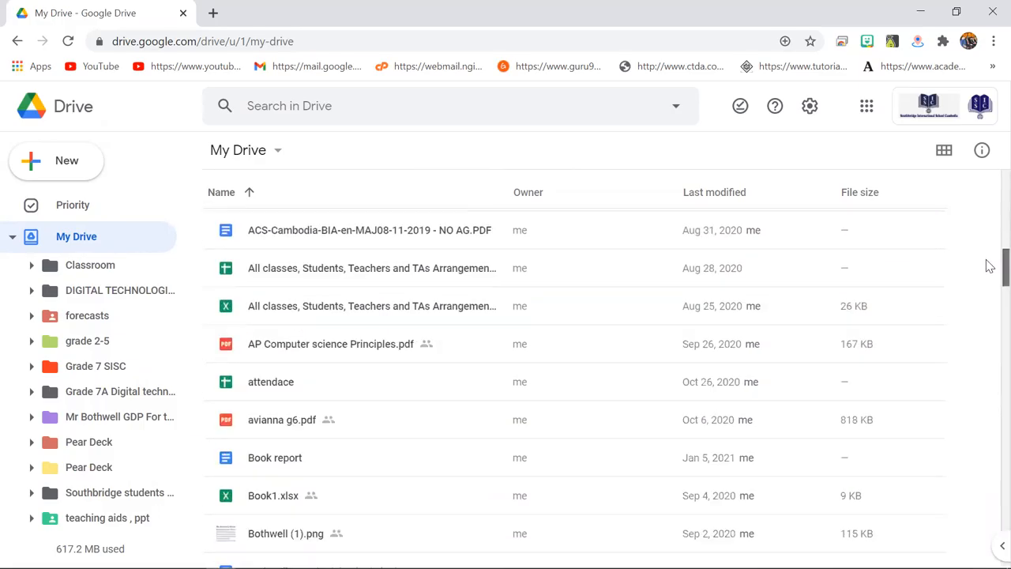
pyautogui.scroll(-3)
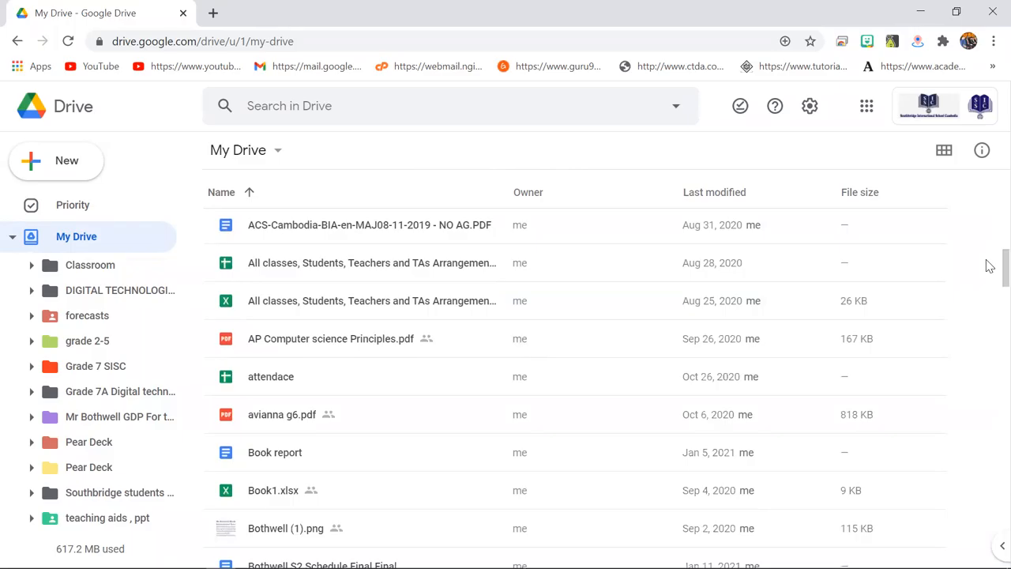
pyautogui.moveTo(329, 424)
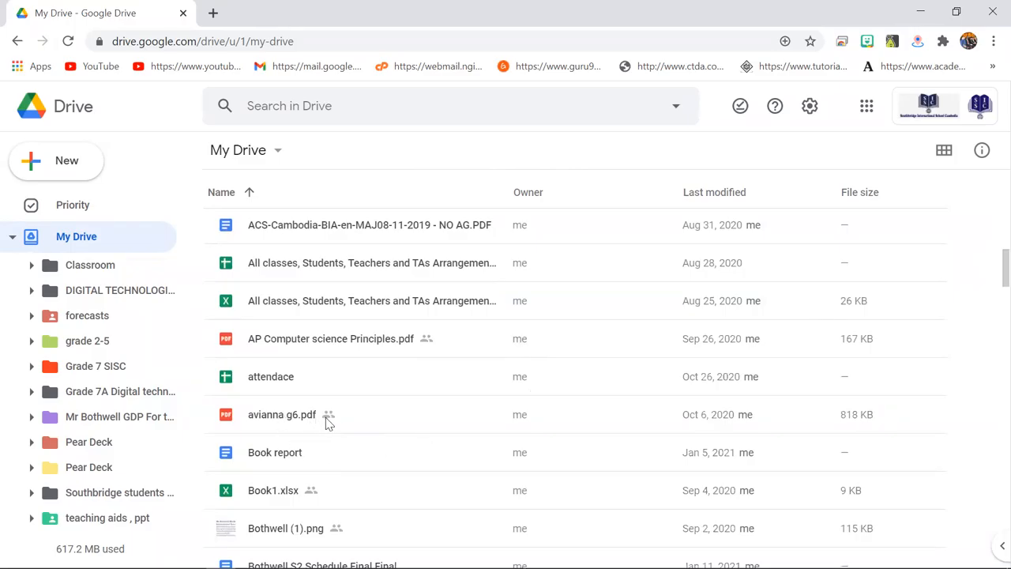
pyautogui.moveTo(954, 319)
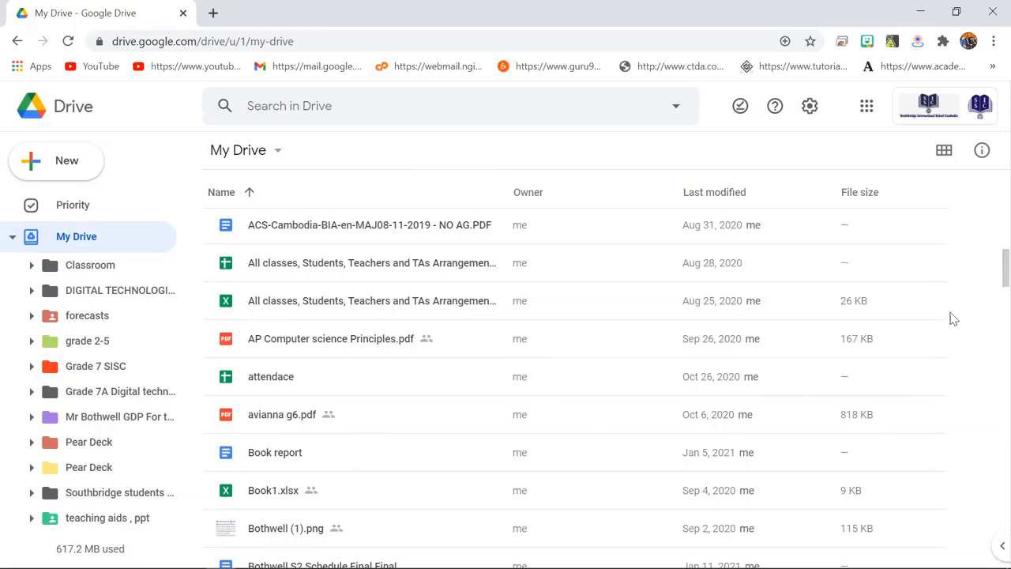
pyautogui.scroll(-3)
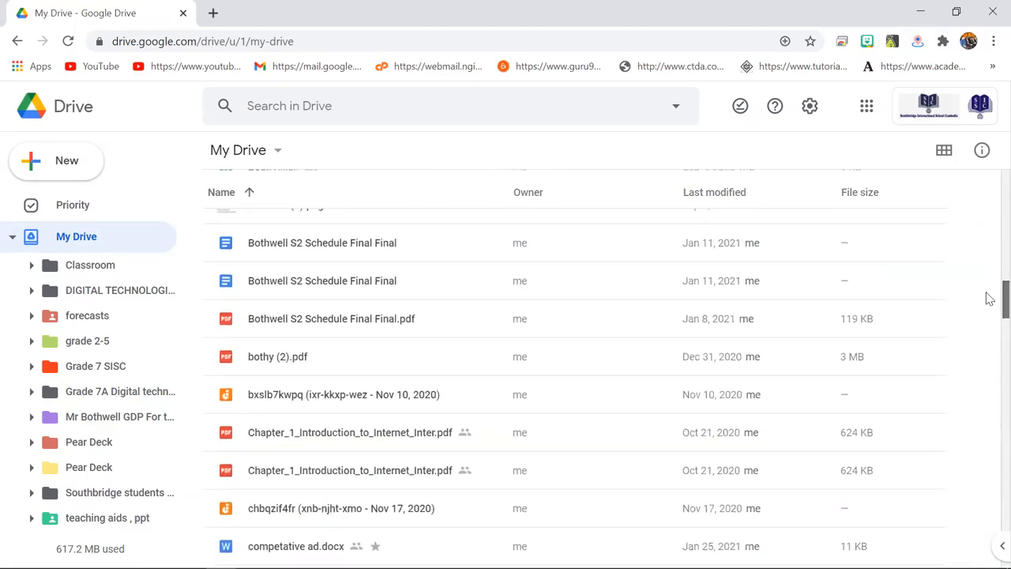
pyautogui.scroll(-3)
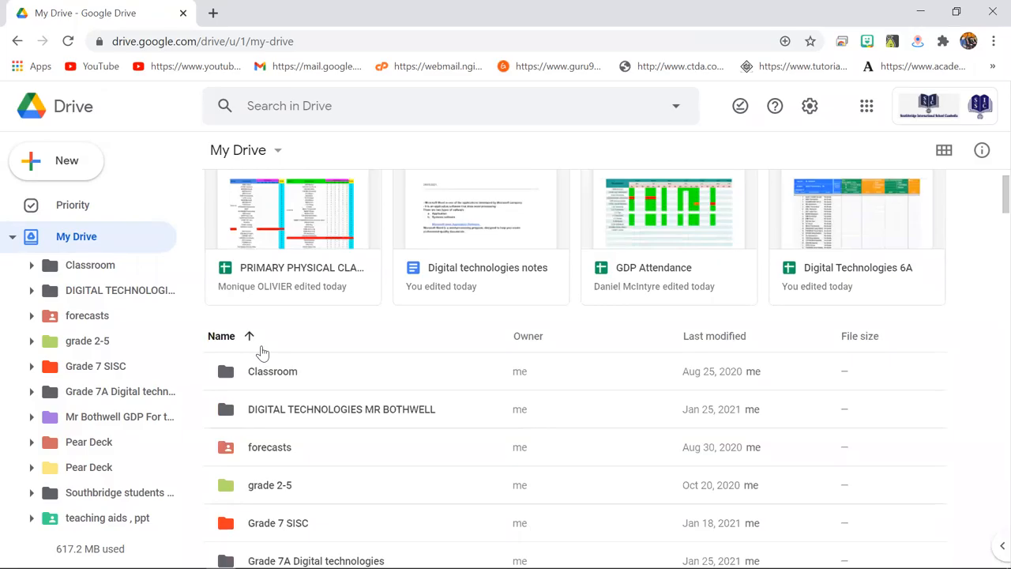
pyautogui.moveTo(434, 439)
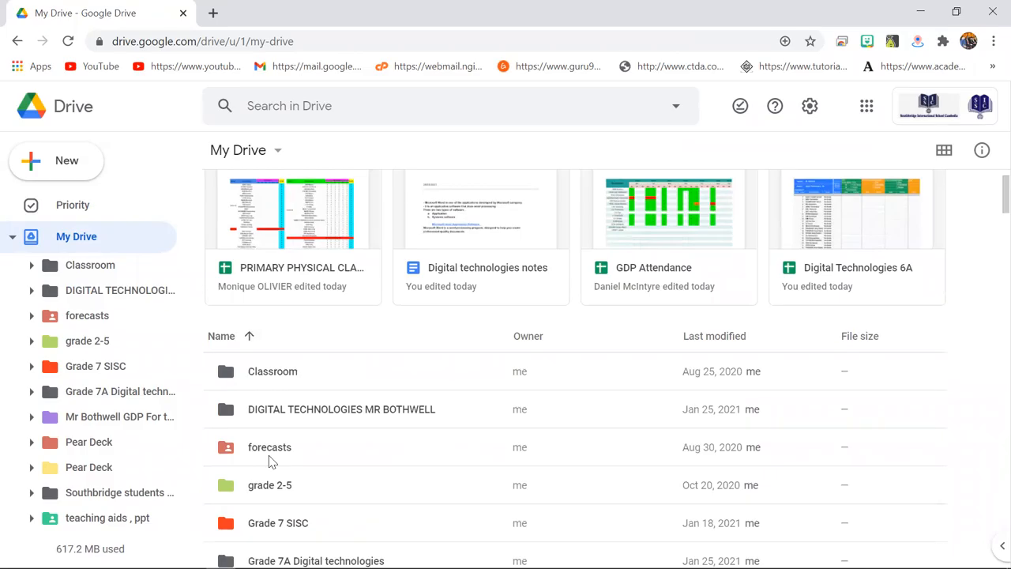
pyautogui.moveTo(250, 335)
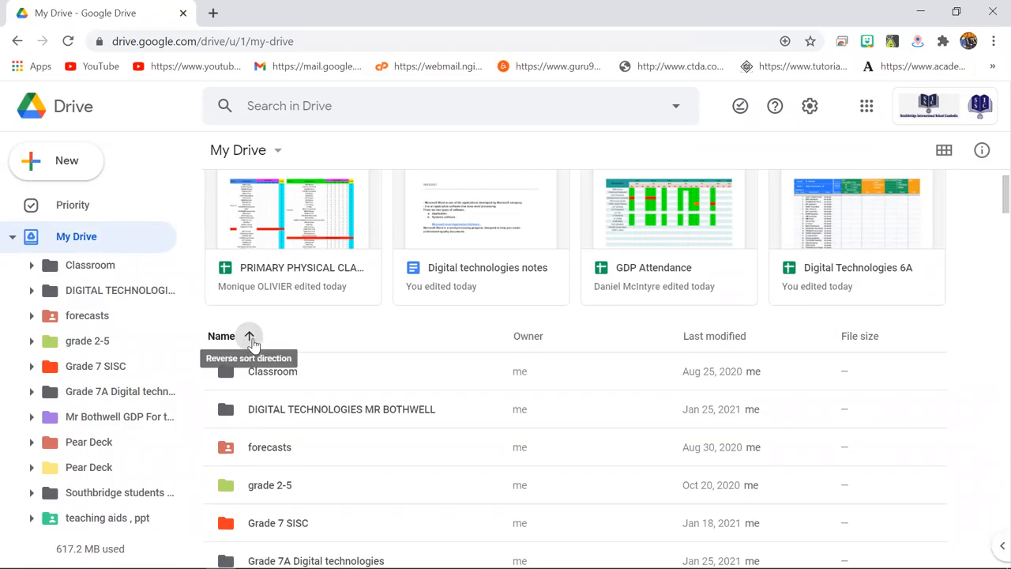
pyautogui.moveTo(263, 474)
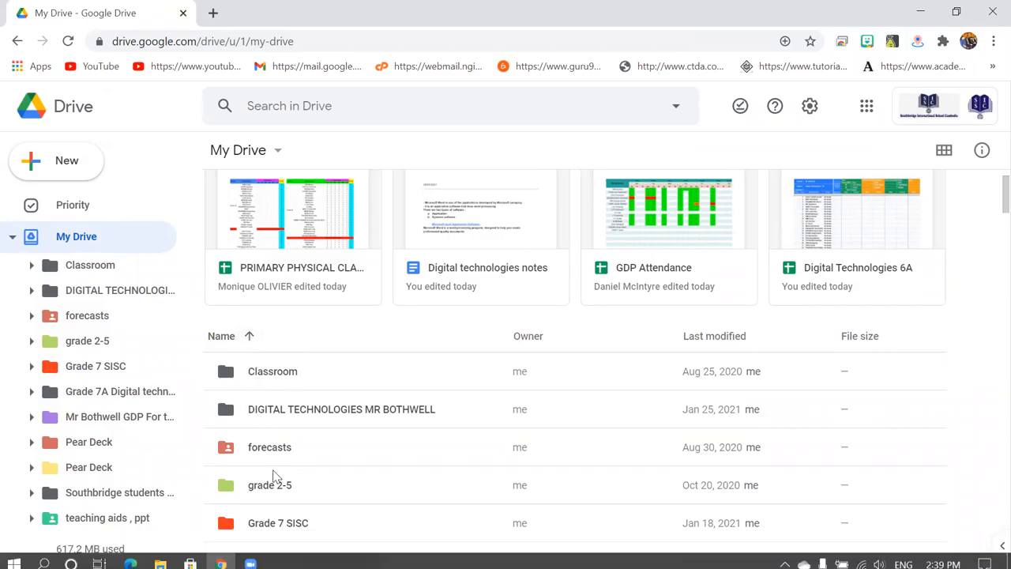
# Reverse the Name column sort so My Drive lists in descending alphabetical order, then browse the list.
pyautogui.scroll(-3)
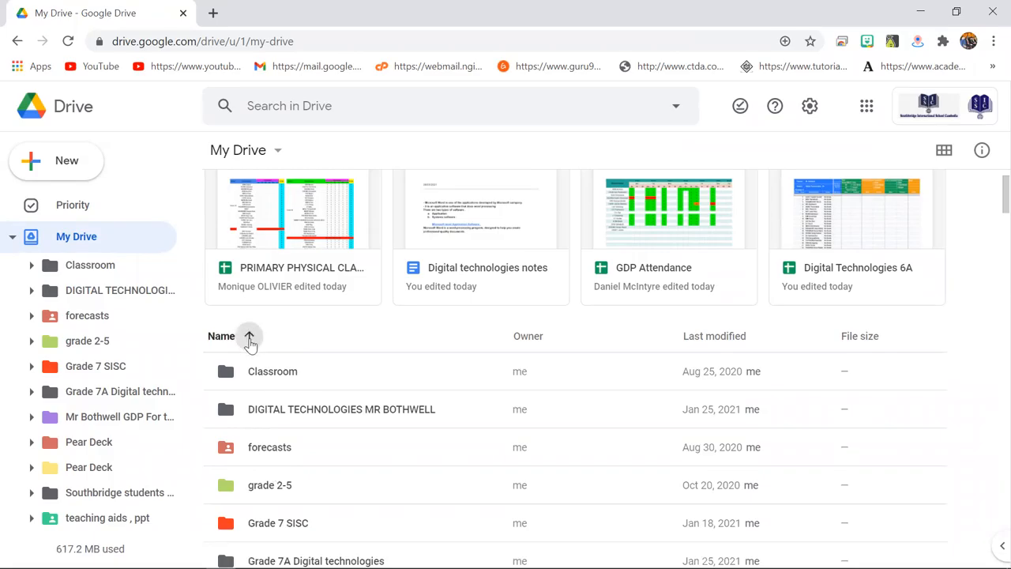
pyautogui.click(250, 335)
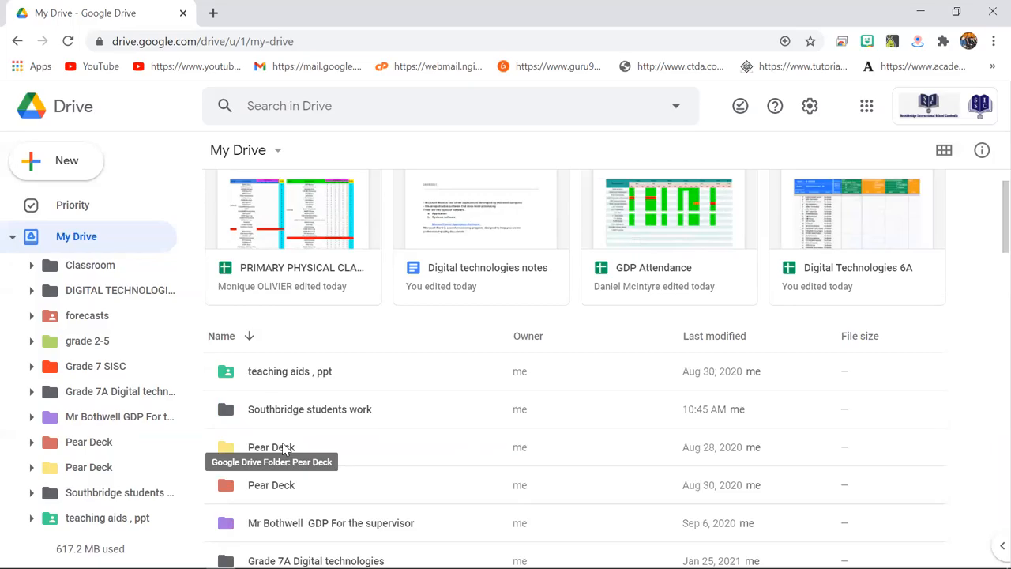
pyautogui.moveTo(277, 371)
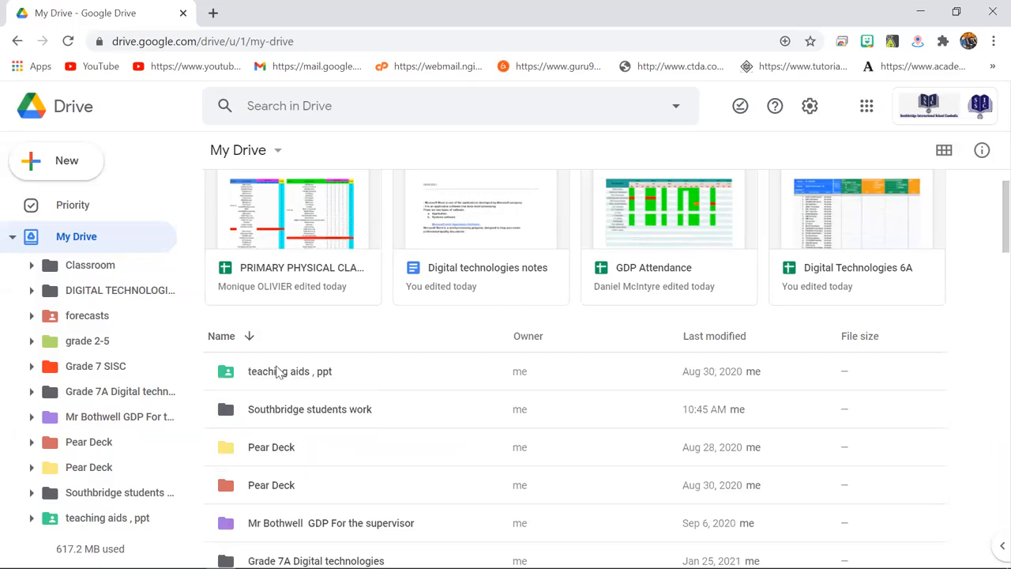
pyautogui.moveTo(307, 379)
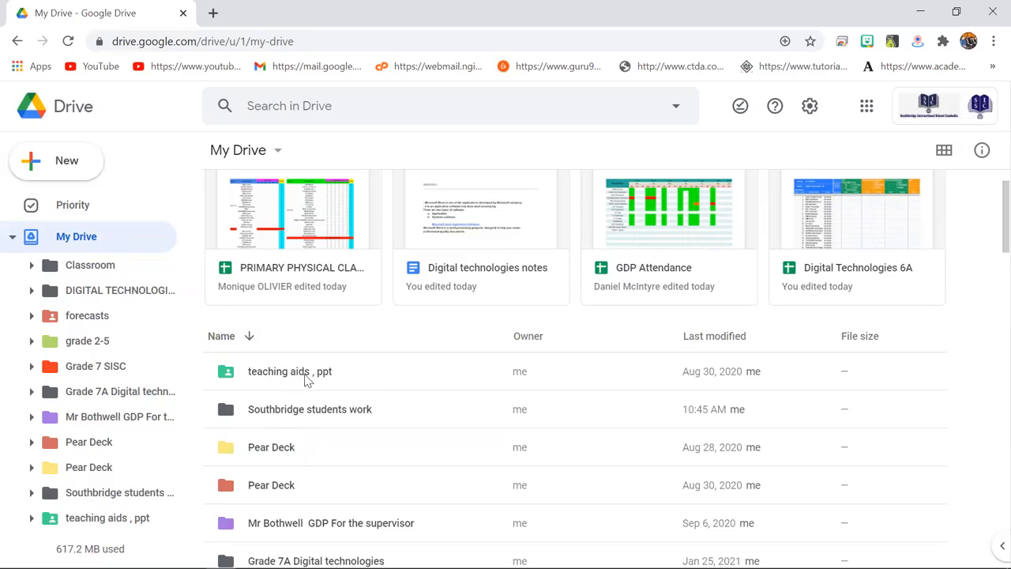
pyautogui.moveTo(279, 451)
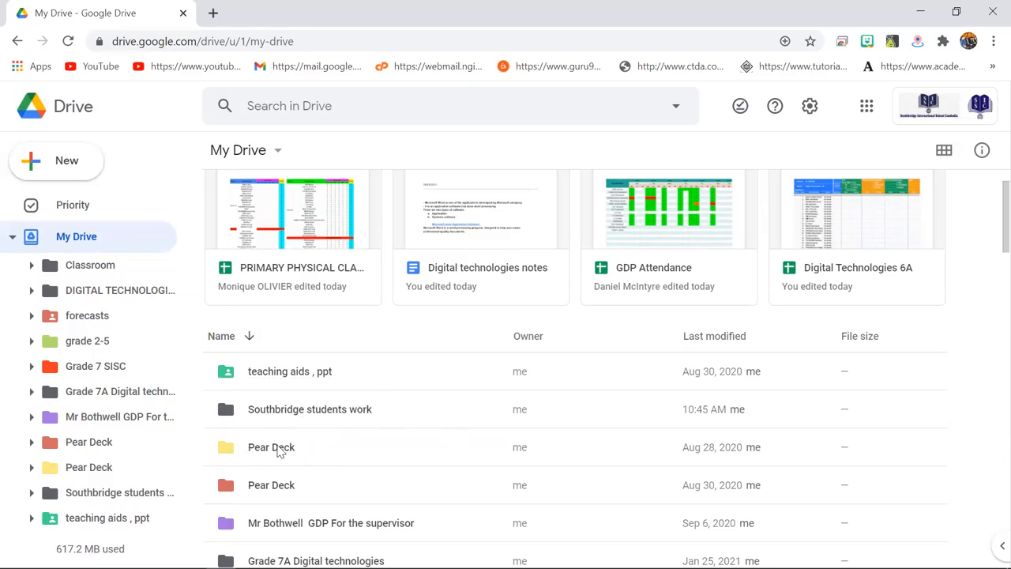
pyautogui.moveTo(570, 307)
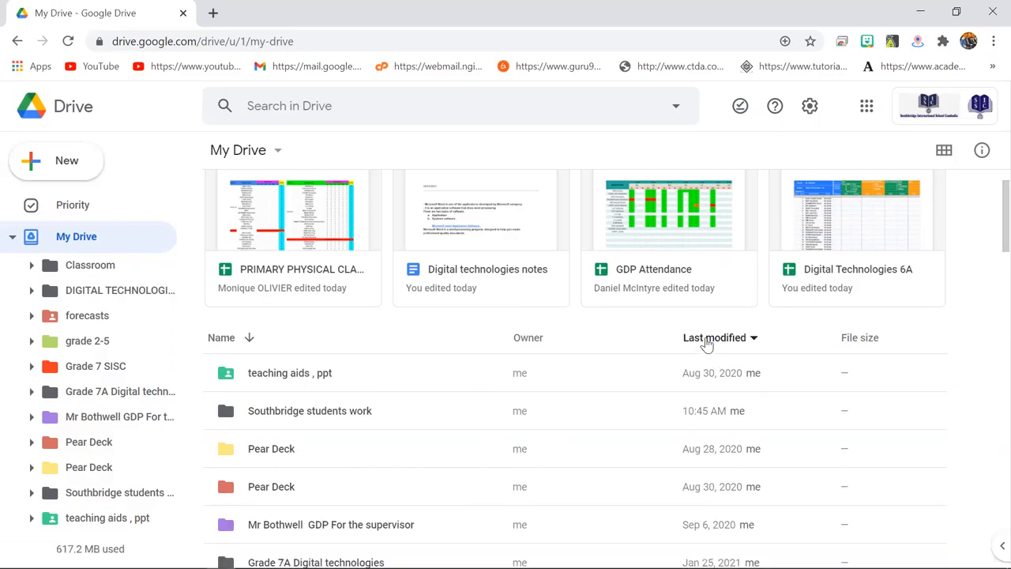
pyautogui.moveTo(735, 346)
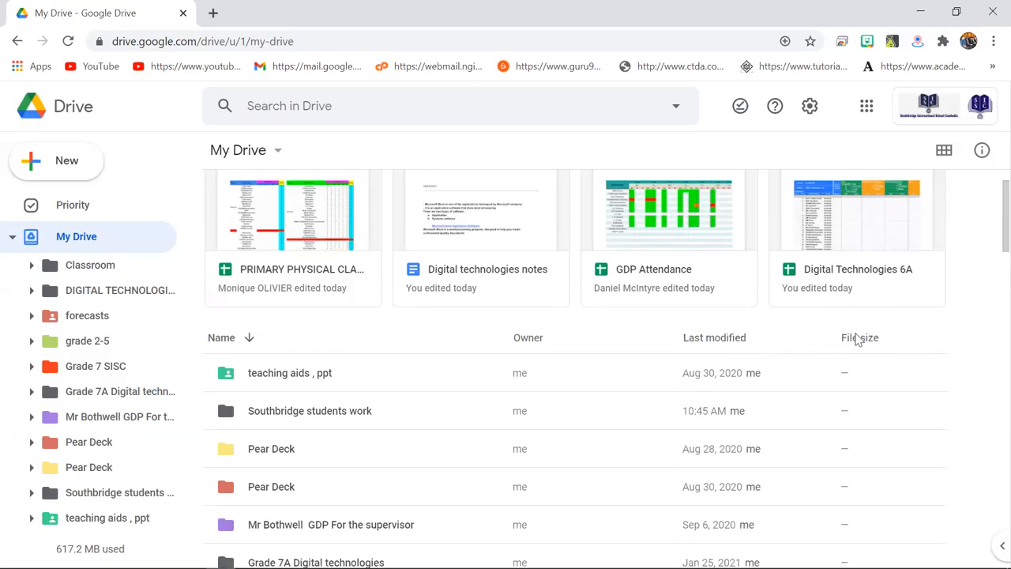
pyautogui.scroll(-3)
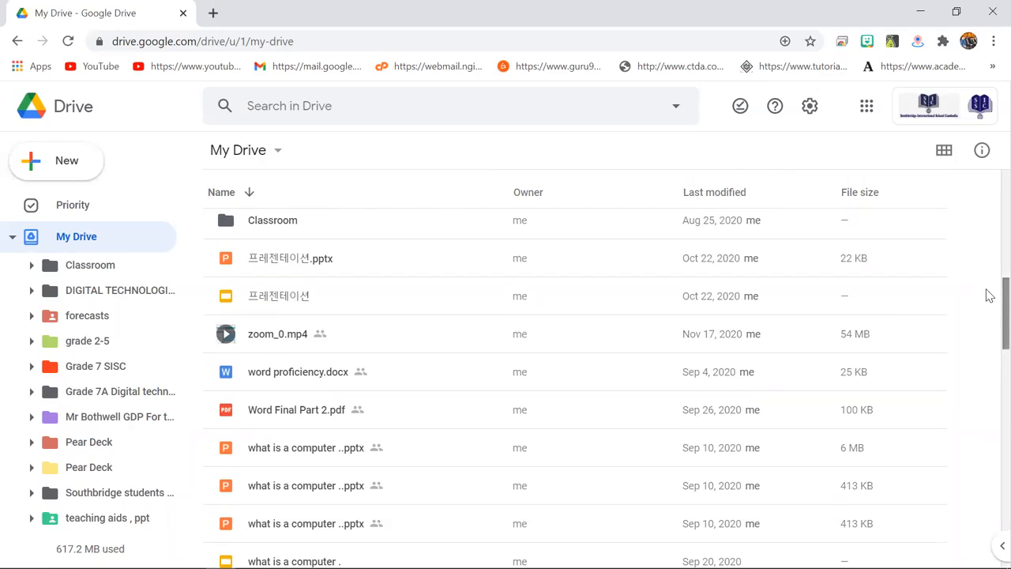
pyautogui.scroll(-3)
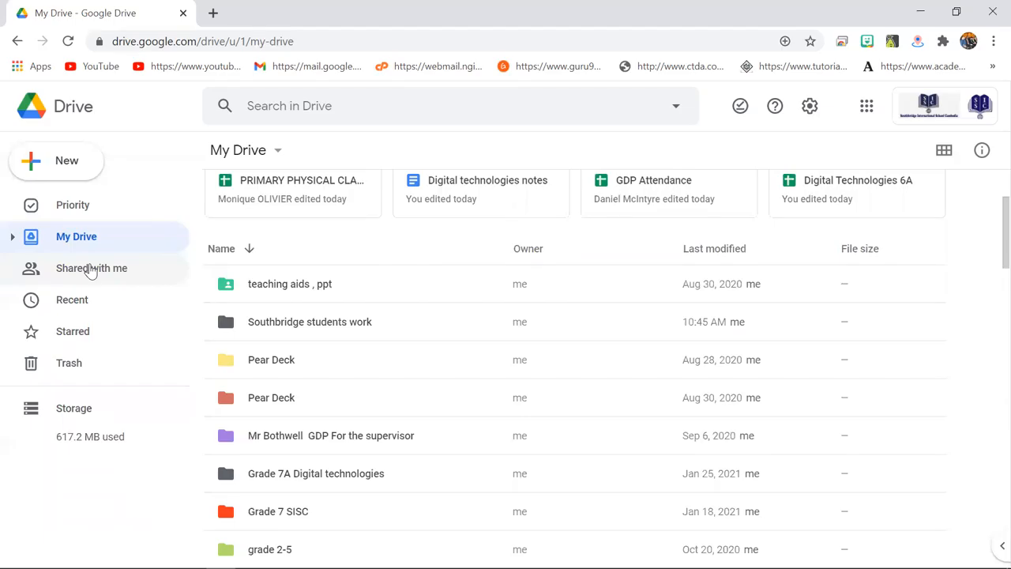
# Show the Shared with me page listing items colleagues have shared.
pyautogui.click(92, 268)
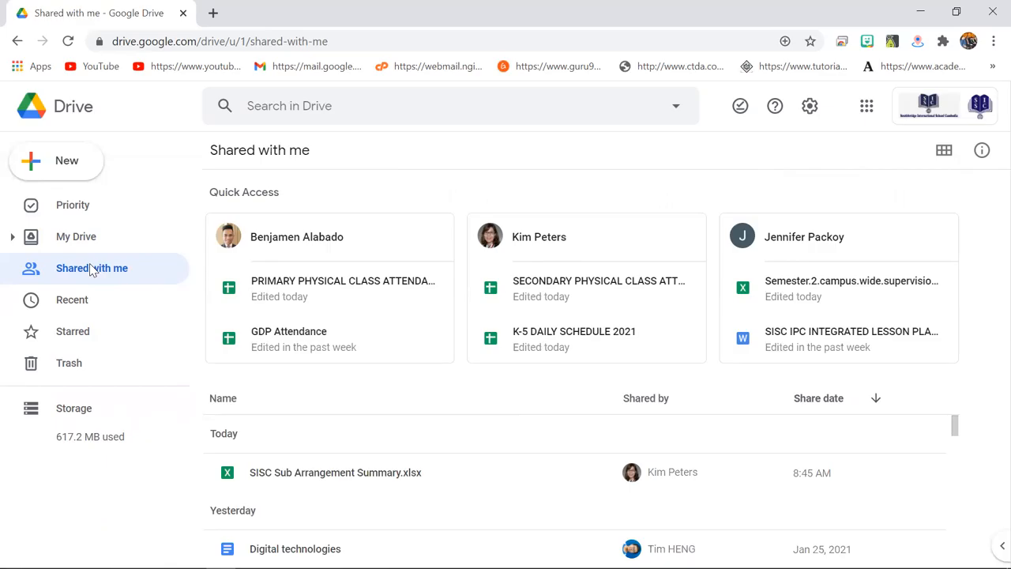
pyautogui.moveTo(572, 332)
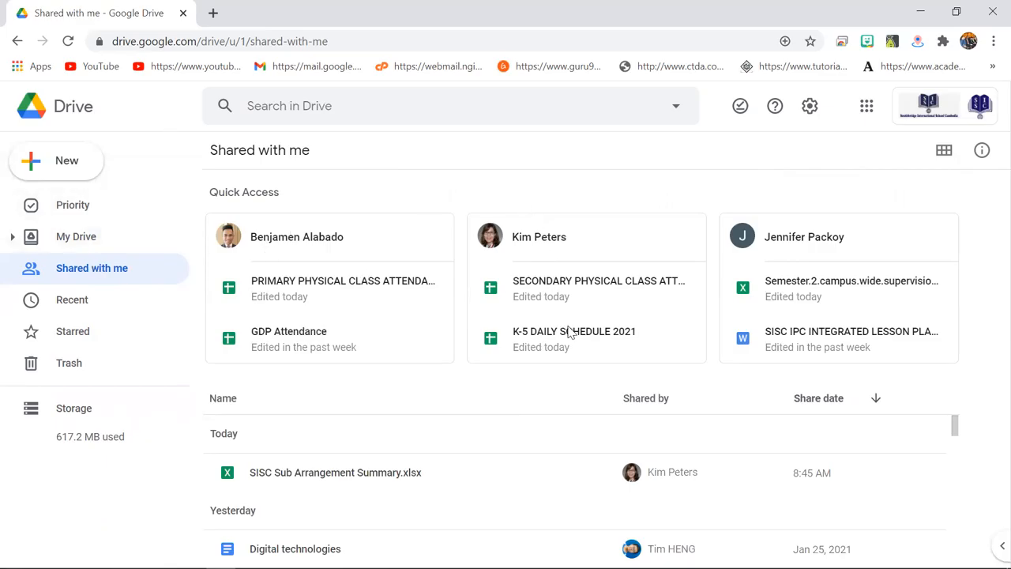
pyautogui.moveTo(341, 334)
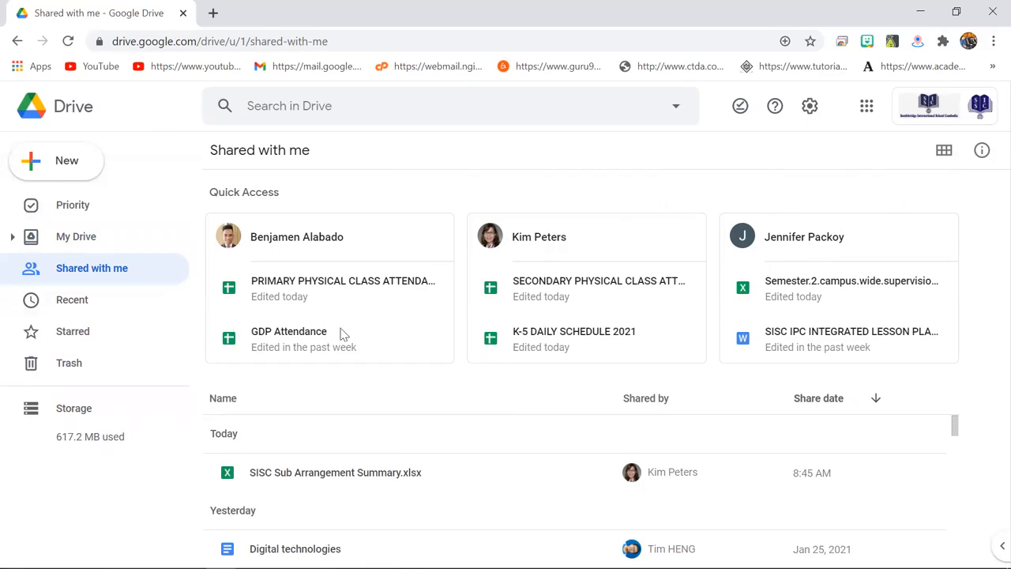
pyautogui.moveTo(671, 317)
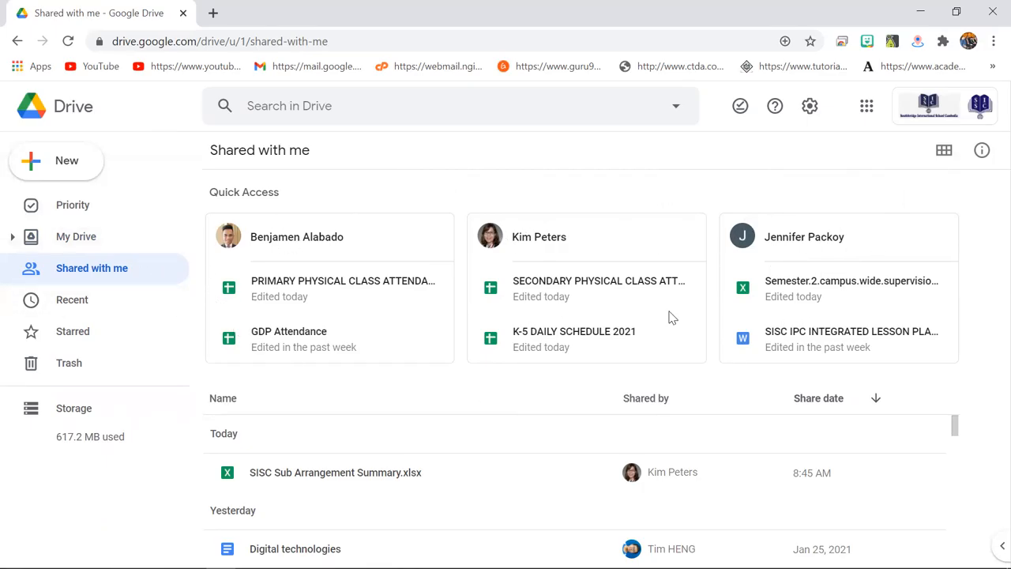
pyautogui.moveTo(487, 266)
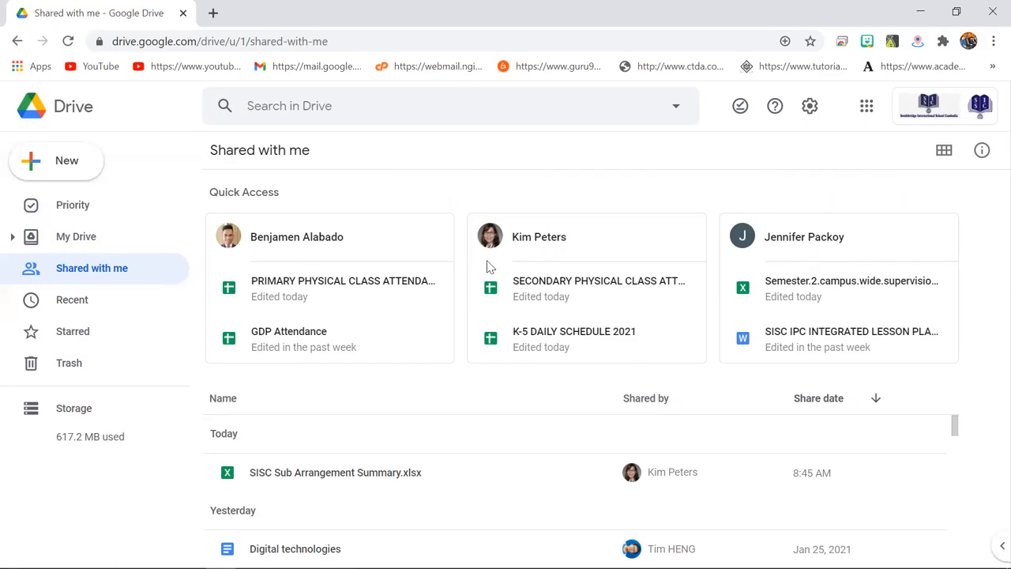
pyautogui.moveTo(718, 303)
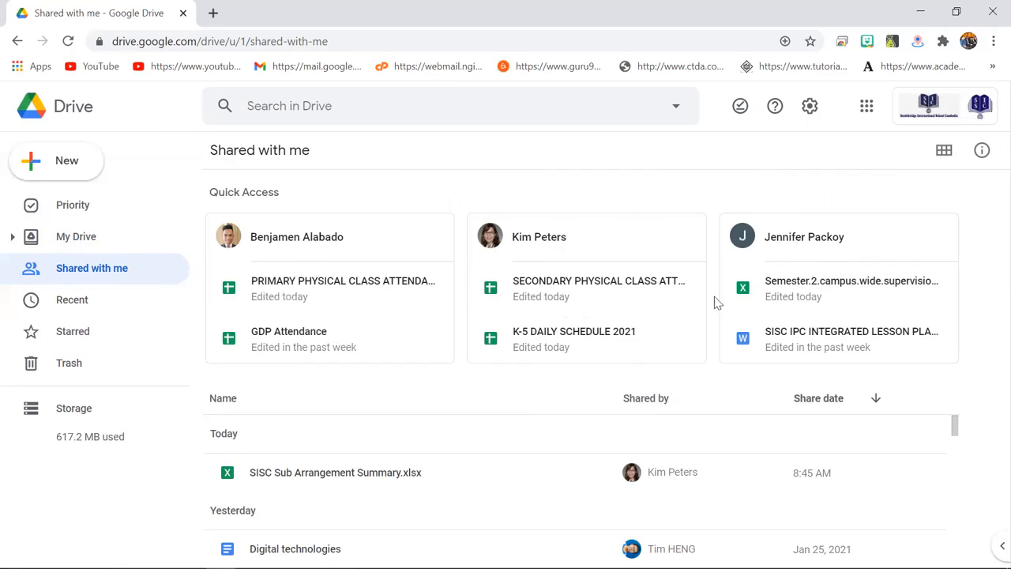
pyautogui.moveTo(150, 307)
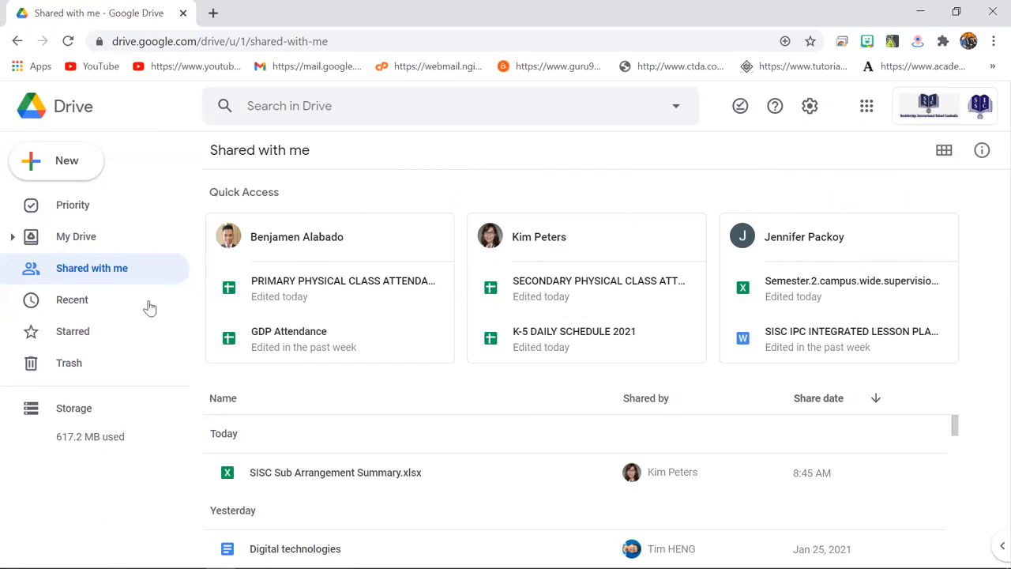
pyautogui.moveTo(387, 354)
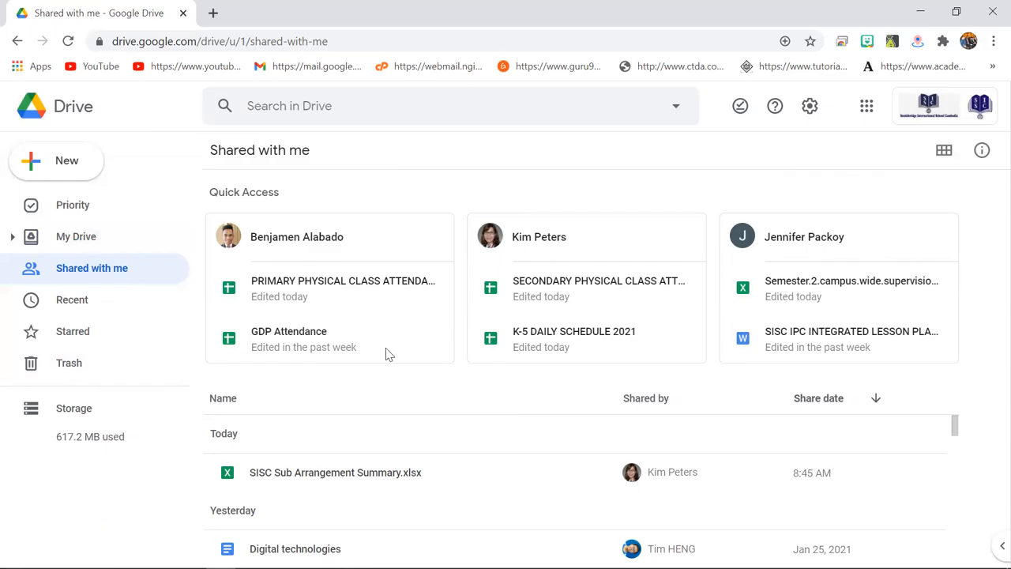
pyautogui.moveTo(974, 287)
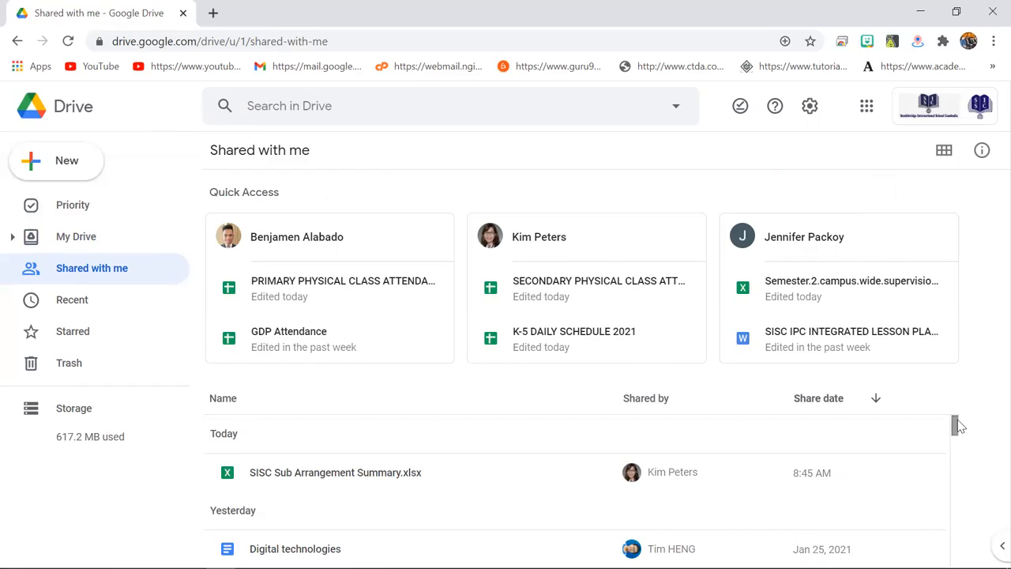
pyautogui.scroll(-3)
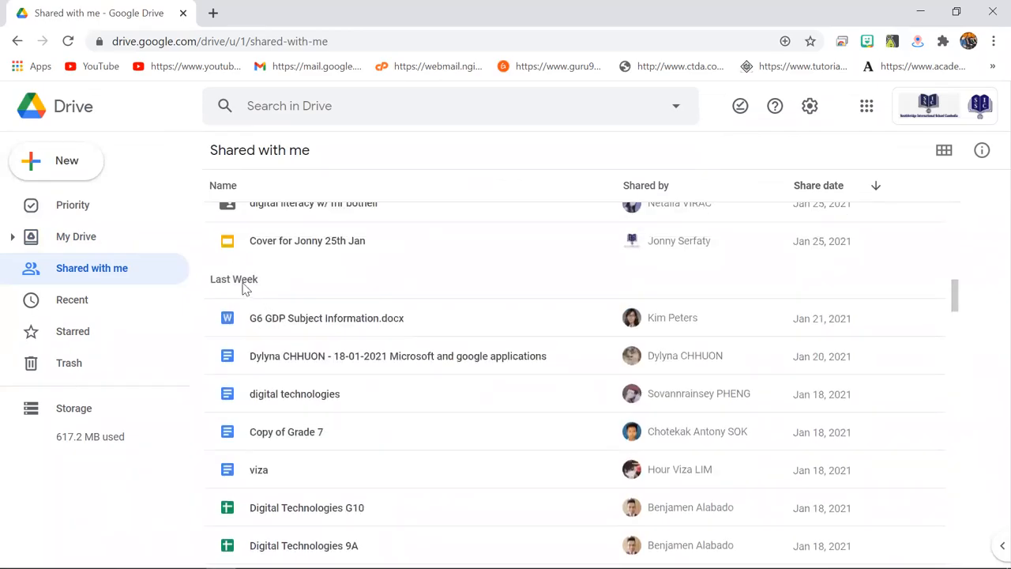
pyautogui.moveTo(866, 299)
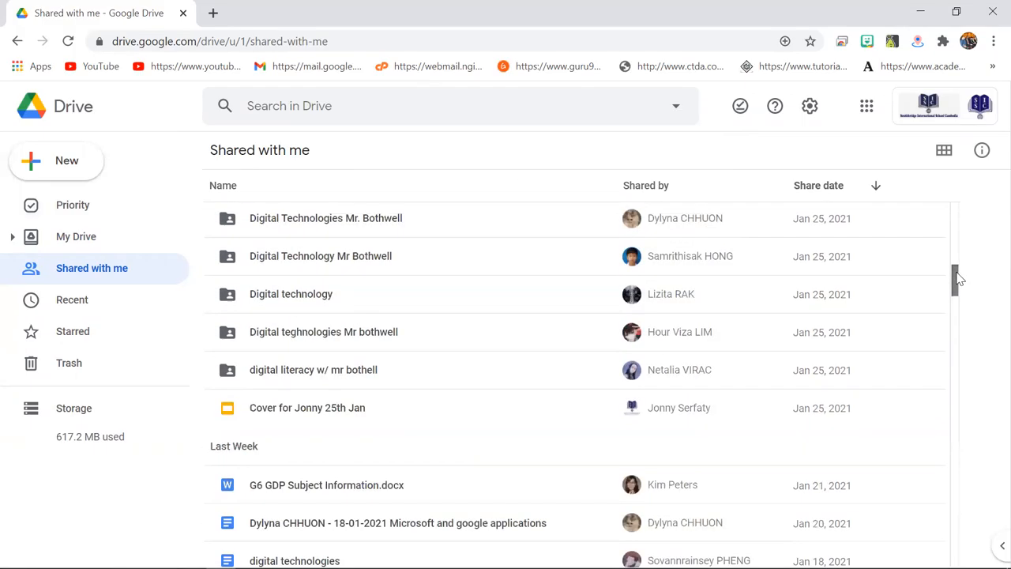
pyautogui.scroll(-3)
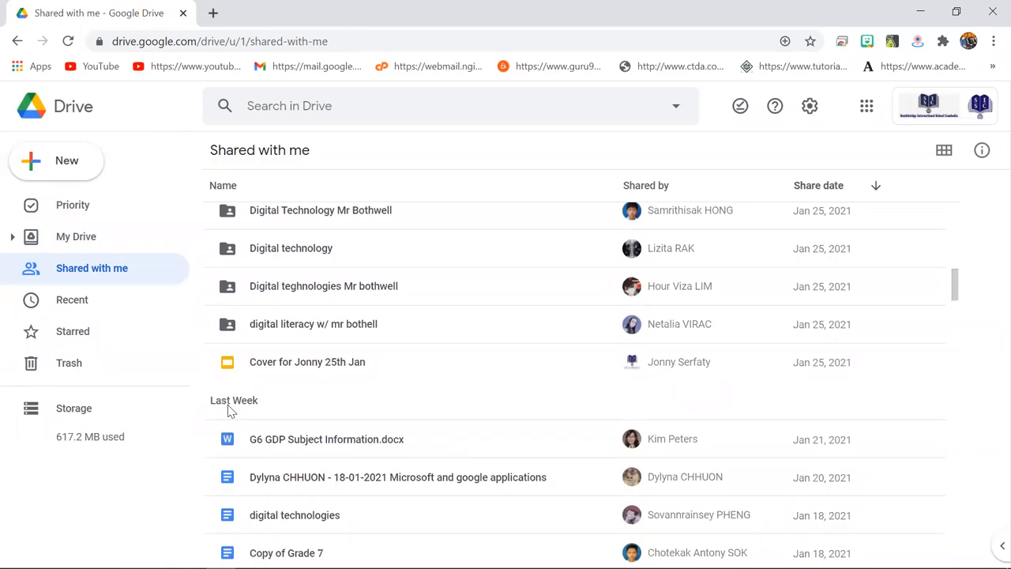
pyautogui.moveTo(964, 290)
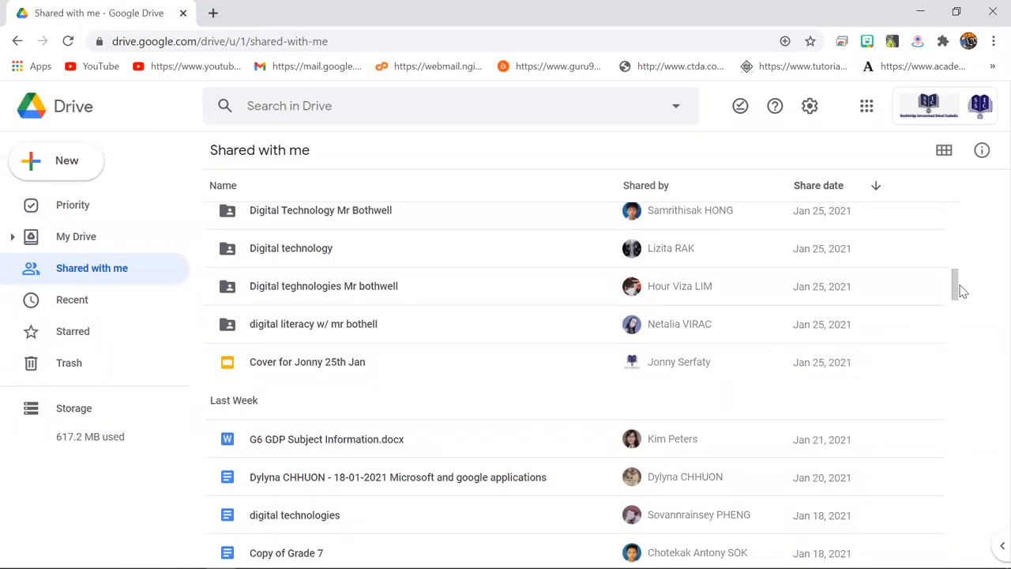
pyautogui.scroll(-3)
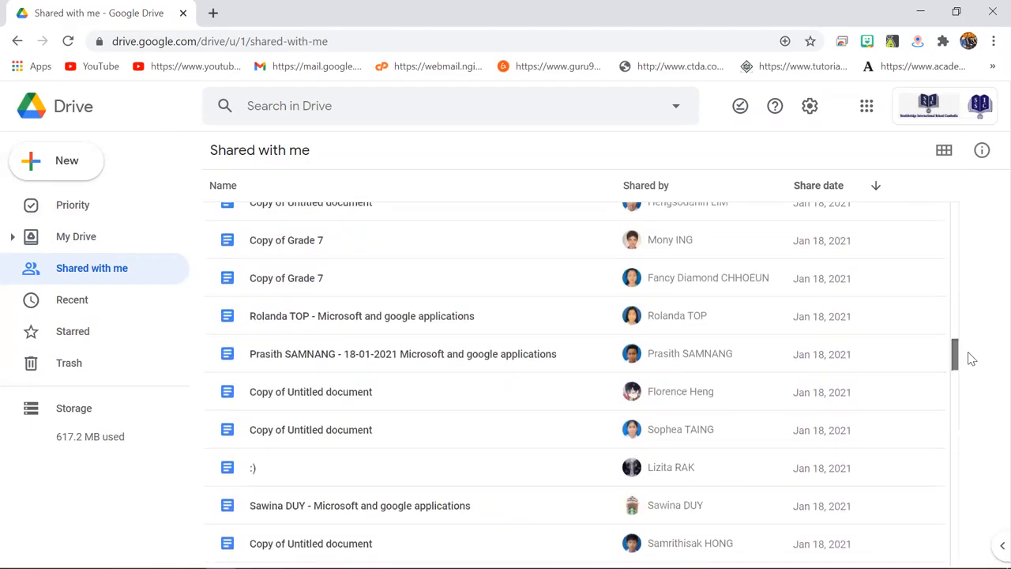
pyautogui.scroll(-3)
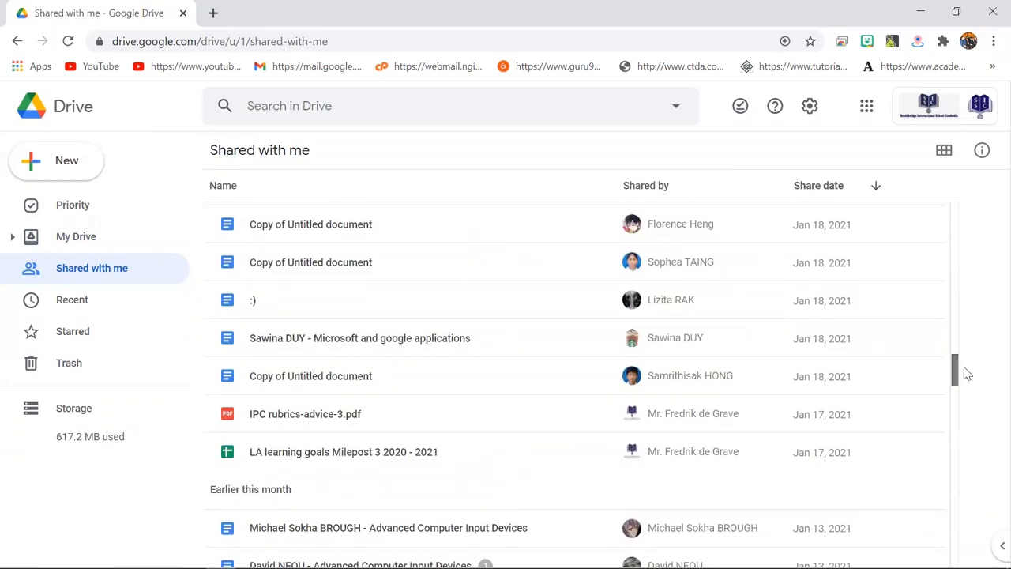
pyautogui.scroll(3)
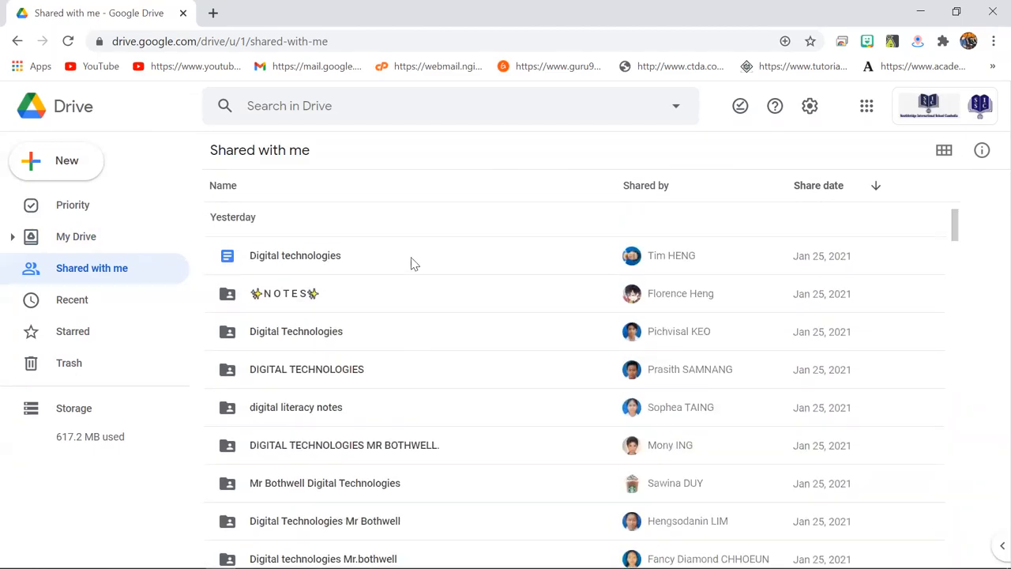
pyautogui.moveTo(299, 283)
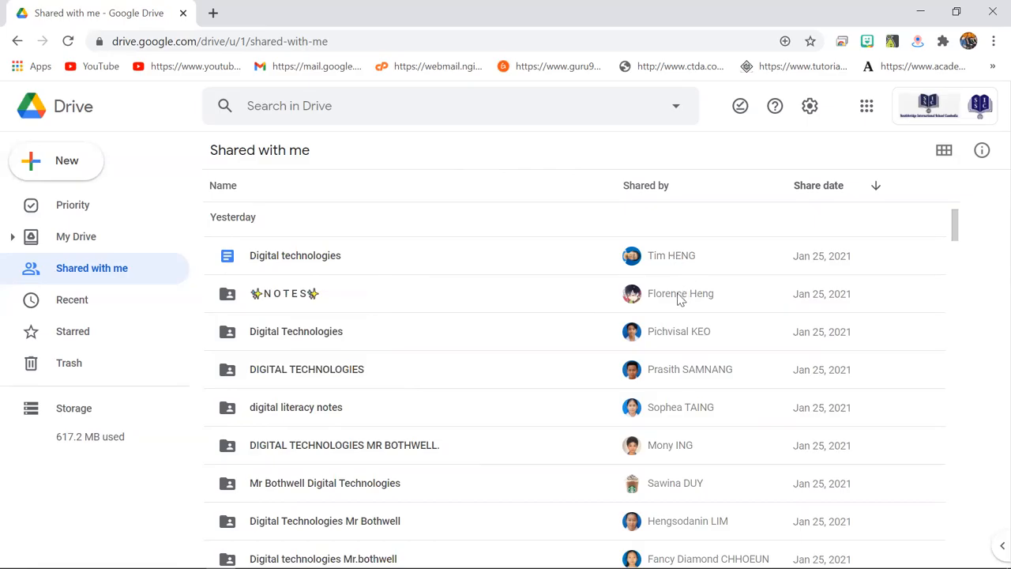
pyautogui.moveTo(863, 312)
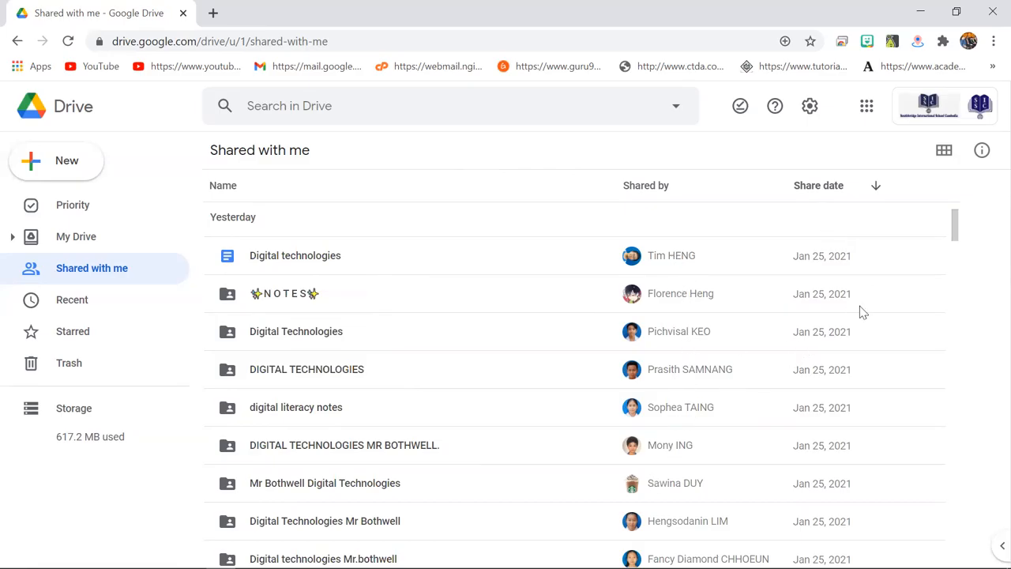
pyautogui.scroll(-3)
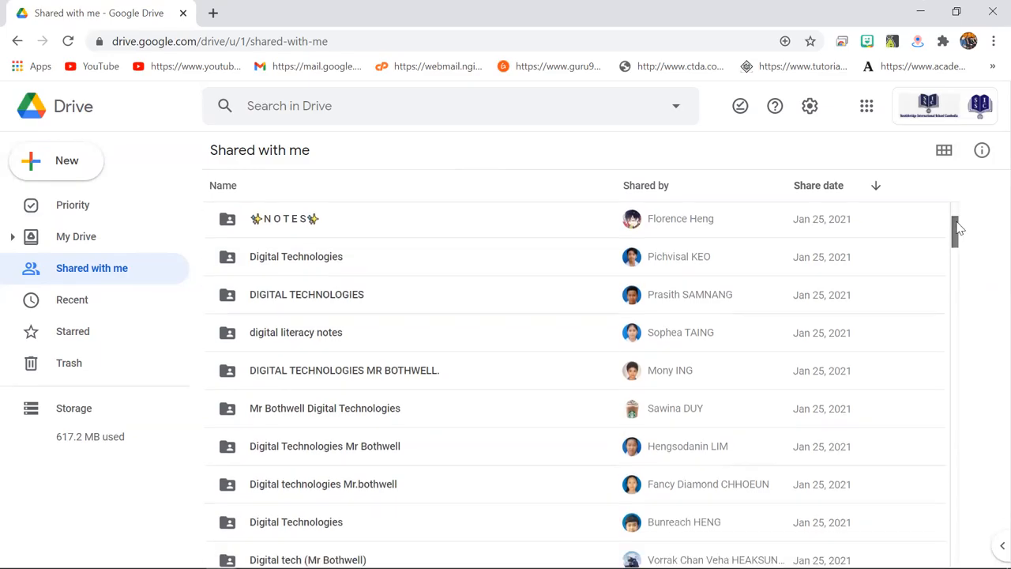
pyautogui.scroll(-3)
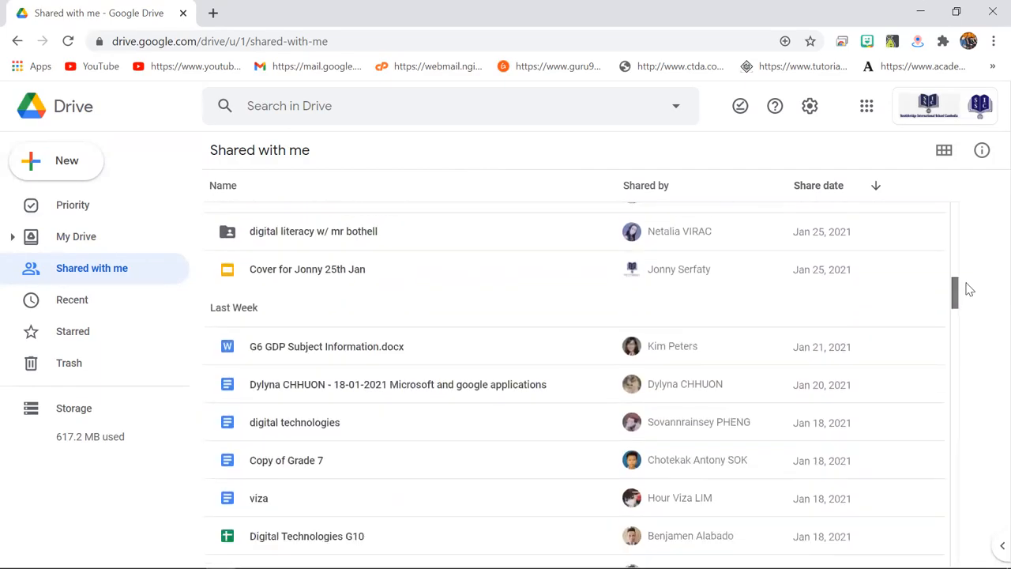
pyautogui.scroll(-3)
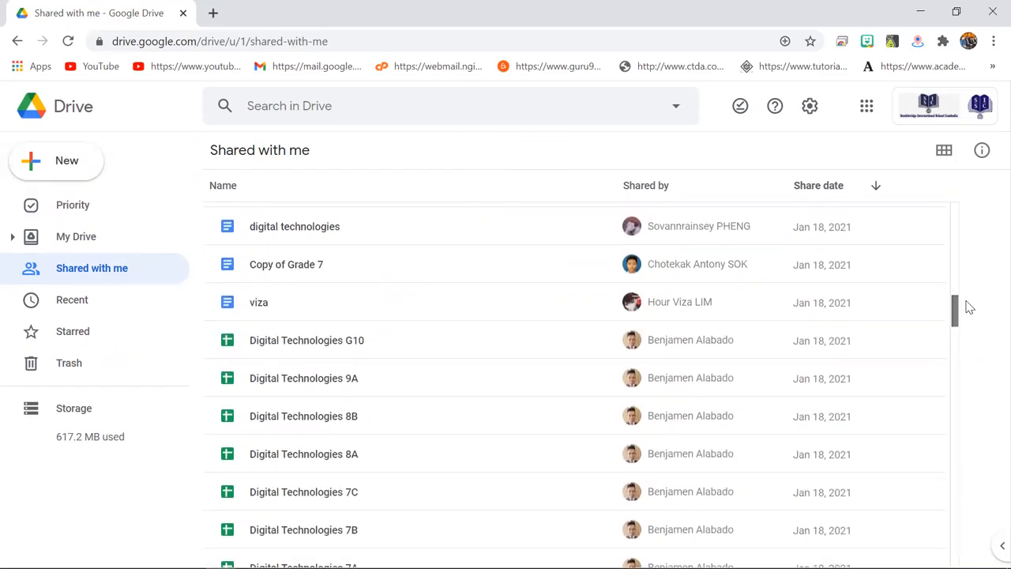
pyautogui.scroll(-3)
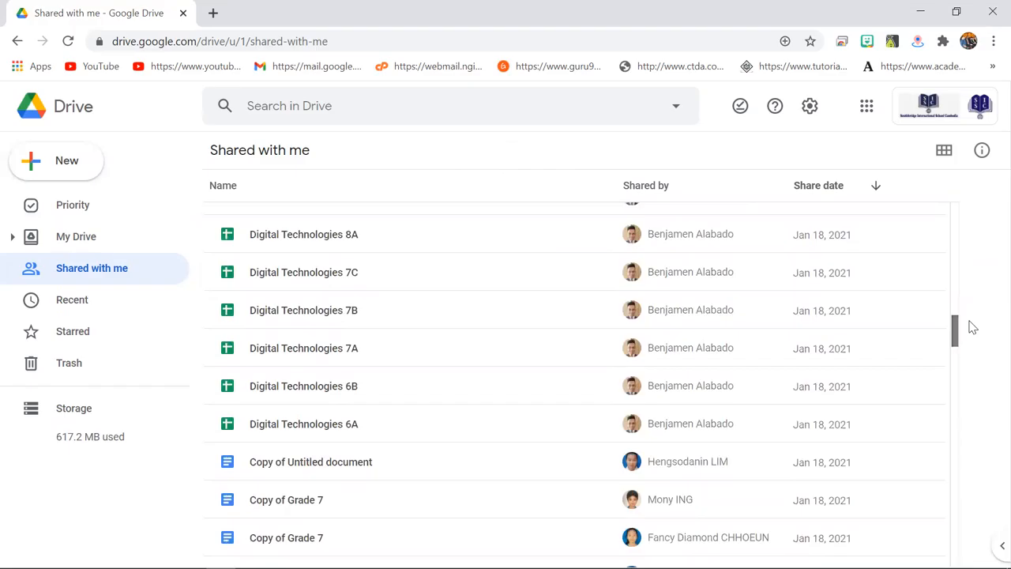
pyautogui.scroll(-3)
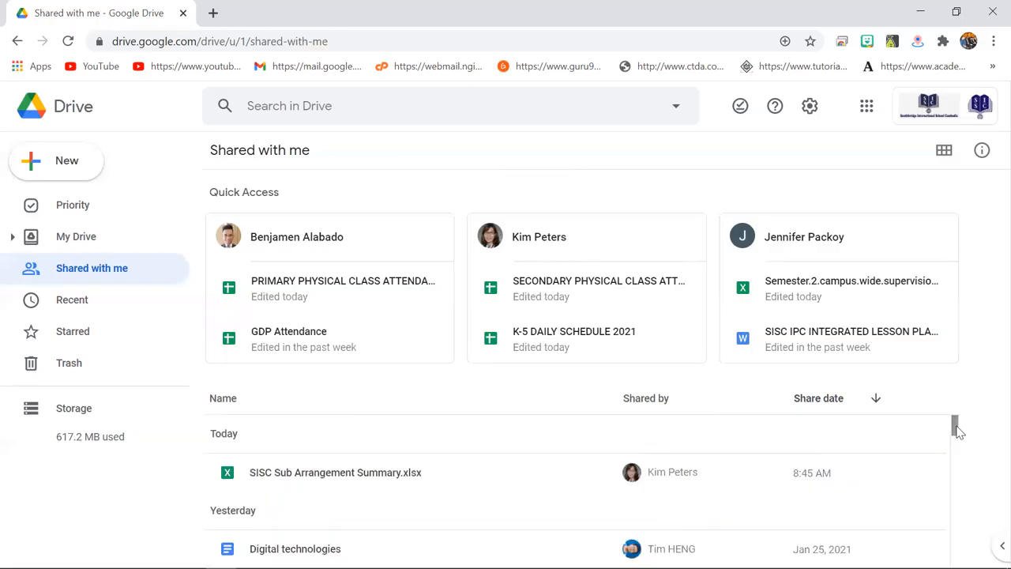
# Select a shared Multiplying Fractions file to show its folder path, then browse down to Last Month items.
pyautogui.scroll(-3)
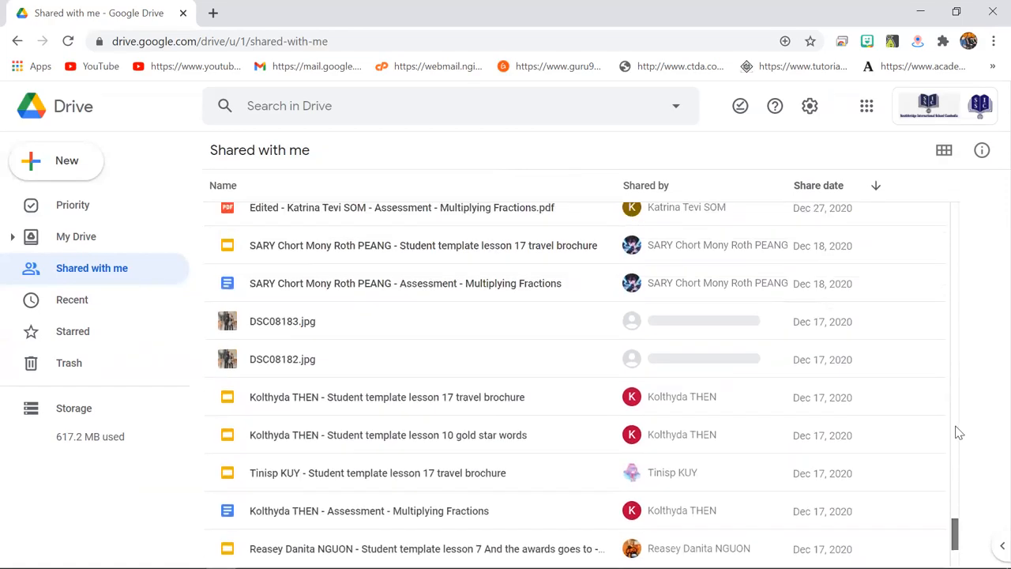
pyautogui.moveTo(822, 209)
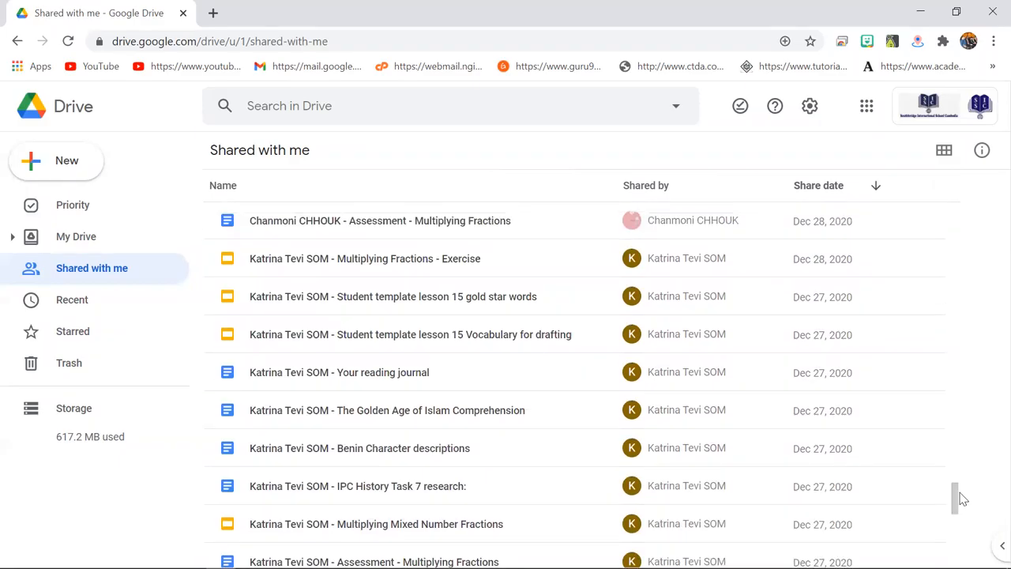
pyautogui.click(363, 260)
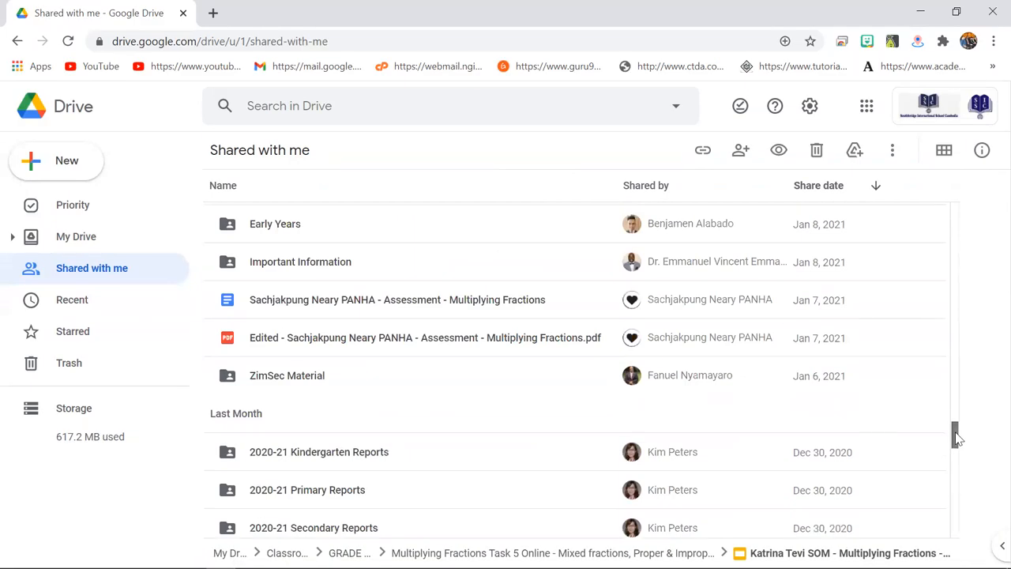
pyautogui.scroll(-3)
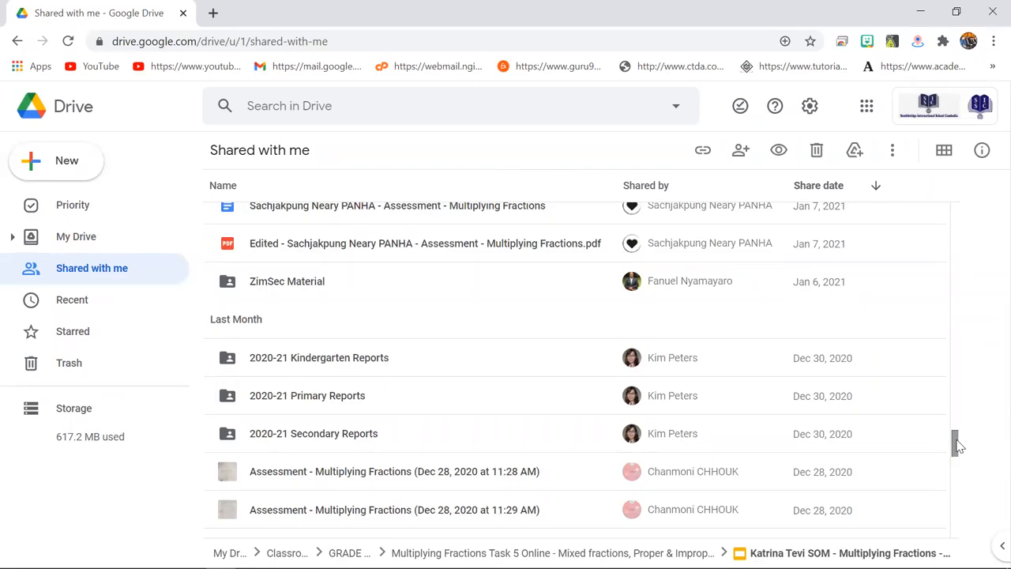
pyautogui.moveTo(73, 301)
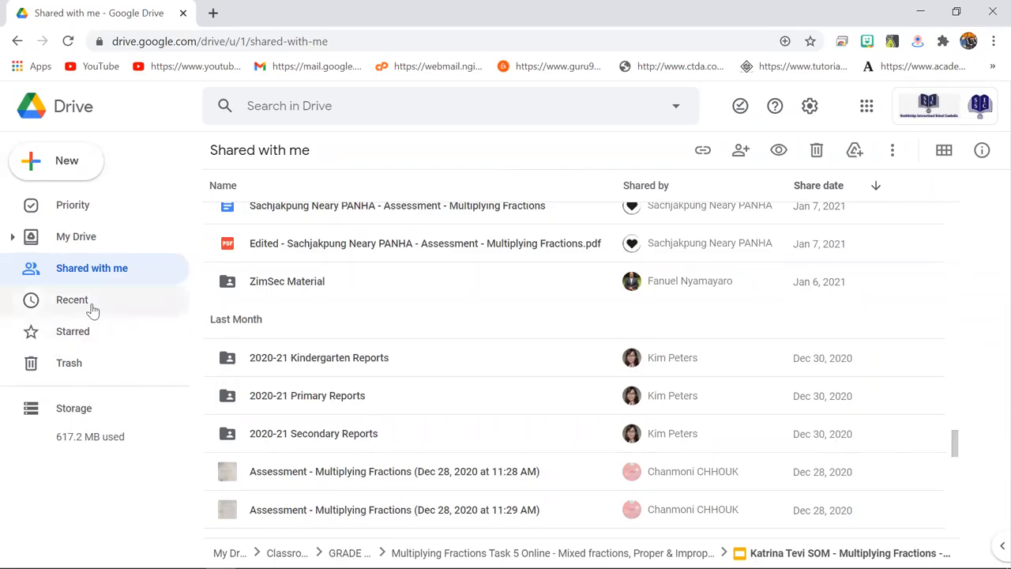
# Show the Recent page with today's uploaded and modified files.
pyautogui.click(72, 300)
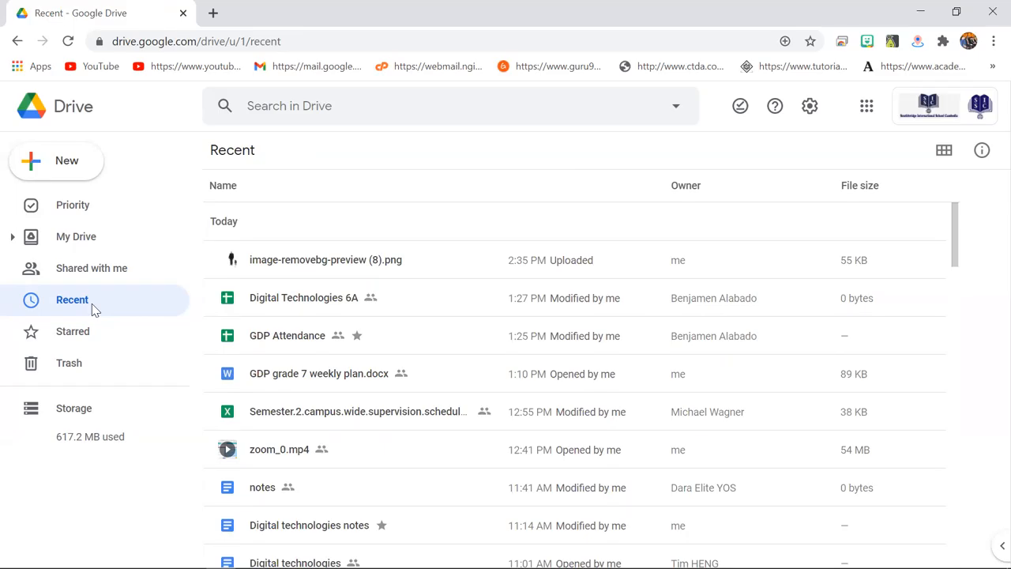
pyautogui.moveTo(82, 335)
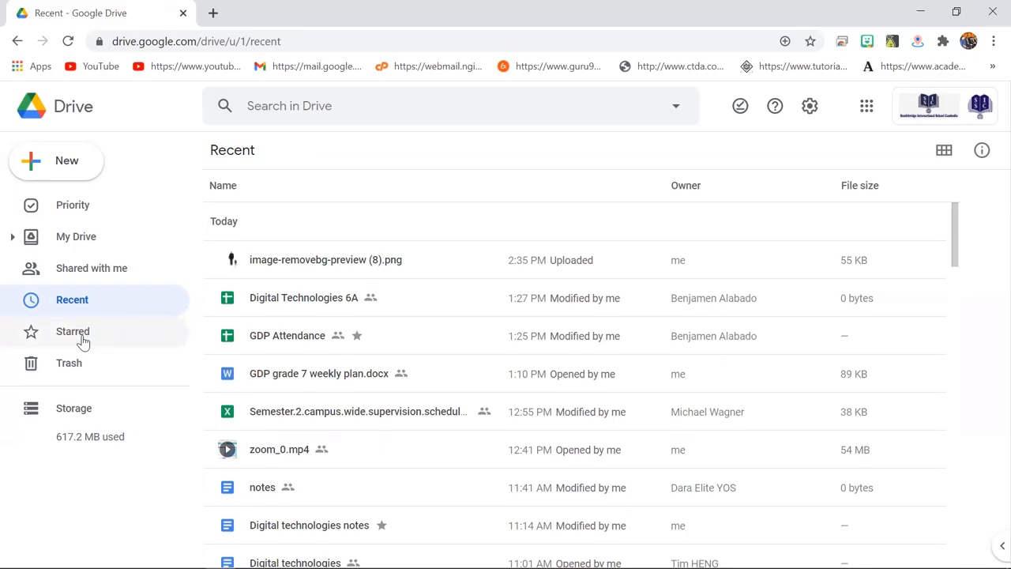
# Show the Starred page listing starred notes and attendance spreadsheets.
pyautogui.click(73, 331)
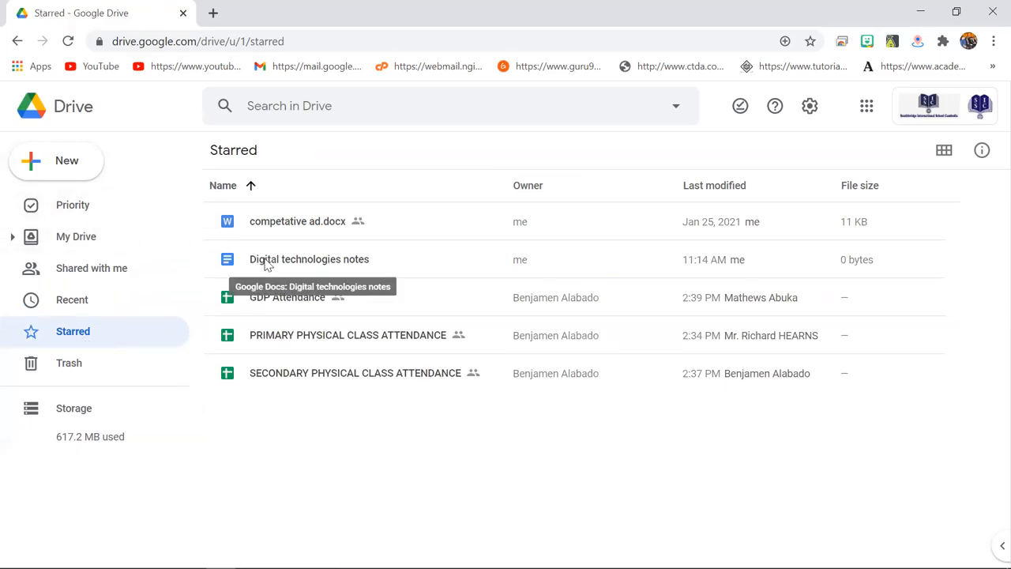
pyautogui.moveTo(246, 240)
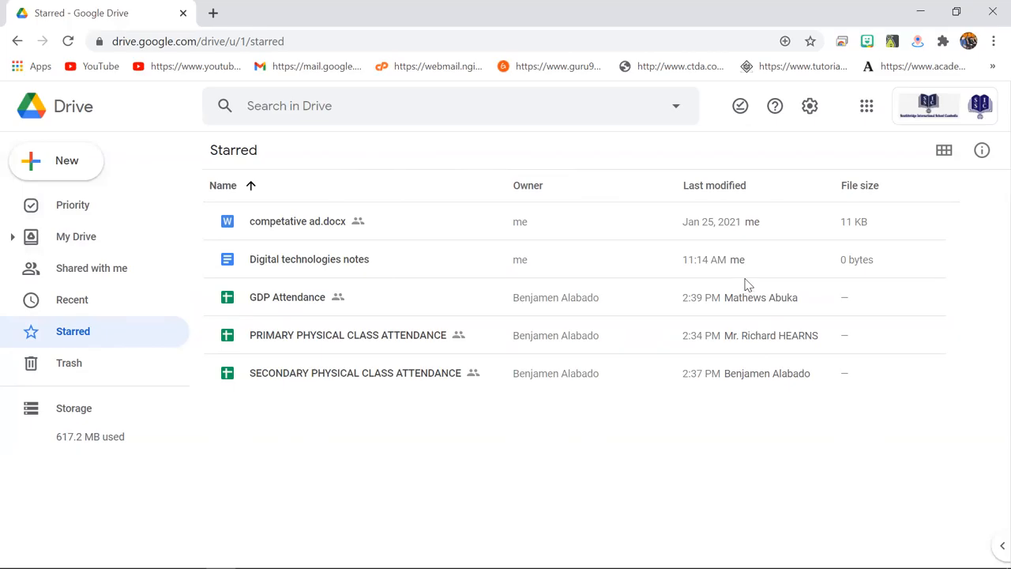
pyautogui.moveTo(730, 204)
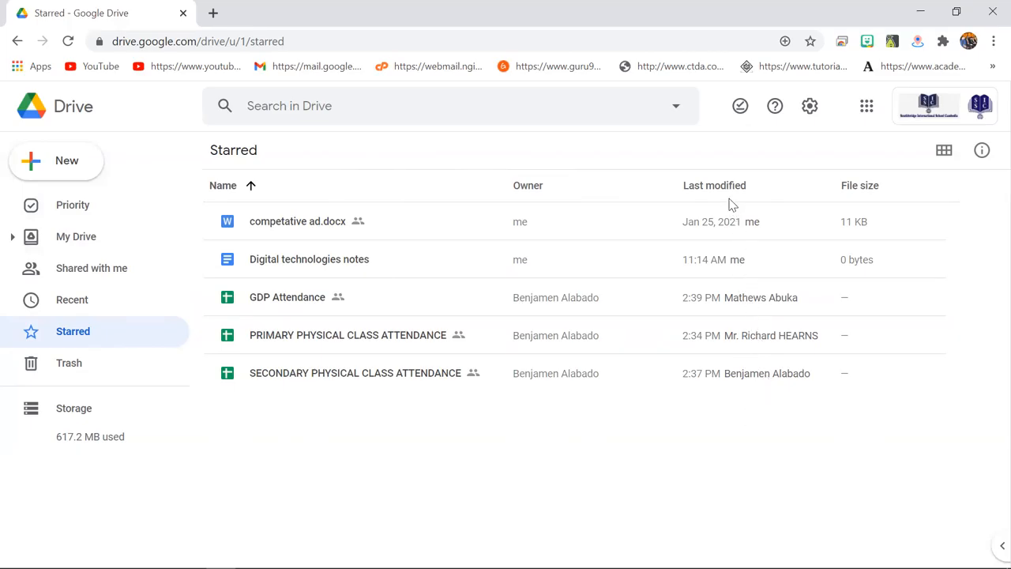
pyautogui.moveTo(714, 281)
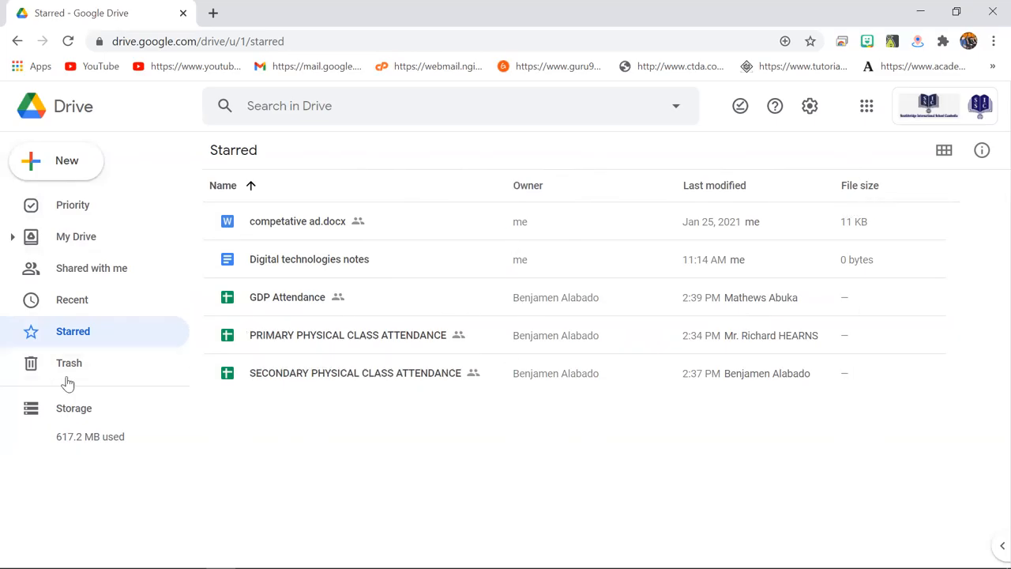
# Show the Trash page and browse down through deleted items like the tutorials folder.
pyautogui.click(69, 362)
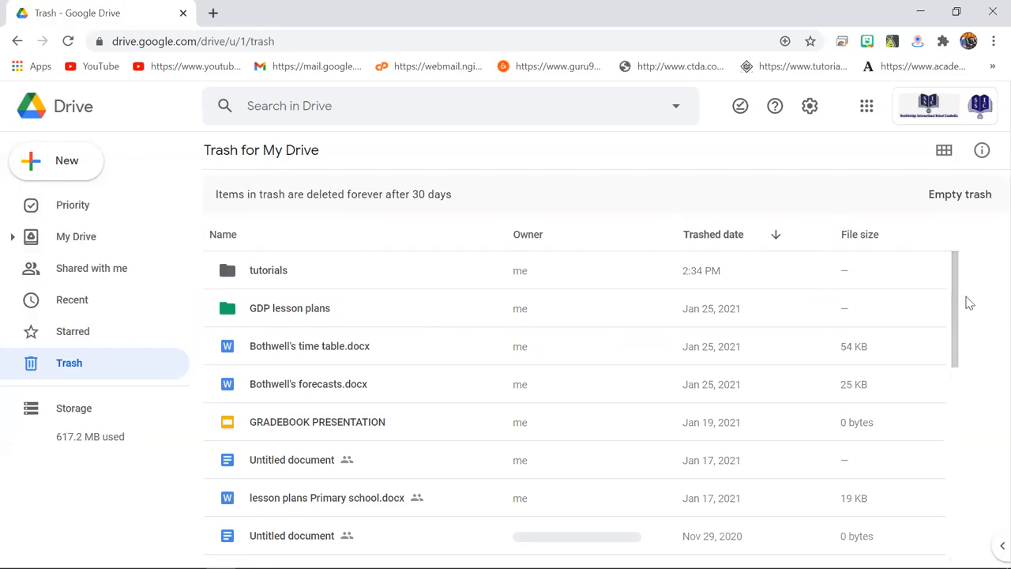
pyautogui.scroll(-3)
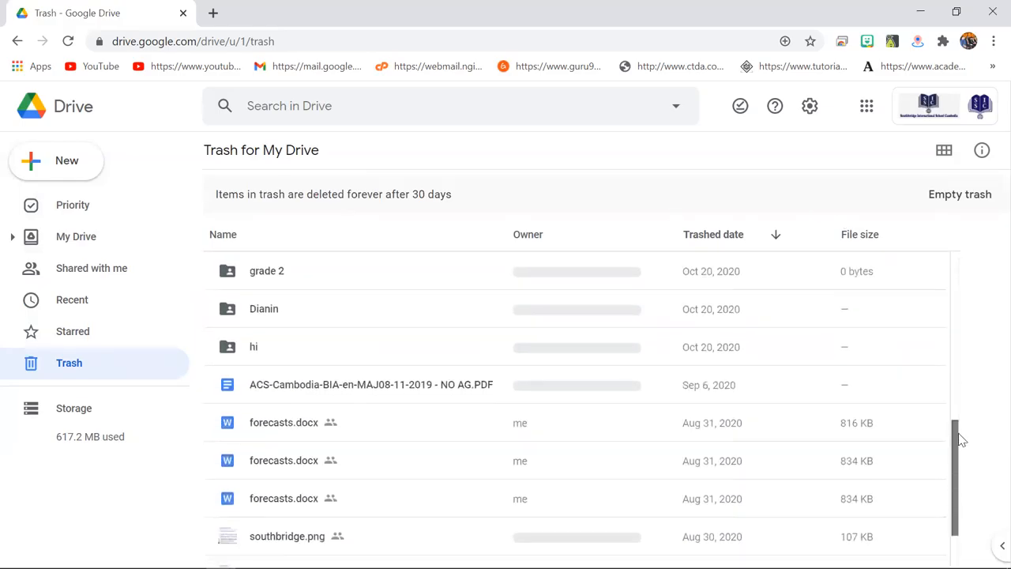
pyautogui.scroll(-3)
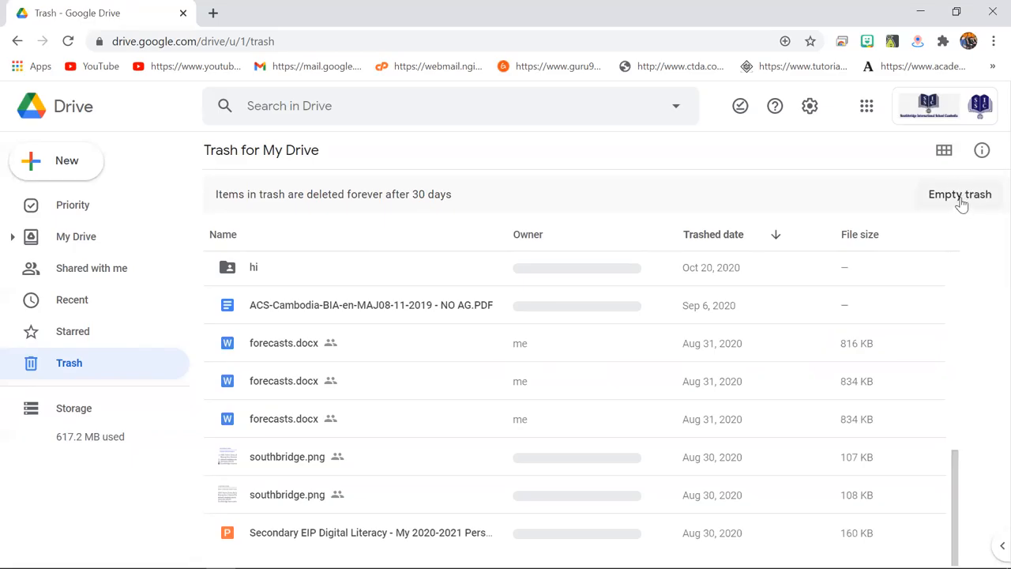
pyautogui.moveTo(256, 199)
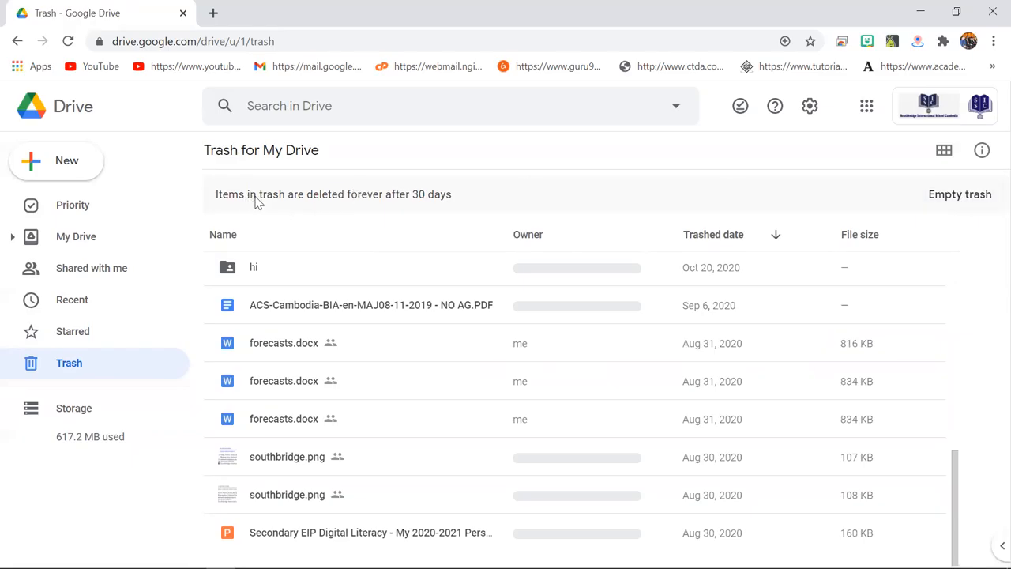
pyautogui.moveTo(265, 204)
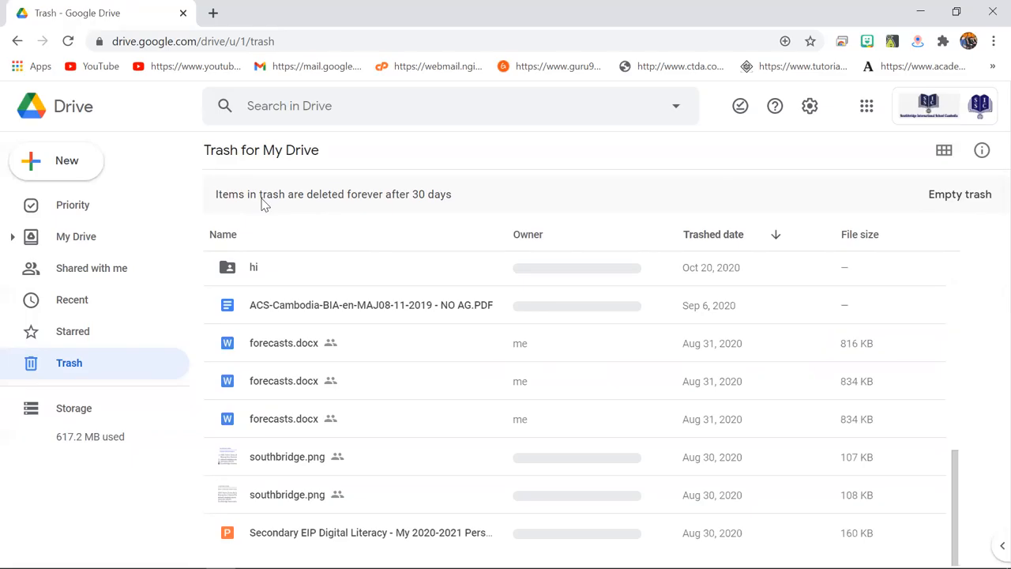
pyautogui.moveTo(306, 218)
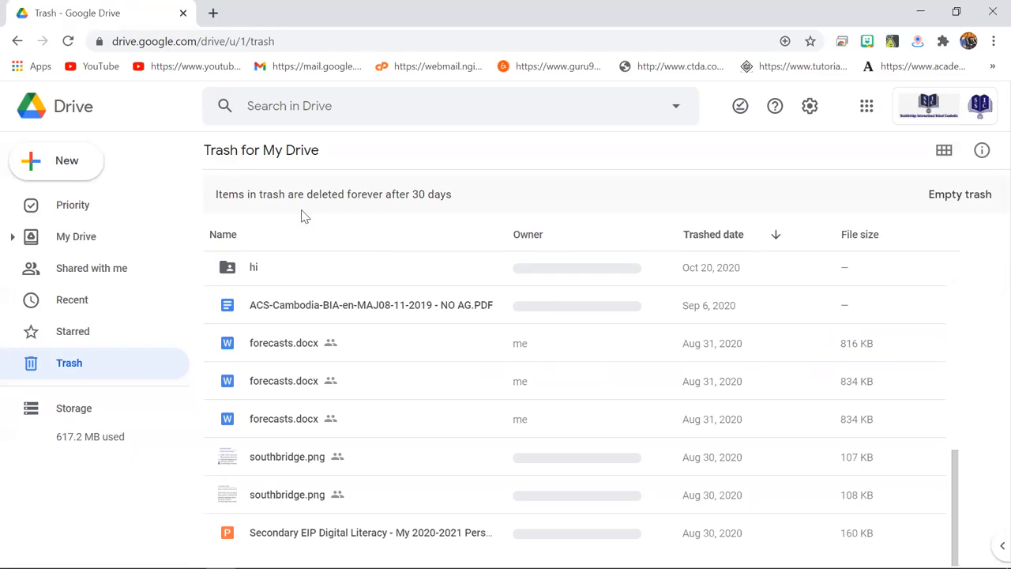
pyautogui.moveTo(71, 408)
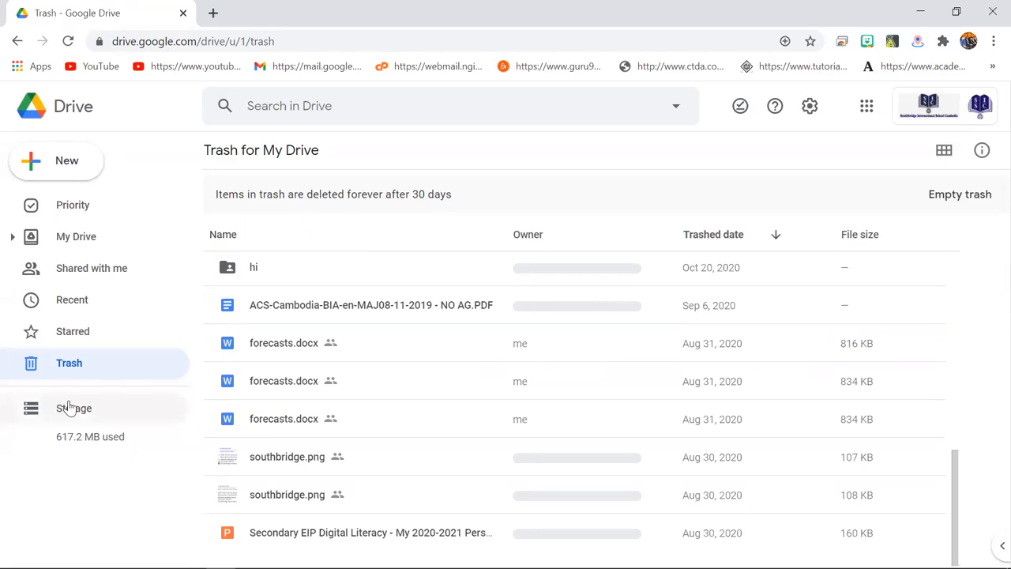